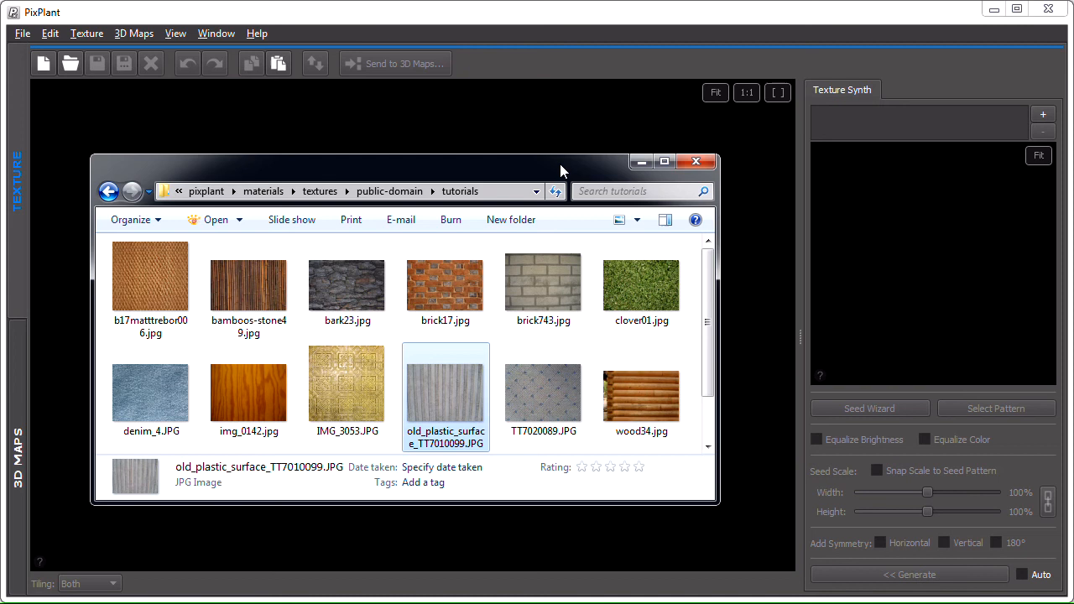
{"action": "mouse_move", "coordinate": [565, 164]}
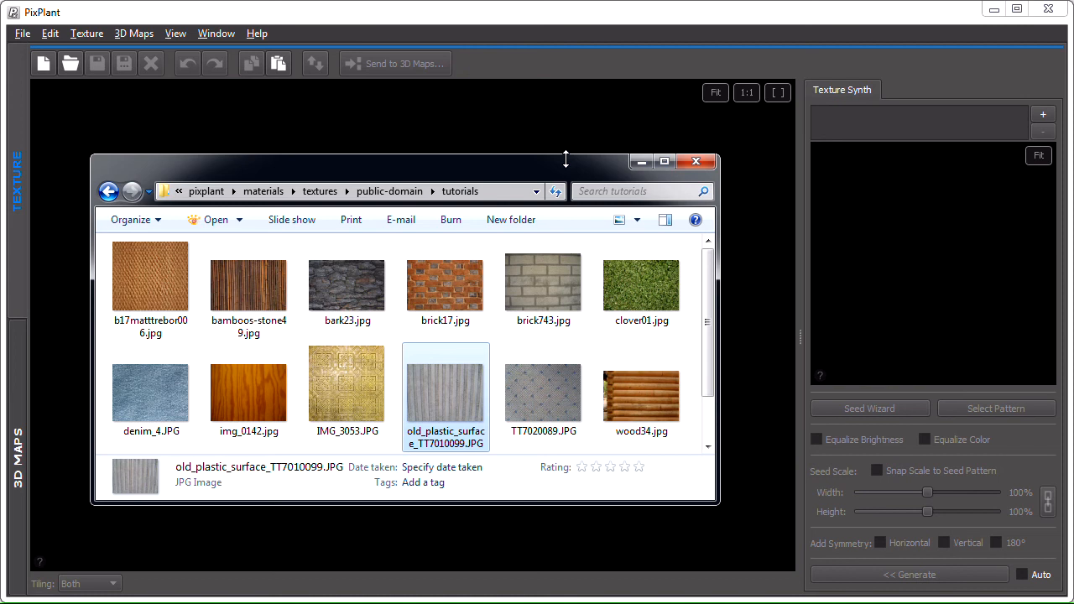
{"action": "mouse_move", "coordinate": [387, 95]}
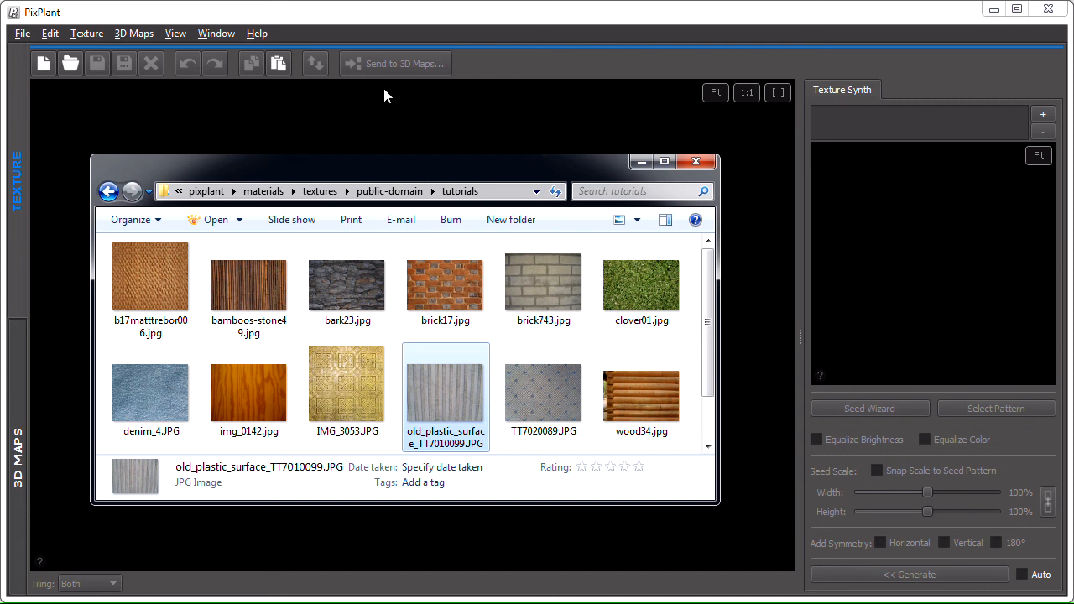
{"action": "mouse_move", "coordinate": [399, 96]}
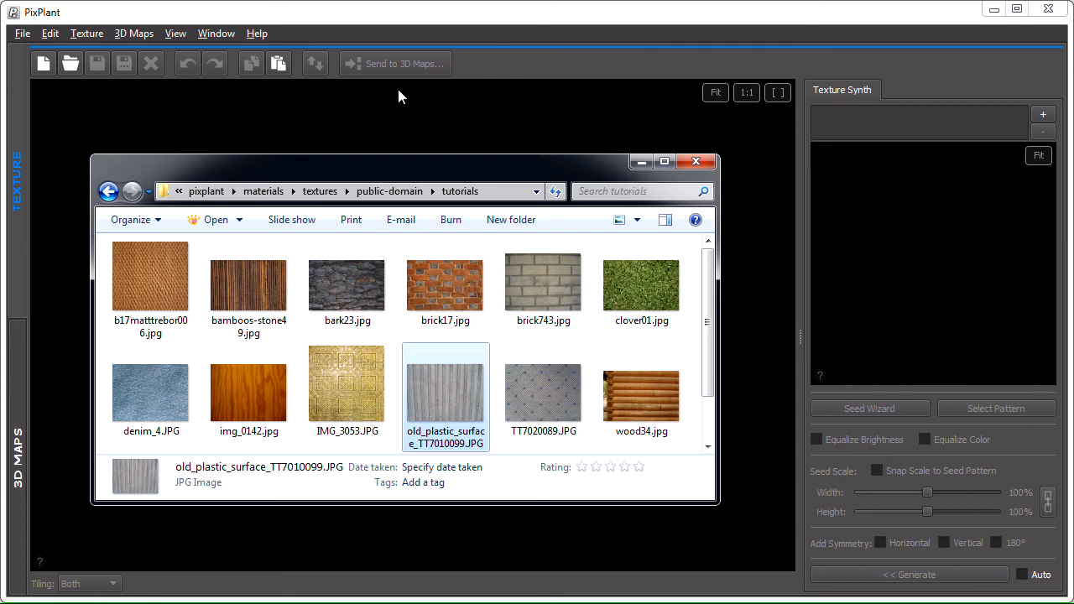
{"action": "mouse_move", "coordinate": [411, 97]}
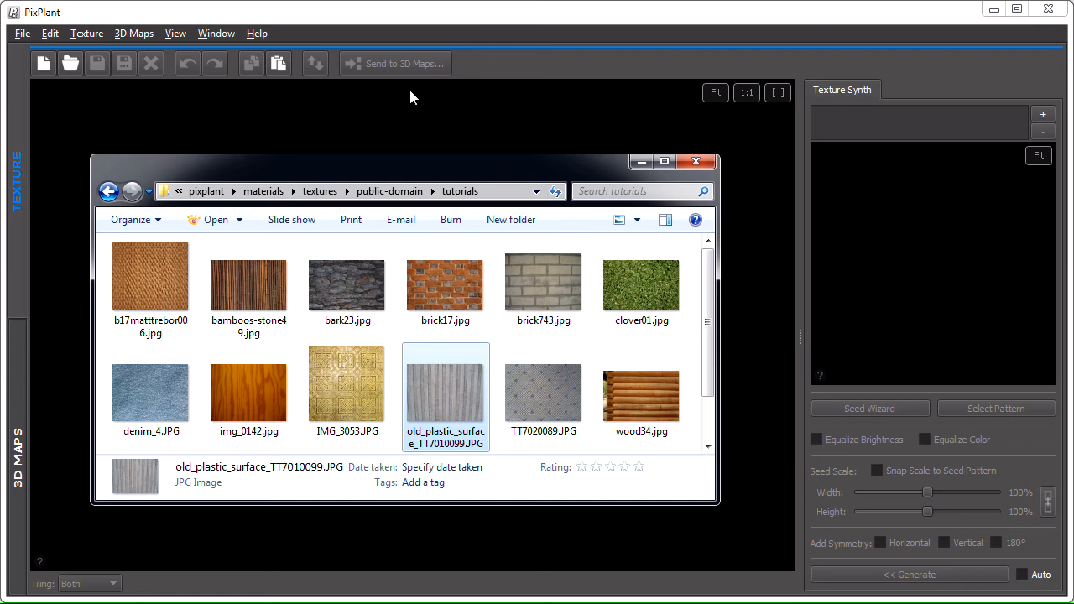
Drag old_plastic_surface_TT7010099.JPG from Explorer into the Texture Synth seed area.
{"action": "left_click_drag", "start_coordinate": [445, 386], "coordinate": [791, 330]}
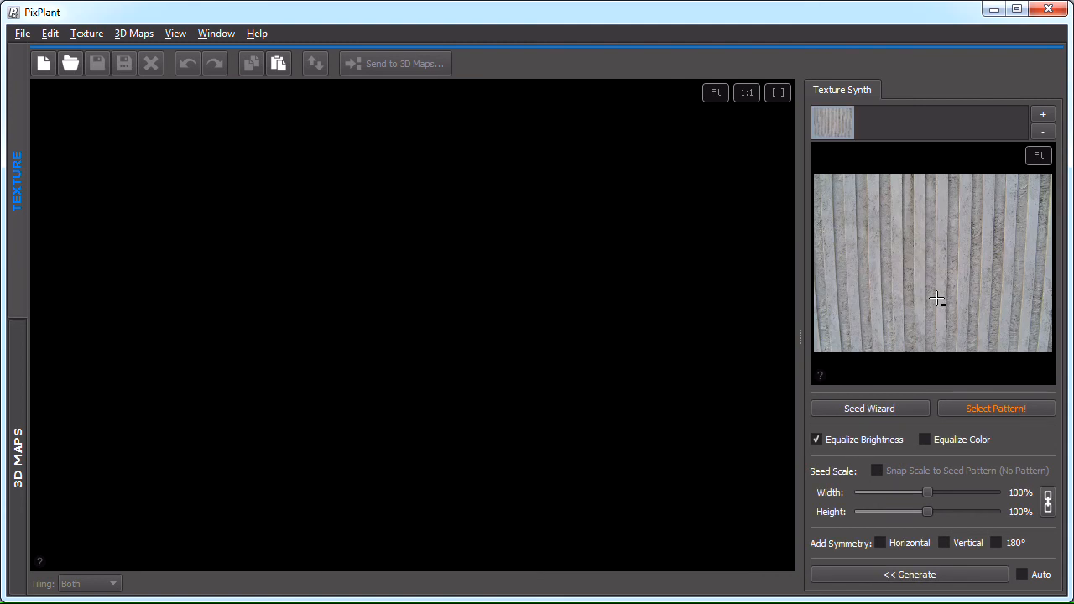
{"action": "mouse_move", "coordinate": [822, 187]}
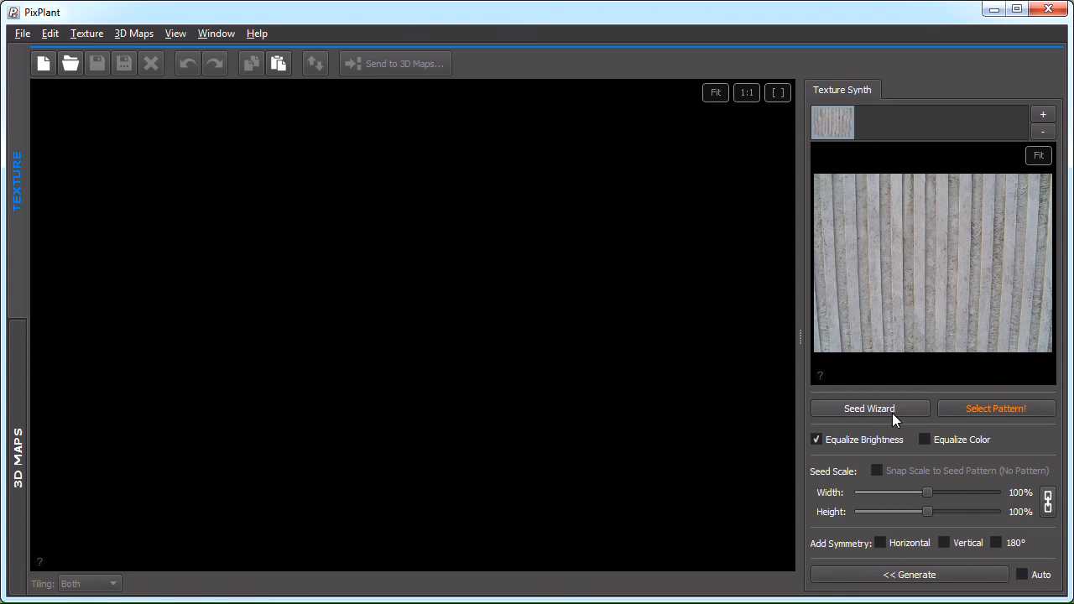
In the Seed Wizard, stretch the lower-left and lower-right corners outward until the stripes stand vertical.
{"action": "left_click", "coordinate": [869, 409]}
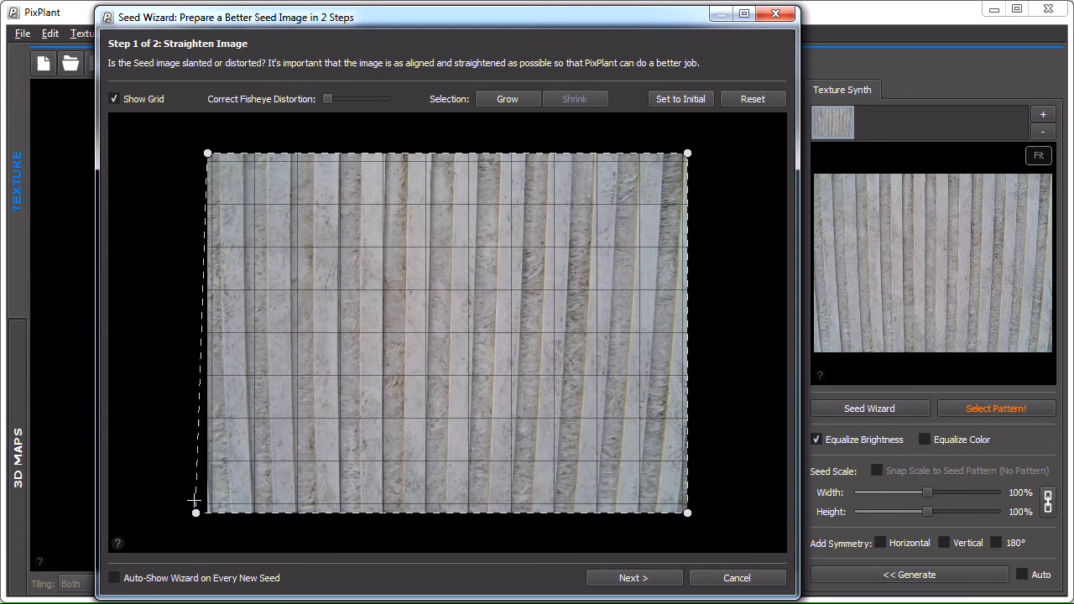
{"action": "left_click_drag", "start_coordinate": [196, 512], "coordinate": [183, 513]}
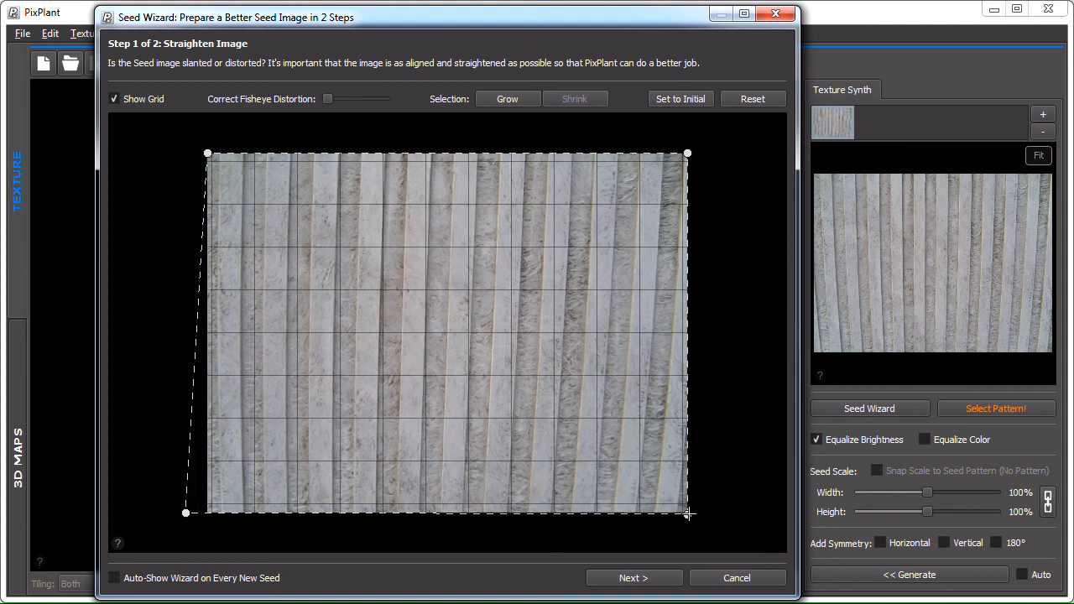
{"action": "left_click_drag", "start_coordinate": [687, 512], "coordinate": [717, 513]}
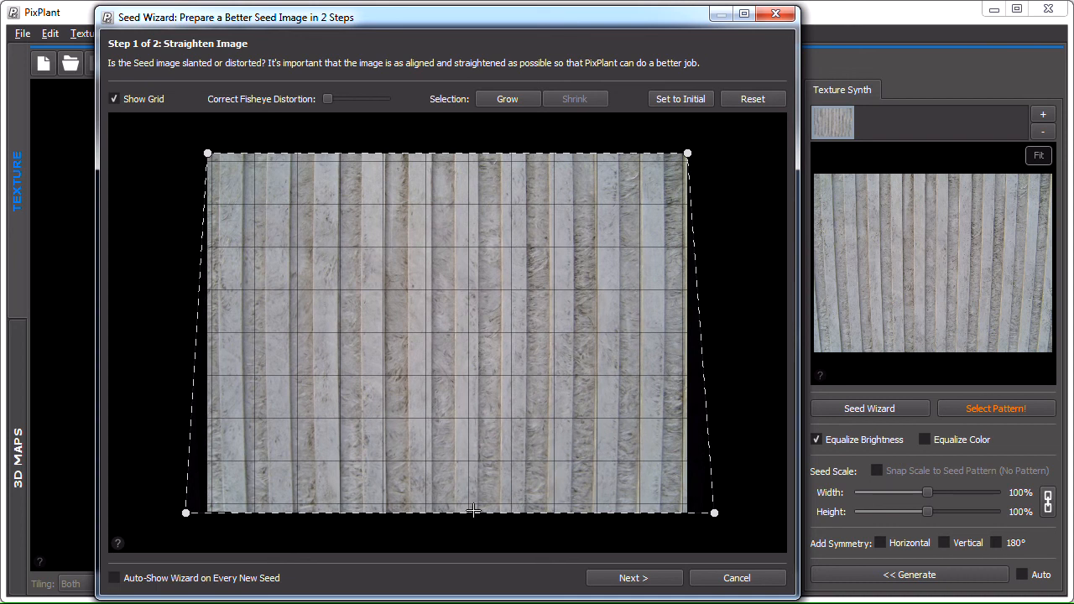
{"action": "mouse_move", "coordinate": [251, 343]}
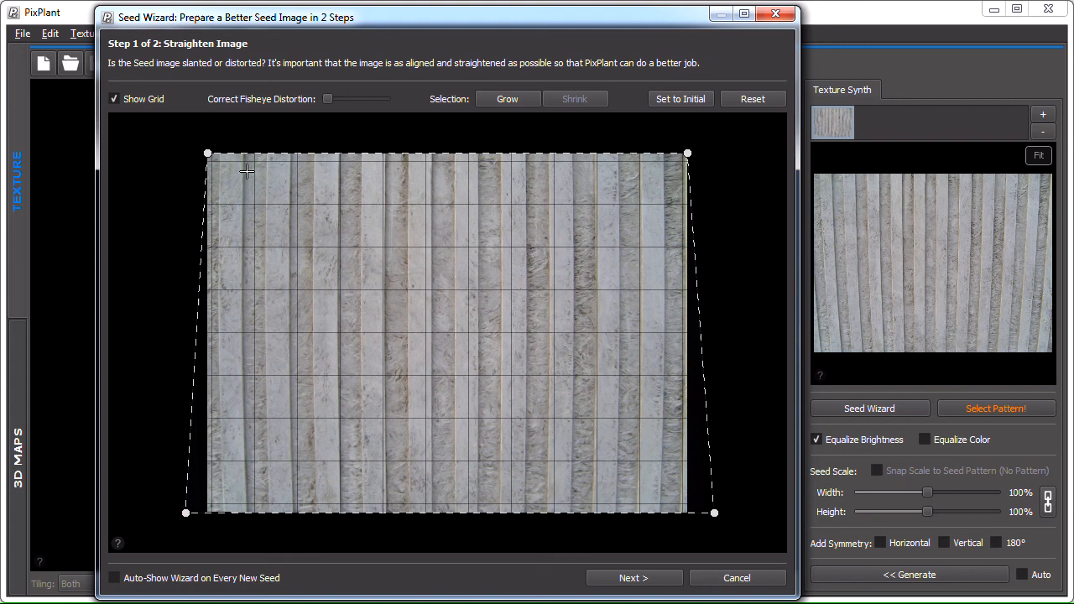
{"action": "mouse_move", "coordinate": [239, 400]}
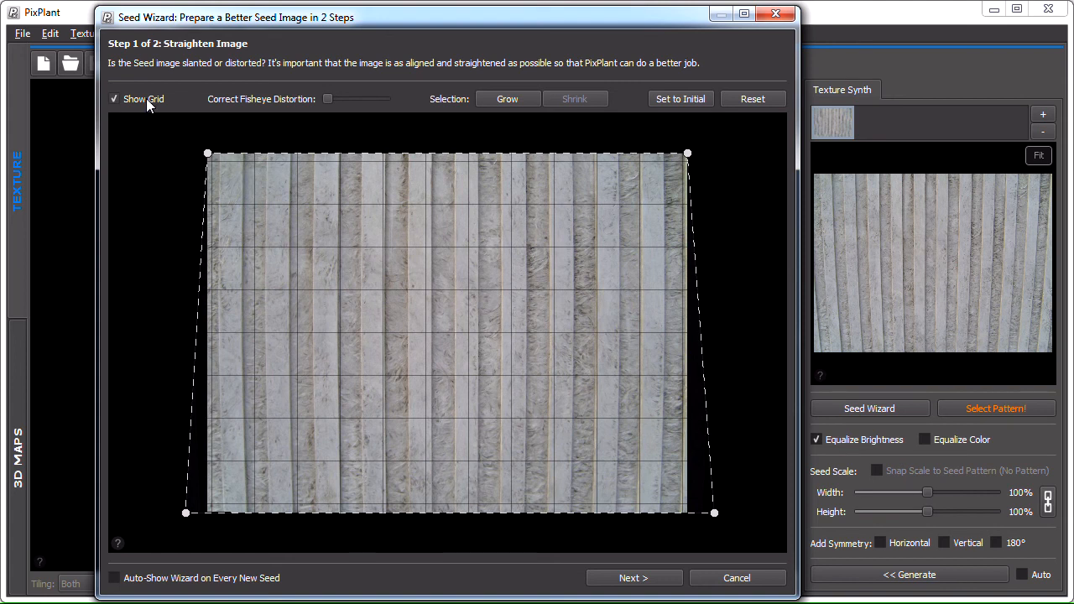
{"action": "mouse_move", "coordinate": [291, 184]}
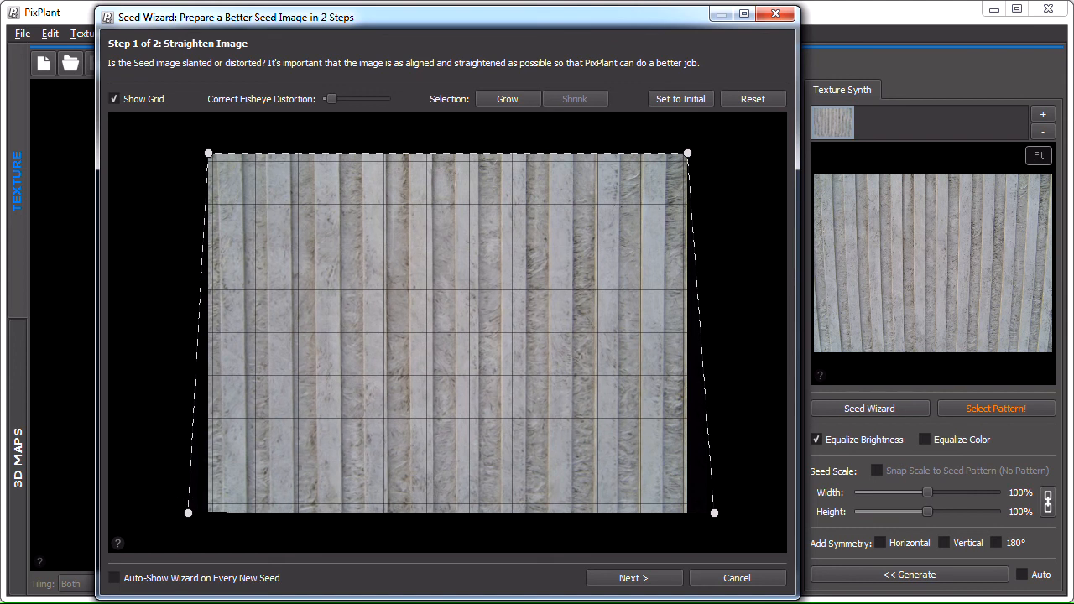
{"action": "left_click_drag", "start_coordinate": [187, 512], "coordinate": [185, 513]}
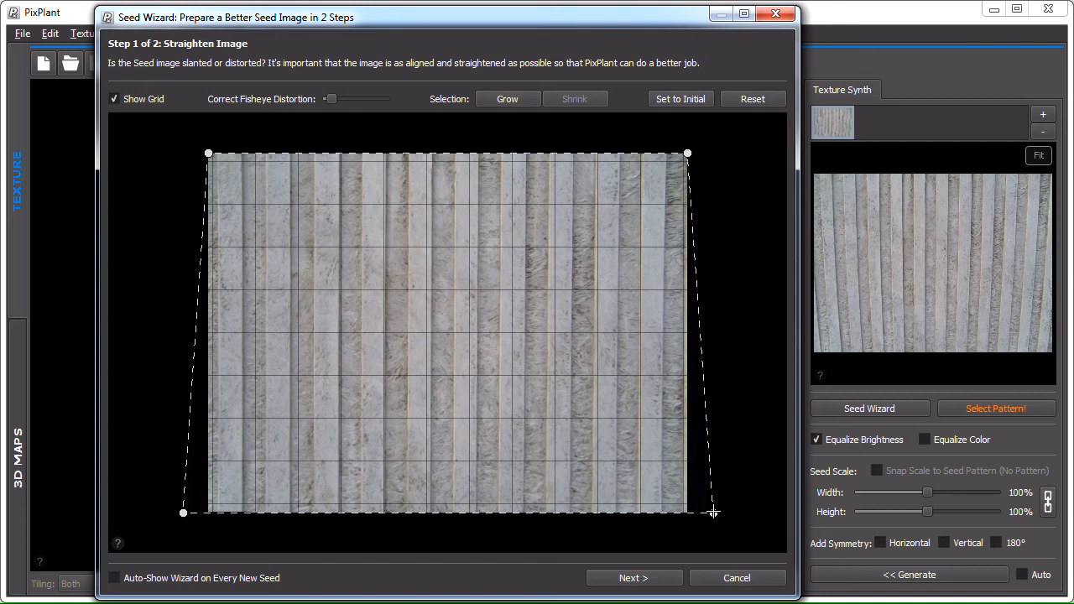
{"action": "left_click_drag", "start_coordinate": [713, 513], "coordinate": [717, 512]}
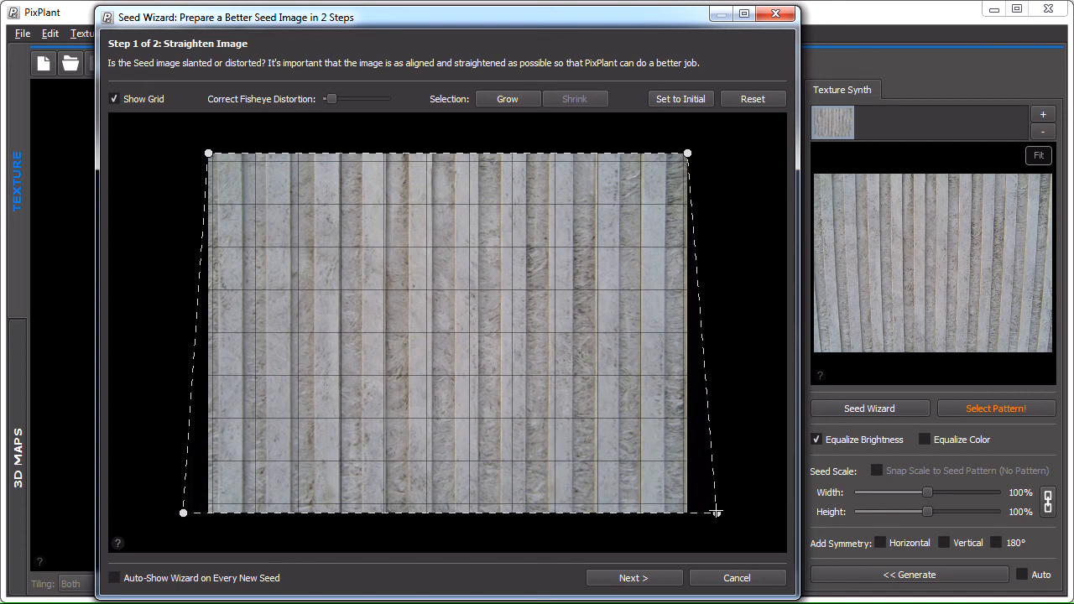
{"action": "left_click_drag", "start_coordinate": [717, 513], "coordinate": [717, 513]}
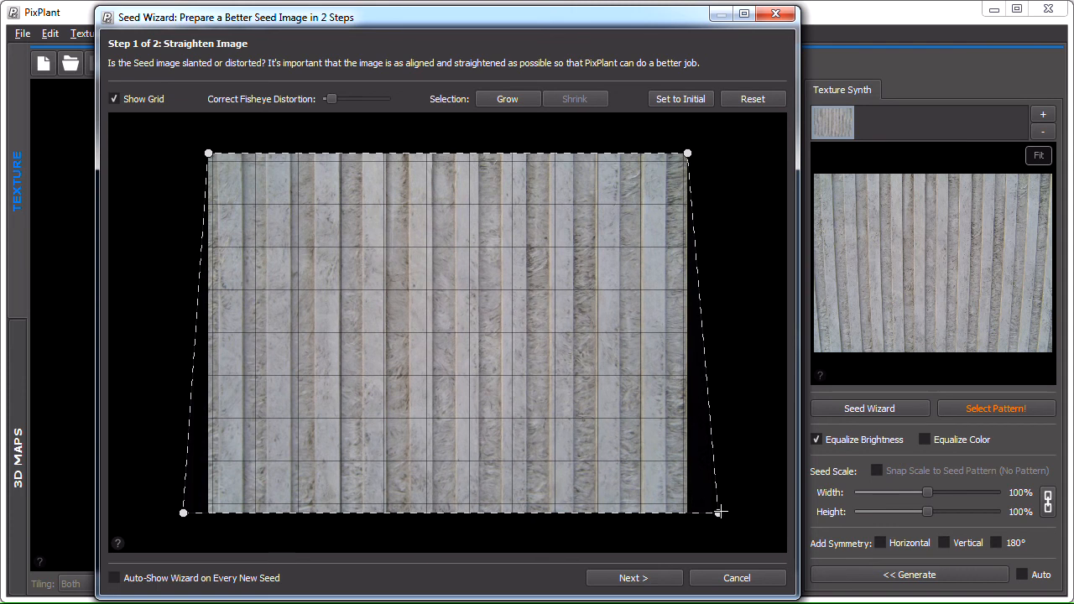
Advance to Select Pattern and fit the grid cell to one plank, rated Best so Far.
{"action": "left_click", "coordinate": [634, 577]}
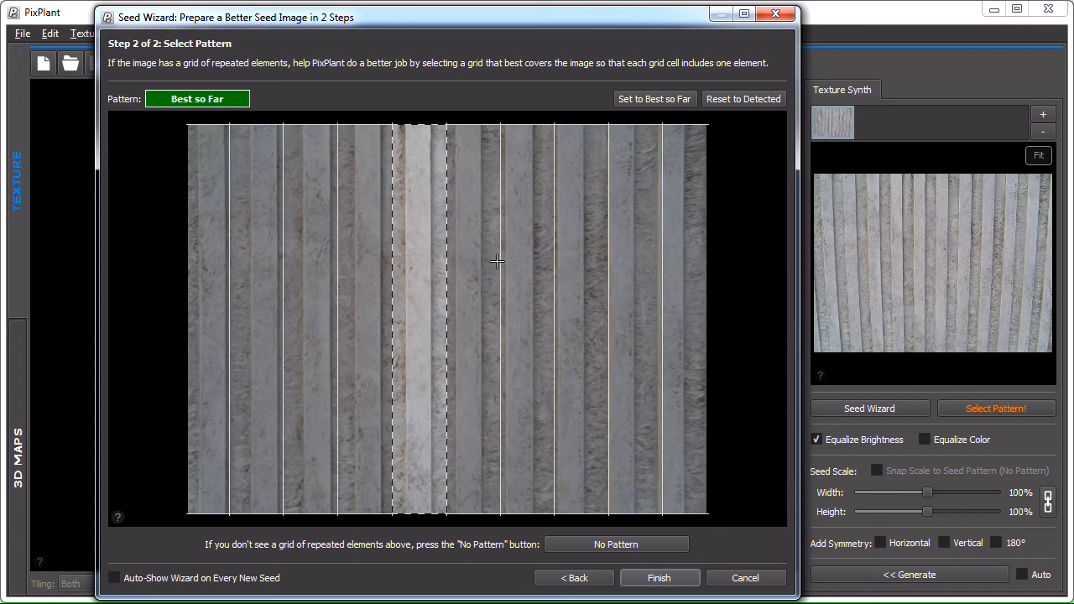
{"action": "mouse_move", "coordinate": [499, 264]}
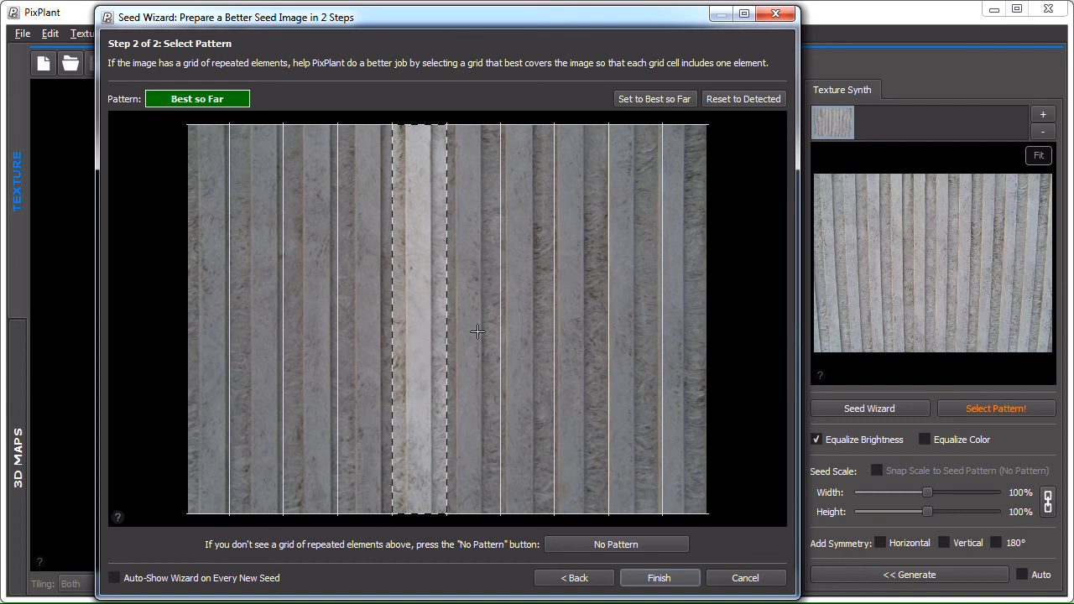
{"action": "mouse_move", "coordinate": [463, 287]}
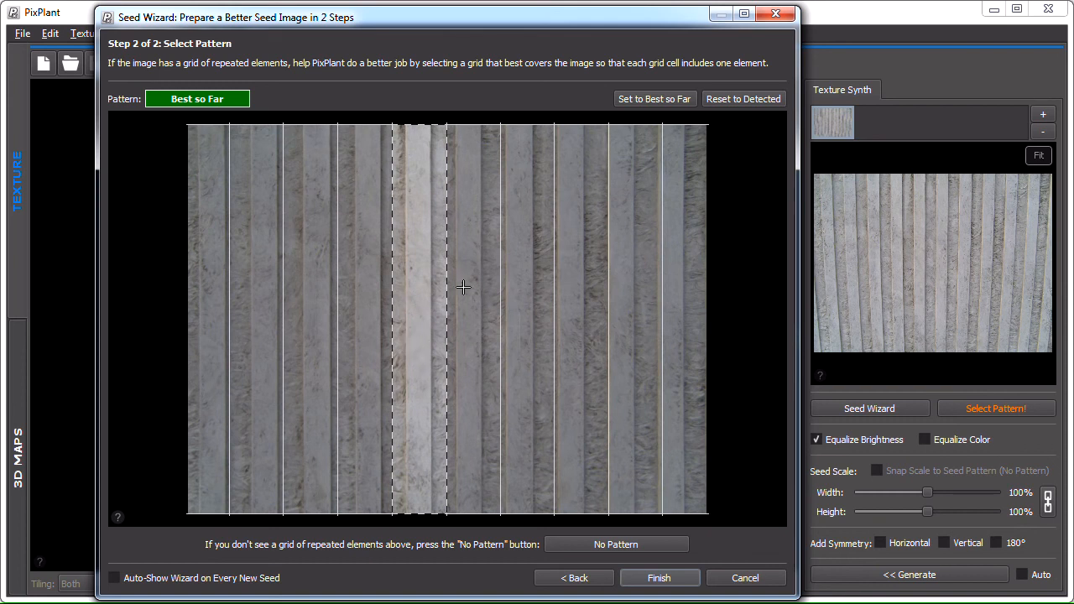
{"action": "left_click", "coordinate": [615, 544]}
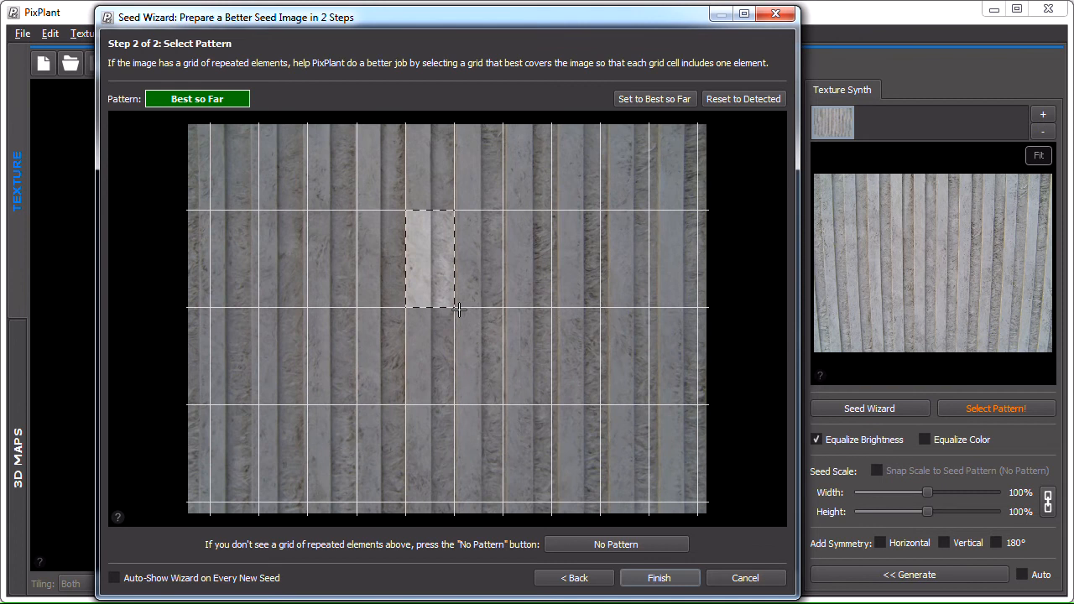
{"action": "mouse_move", "coordinate": [458, 309]}
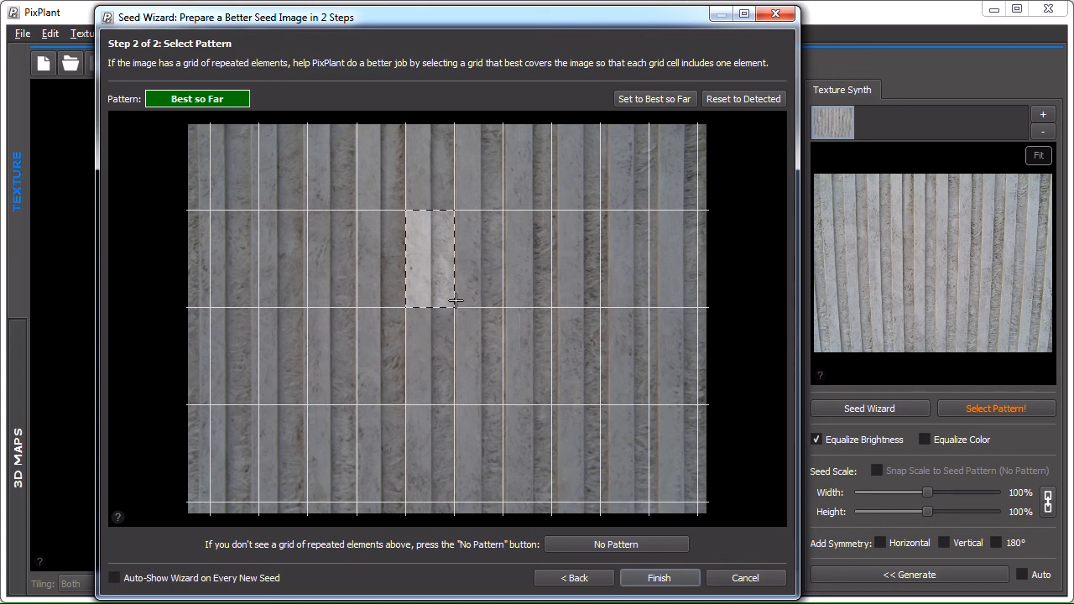
{"action": "mouse_move", "coordinate": [450, 305]}
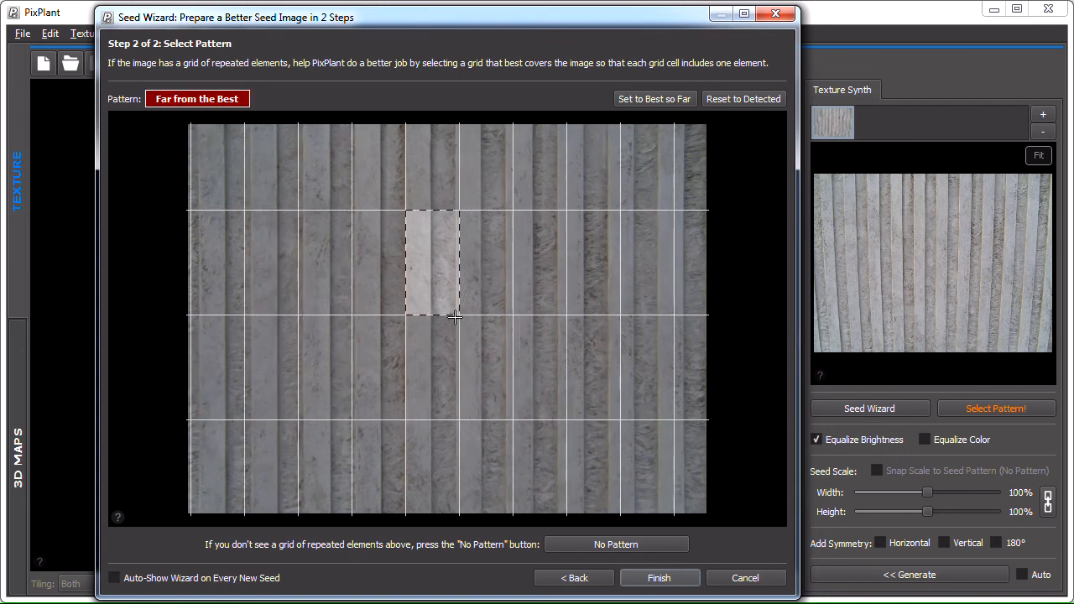
{"action": "left_click", "coordinate": [654, 98]}
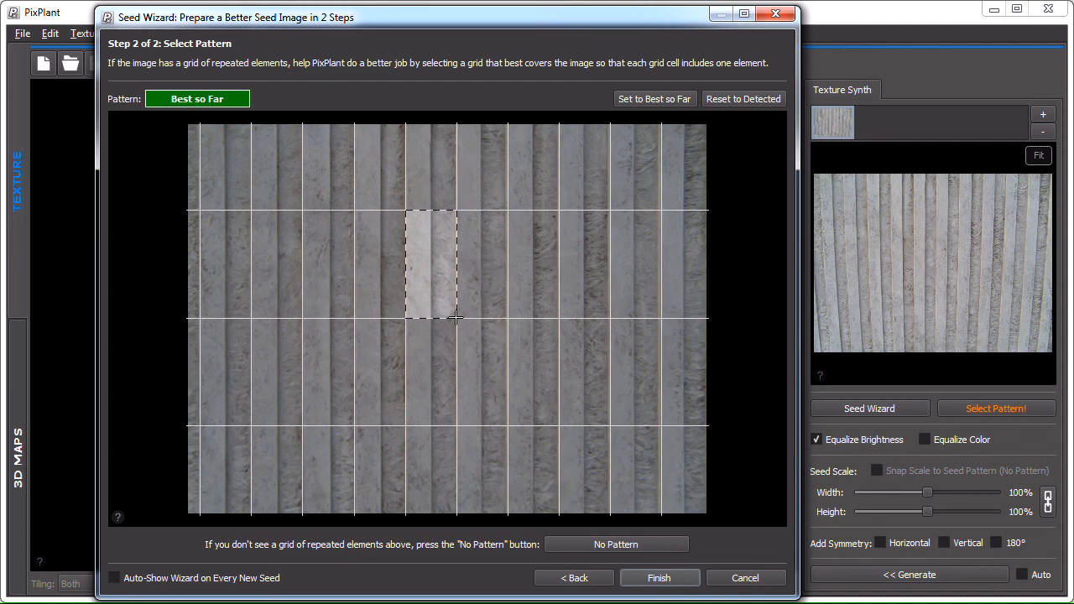
{"action": "mouse_move", "coordinate": [642, 475]}
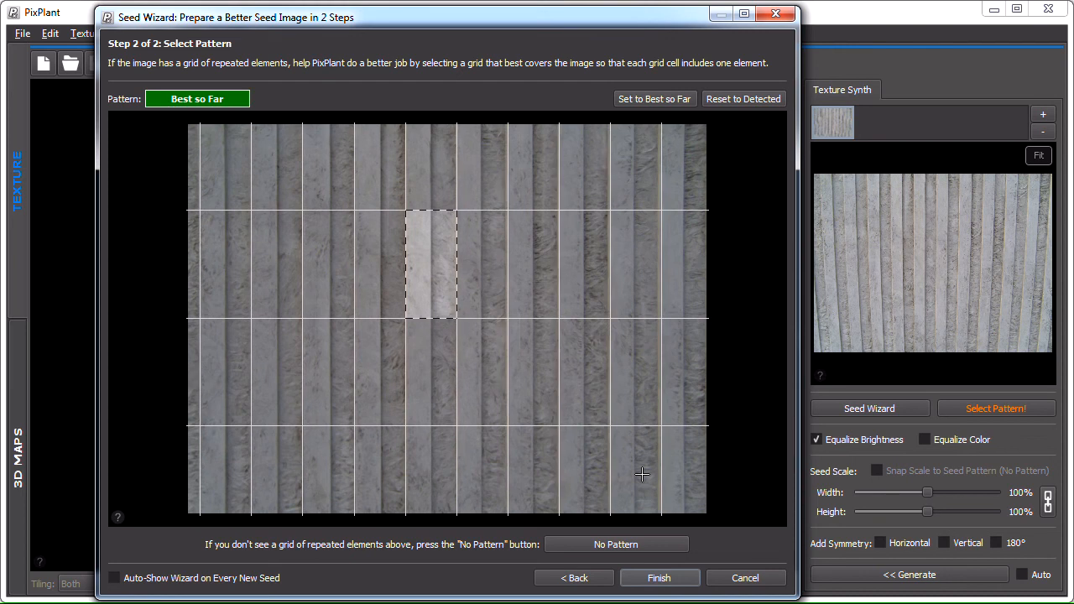
{"action": "mouse_move", "coordinate": [660, 464]}
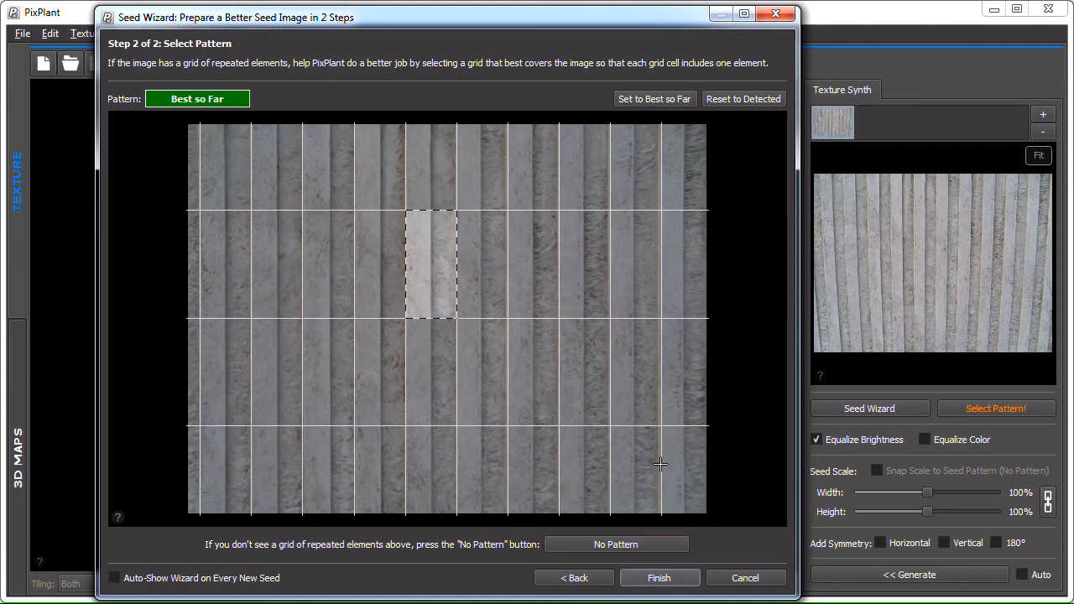
Finish the wizard and generate several 1024×1024 tileable striped texture variations.
{"action": "left_click", "coordinate": [660, 577]}
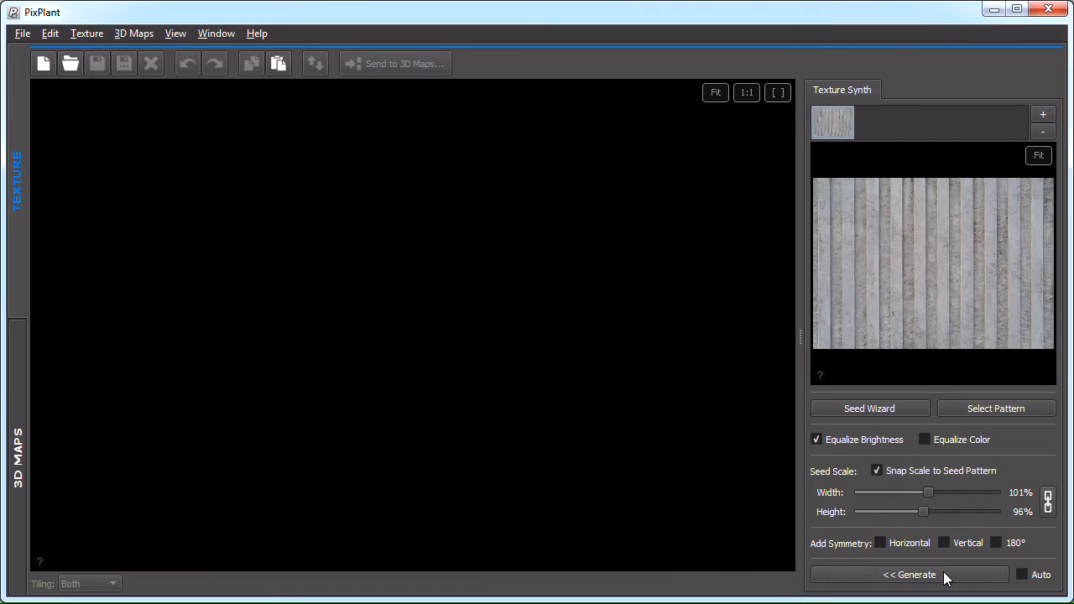
{"action": "left_click", "coordinate": [909, 574]}
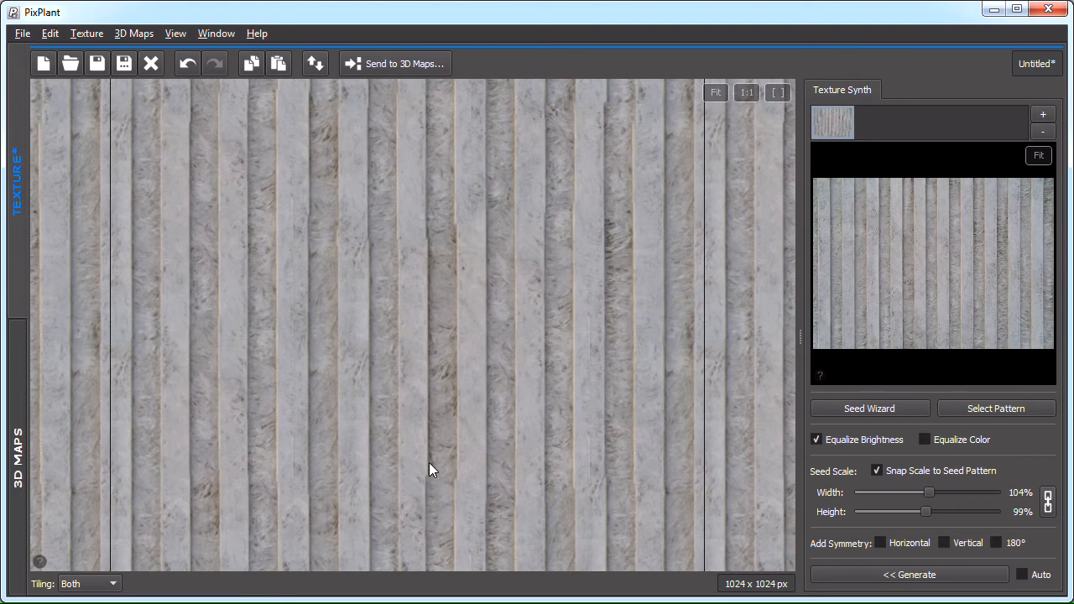
{"action": "mouse_move", "coordinate": [447, 248]}
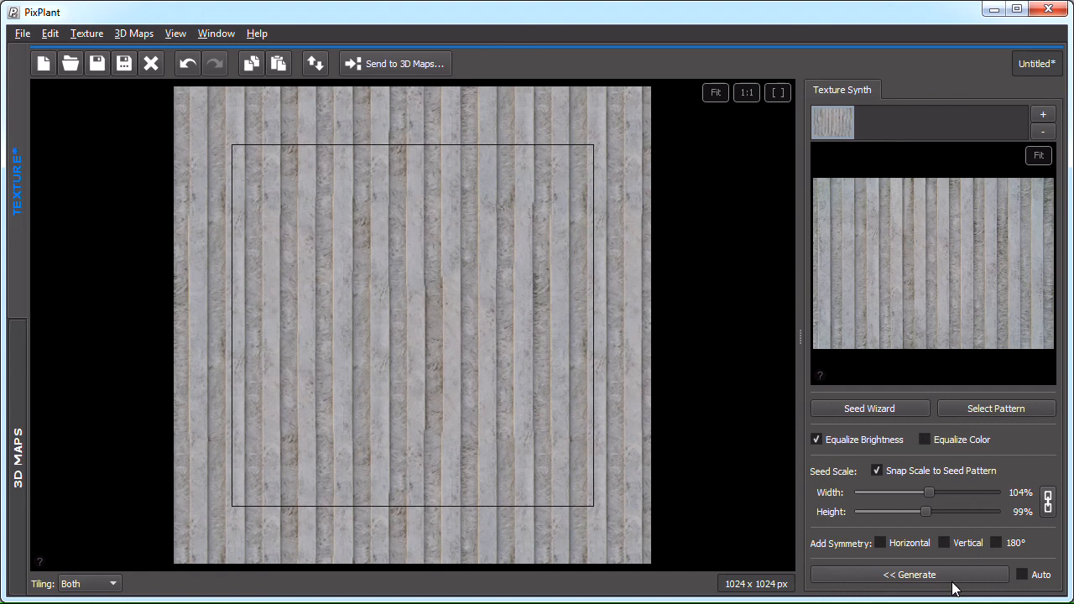
{"action": "left_click", "coordinate": [909, 574]}
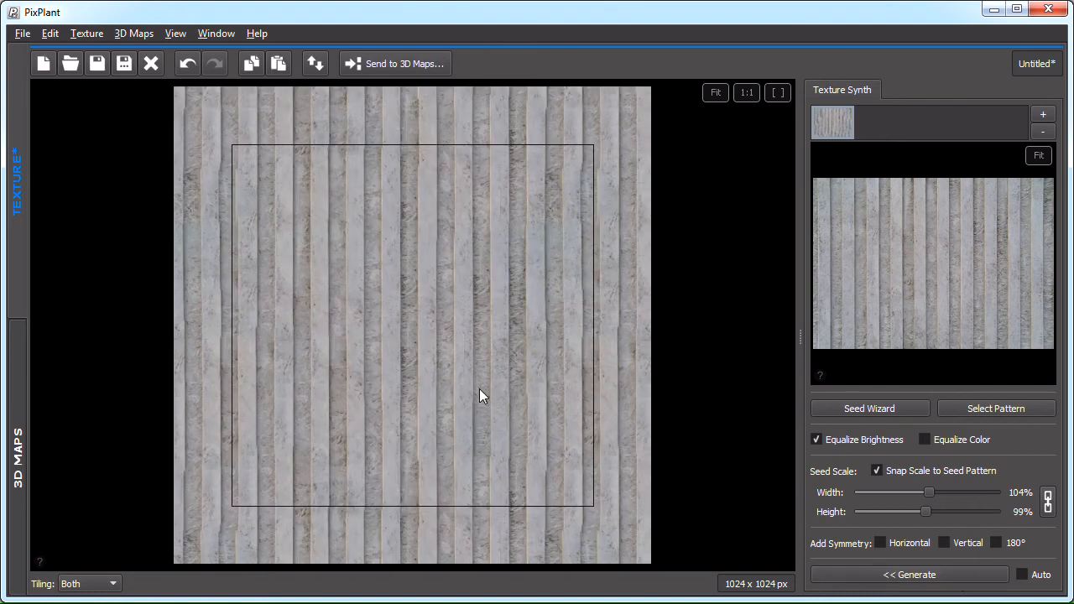
{"action": "left_click", "coordinate": [909, 573]}
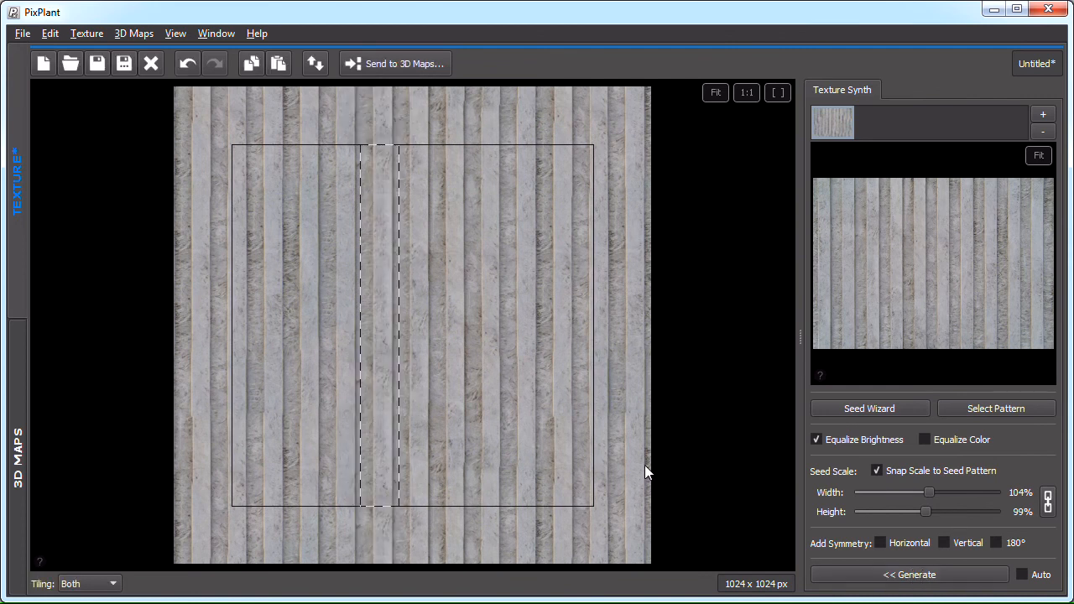
{"action": "left_click", "coordinate": [776, 92]}
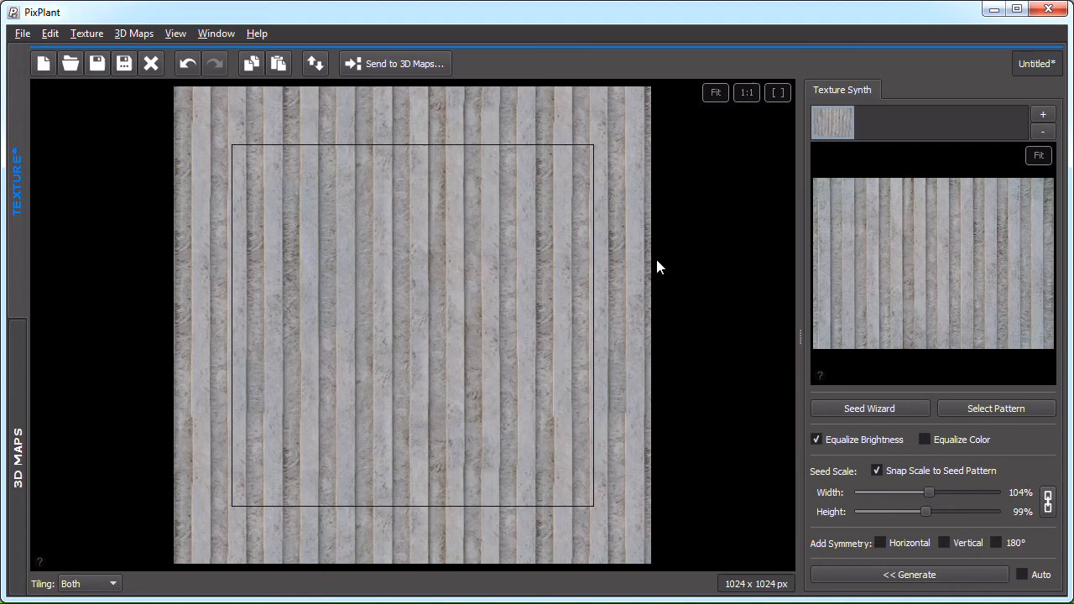
Close the finished striped texture from the File menu.
{"action": "left_click", "coordinate": [22, 33]}
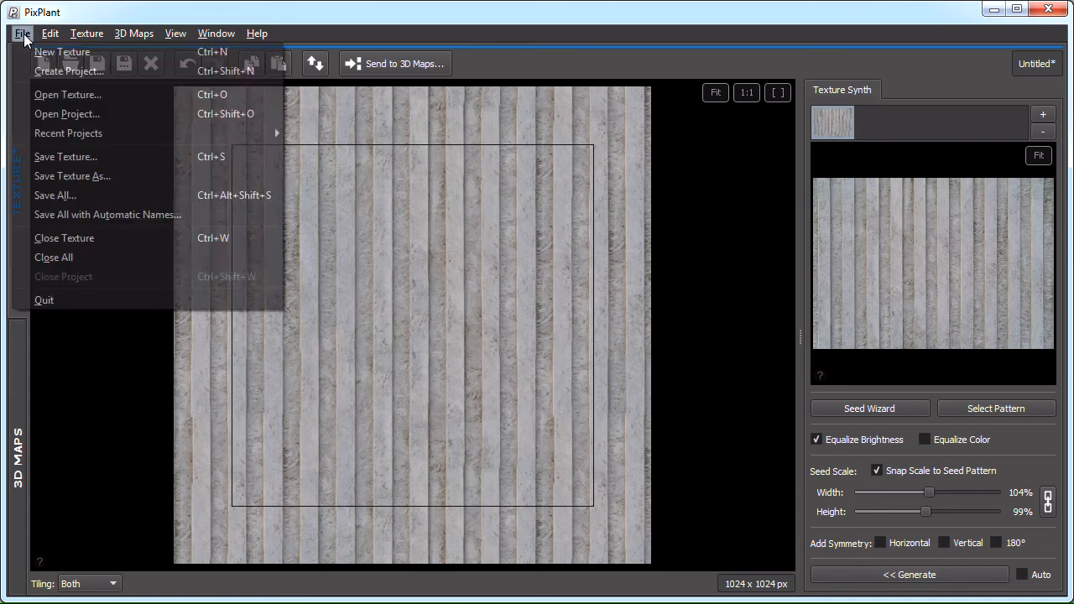
{"action": "left_click", "coordinate": [54, 257]}
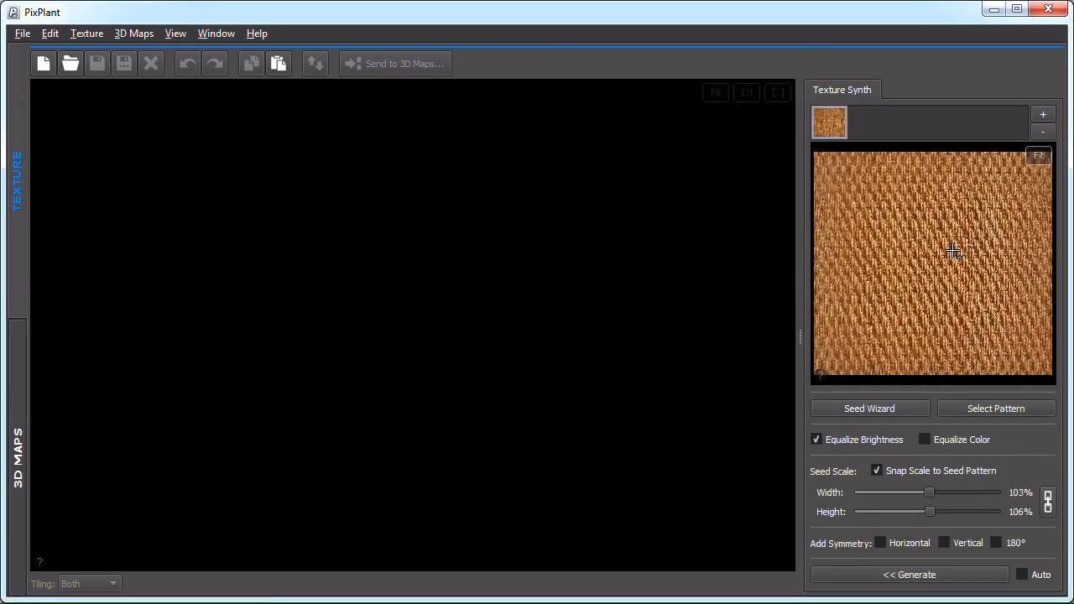
{"action": "mouse_move", "coordinate": [954, 304]}
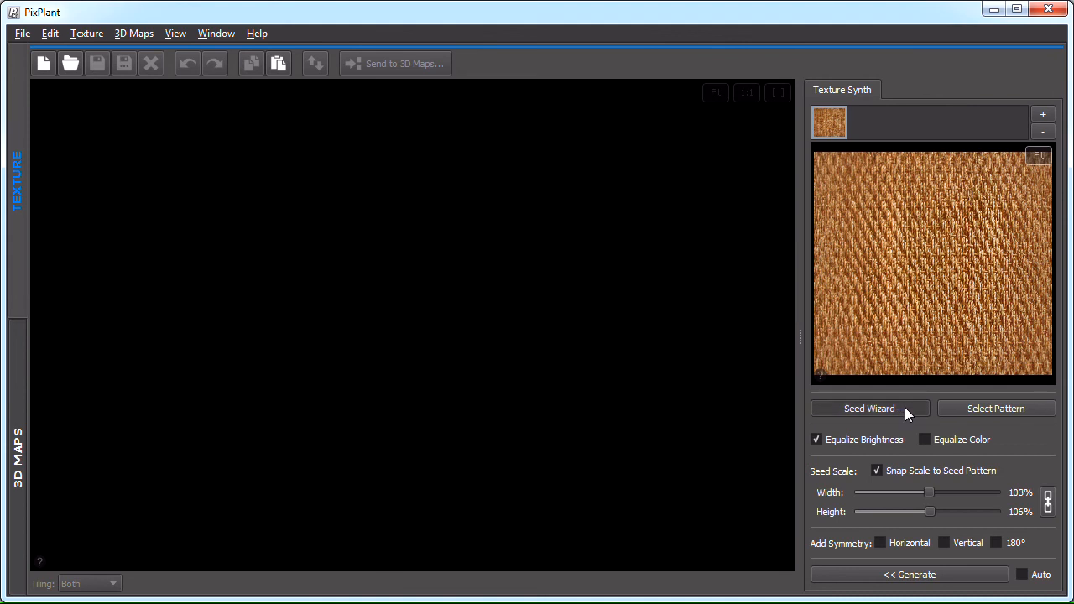
Open the Seed Wizard for the carpet seed and skip straightening to Select Pattern.
{"action": "left_click", "coordinate": [868, 409]}
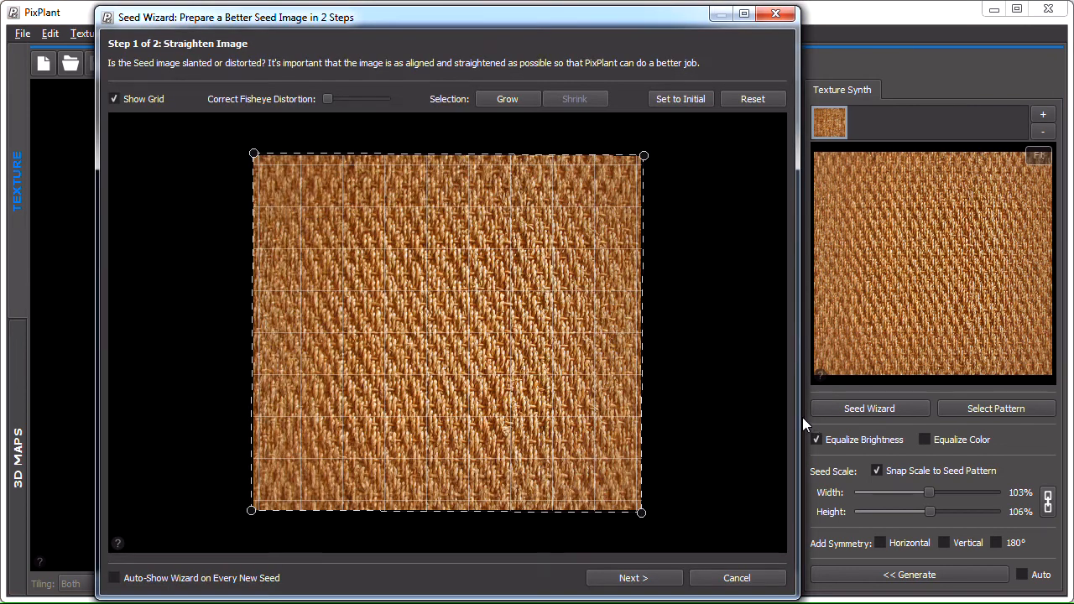
{"action": "mouse_move", "coordinate": [710, 412]}
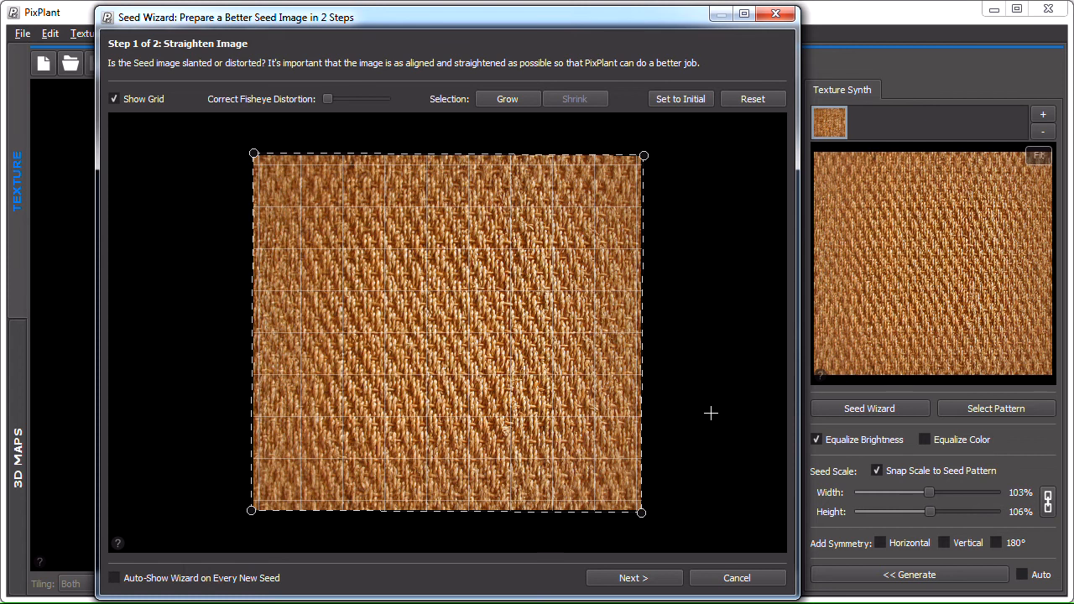
{"action": "mouse_move", "coordinate": [728, 547]}
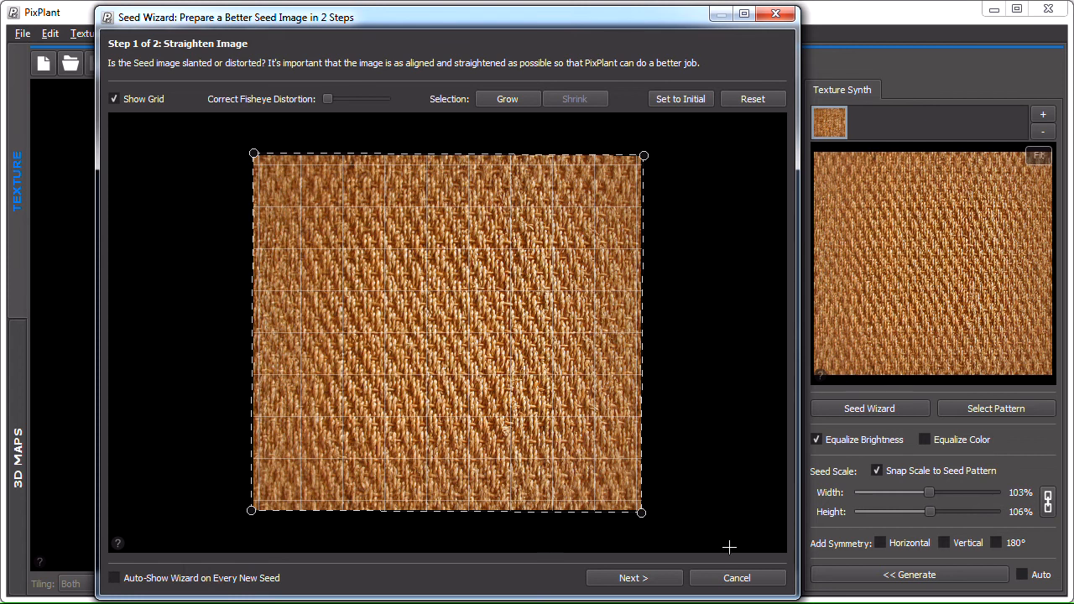
{"action": "left_click", "coordinate": [634, 577]}
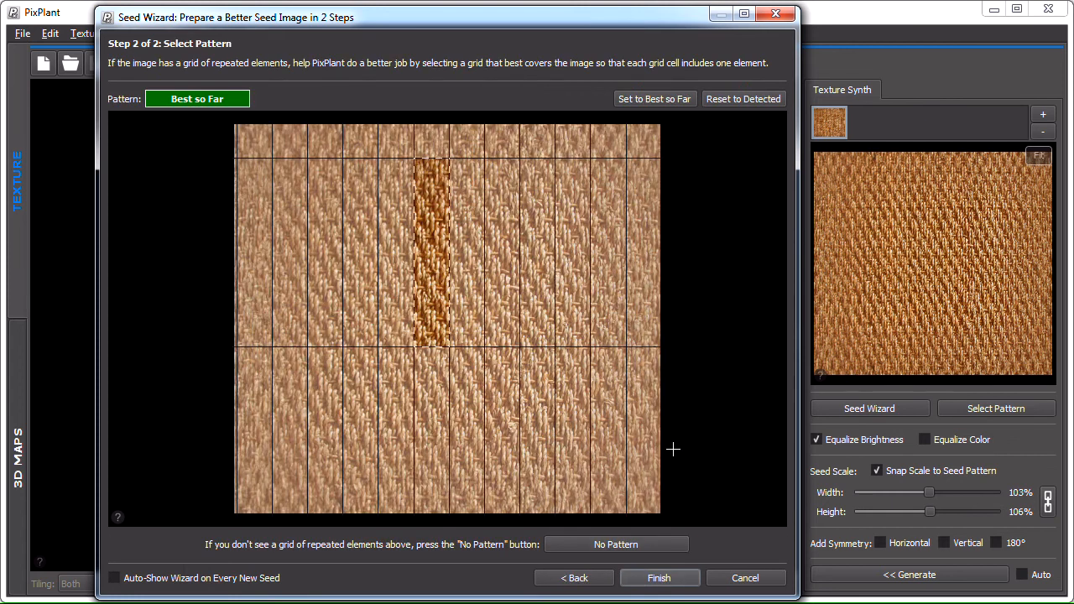
{"action": "mouse_move", "coordinate": [683, 442]}
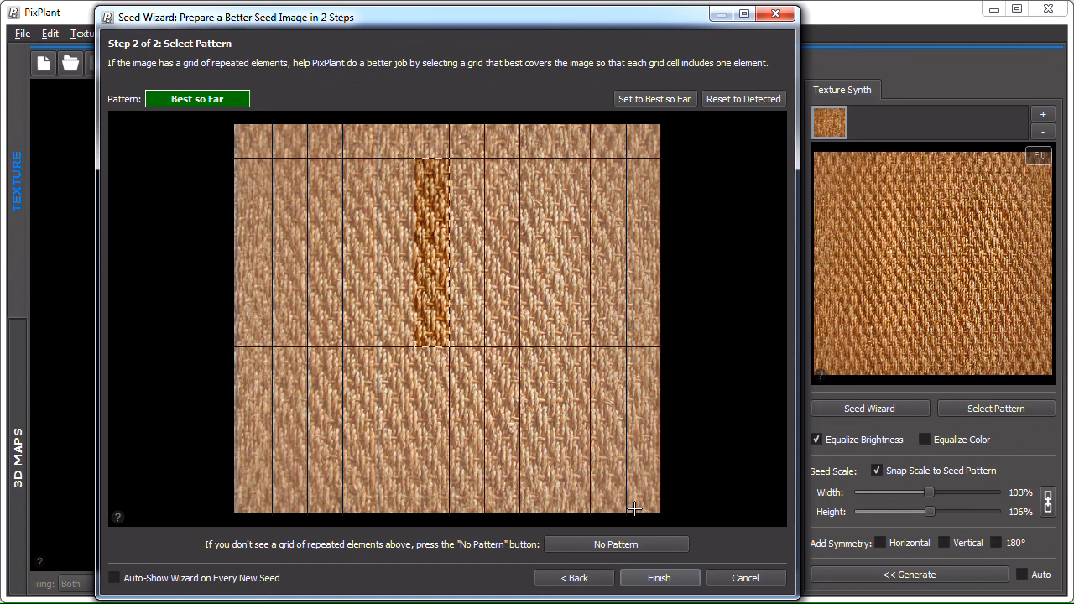
Finish the carpet Seed Wizard and confirm a 1024×1024 texture with Both tiling.
{"action": "left_click", "coordinate": [659, 577]}
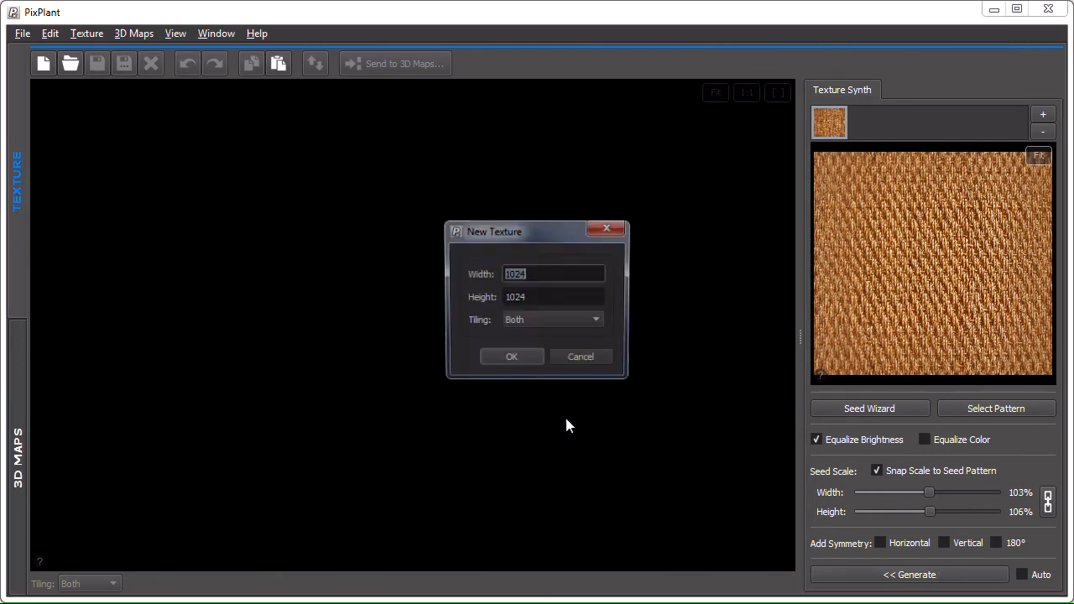
{"action": "left_click", "coordinate": [511, 356]}
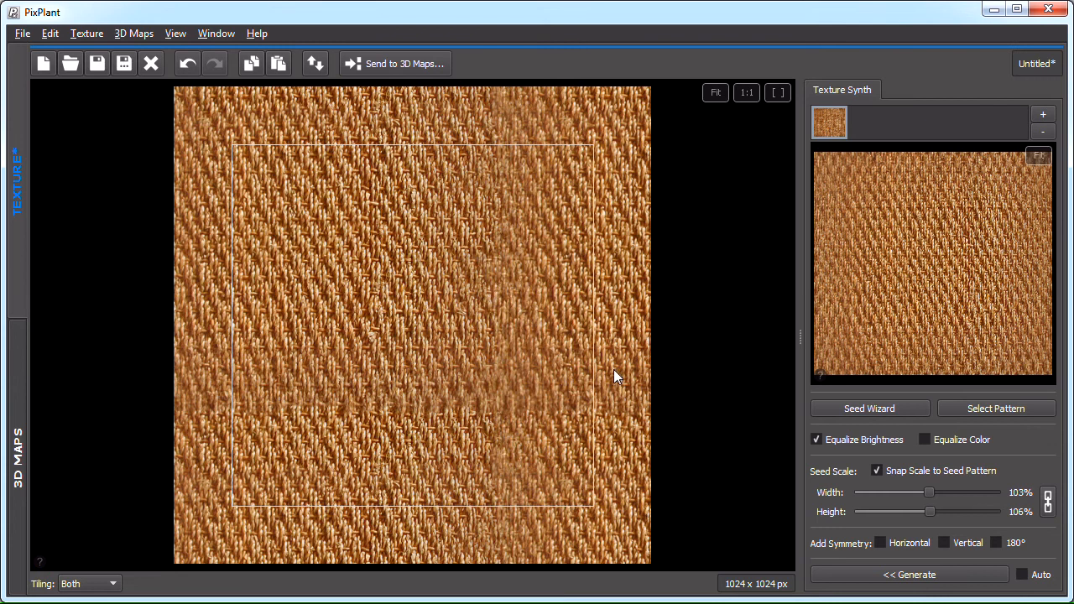
{"action": "mouse_move", "coordinate": [490, 181]}
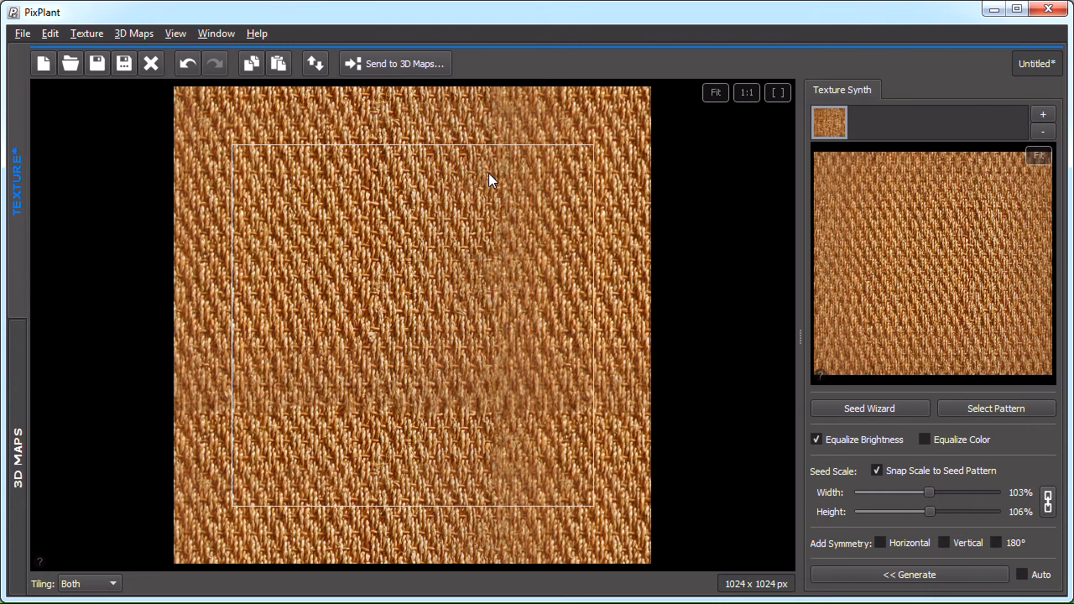
{"action": "mouse_move", "coordinate": [478, 353]}
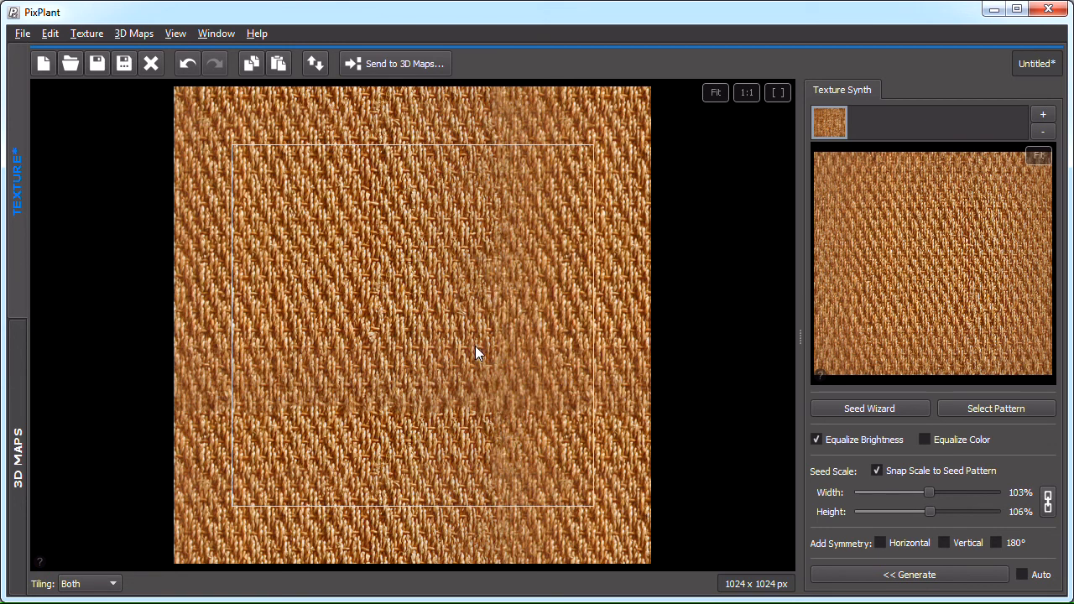
{"action": "mouse_move", "coordinate": [348, 246]}
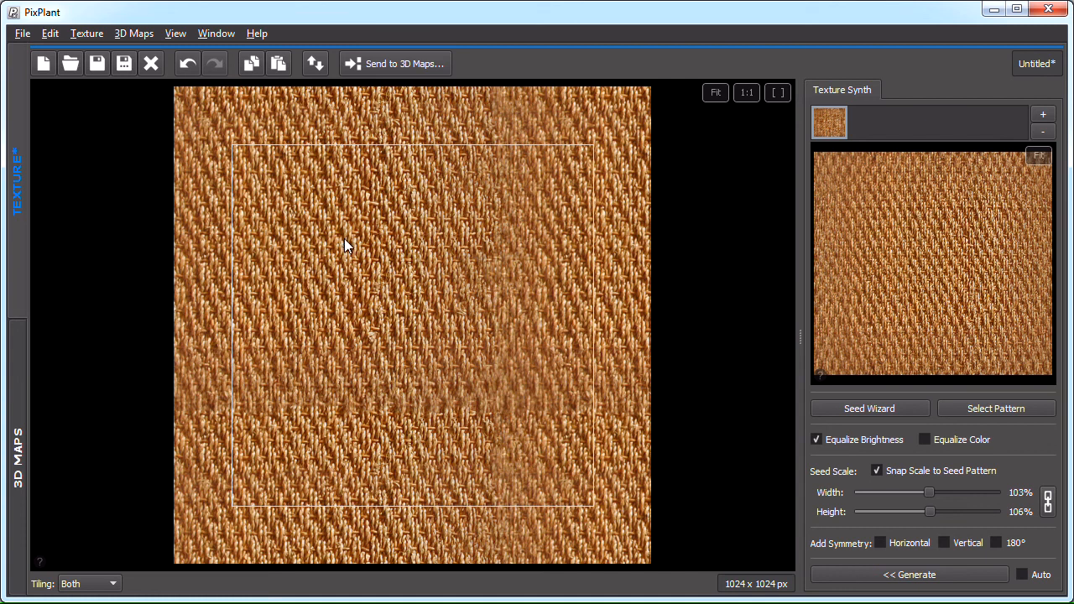
{"action": "mouse_move", "coordinate": [329, 236]}
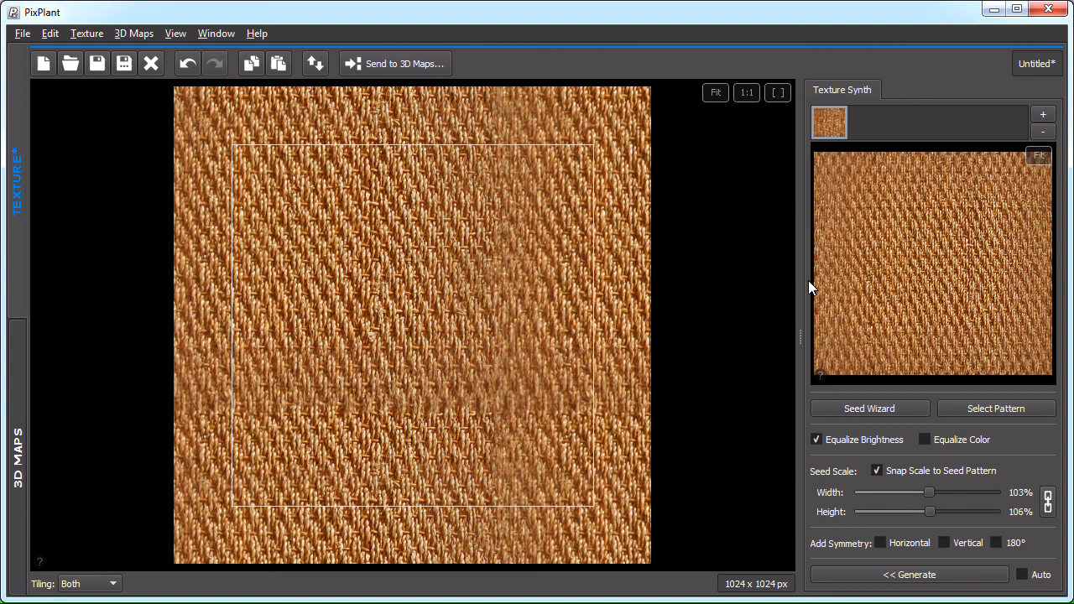
{"action": "mouse_move", "coordinate": [878, 227]}
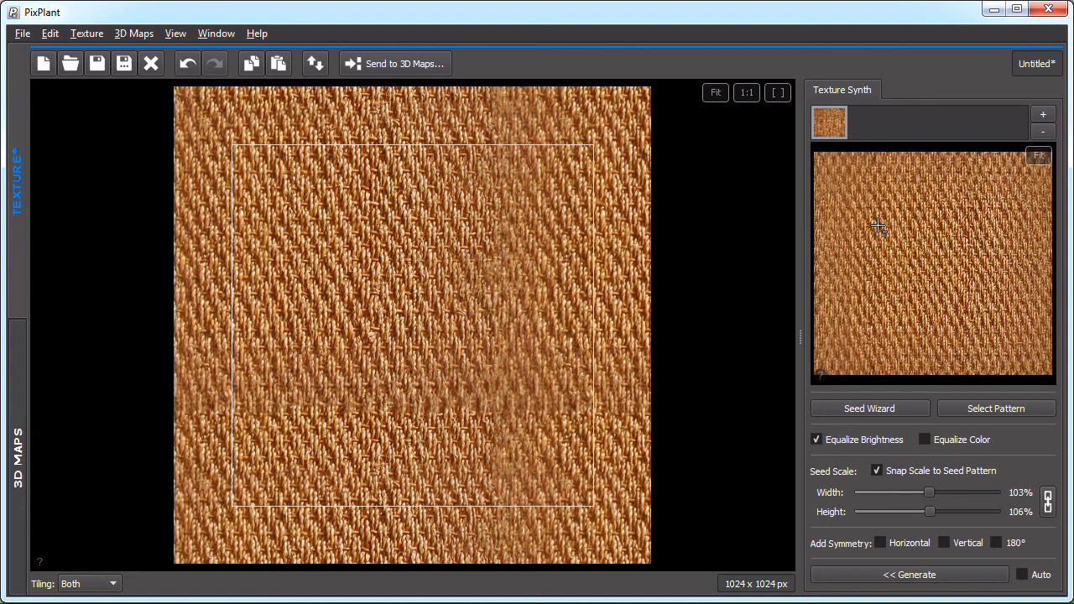
{"action": "mouse_move", "coordinate": [888, 222]}
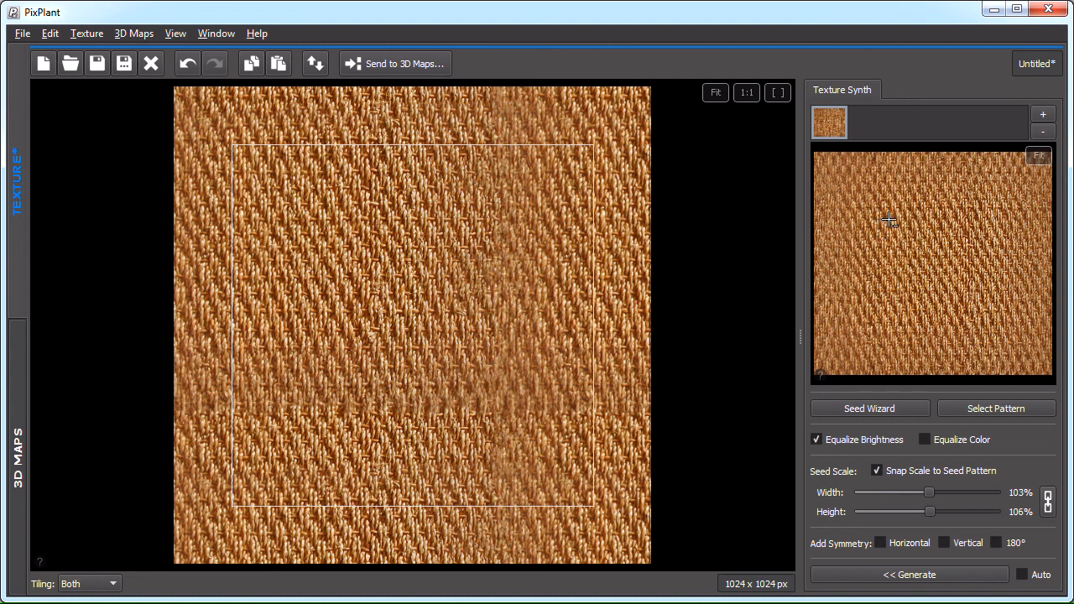
{"action": "mouse_move", "coordinate": [886, 256]}
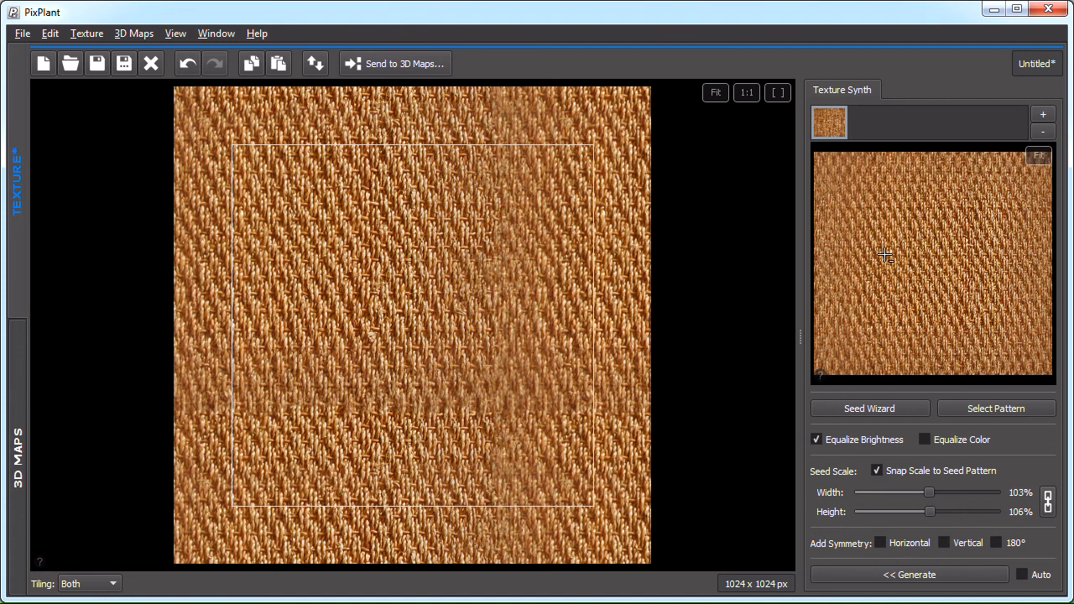
{"action": "mouse_move", "coordinate": [906, 260]}
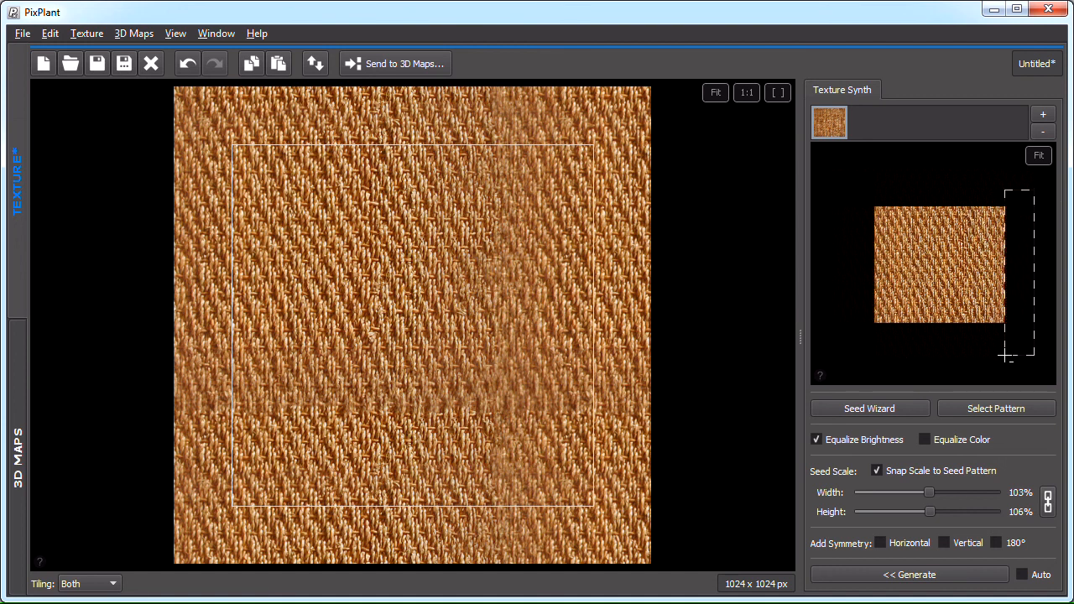
Regenerate the 1024×1024 carpet texture from the trimmed seed.
{"action": "left_click", "coordinate": [909, 574]}
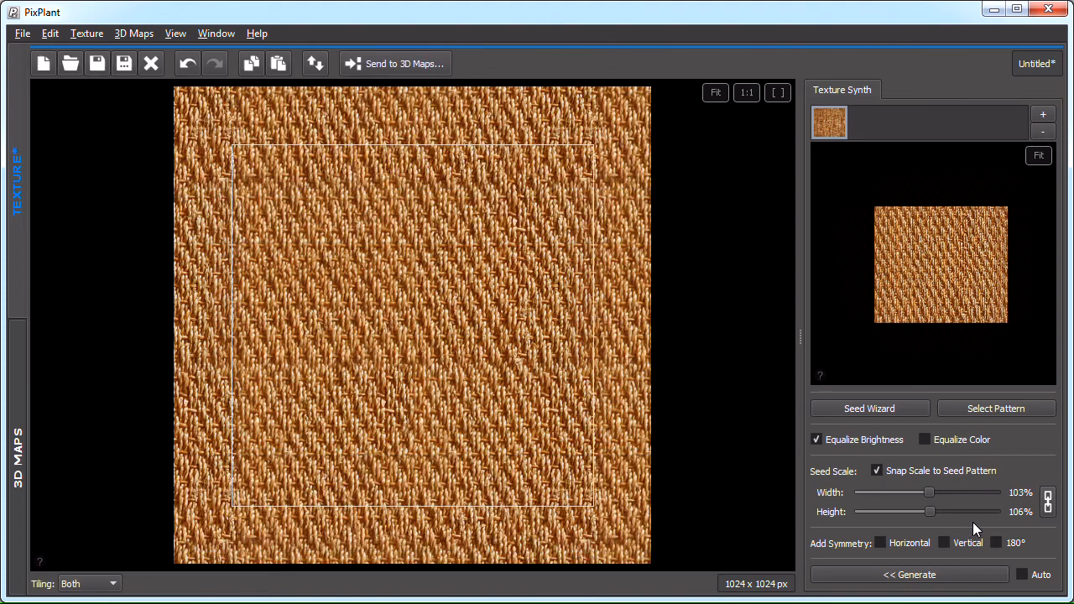
{"action": "mouse_move", "coordinate": [412, 399]}
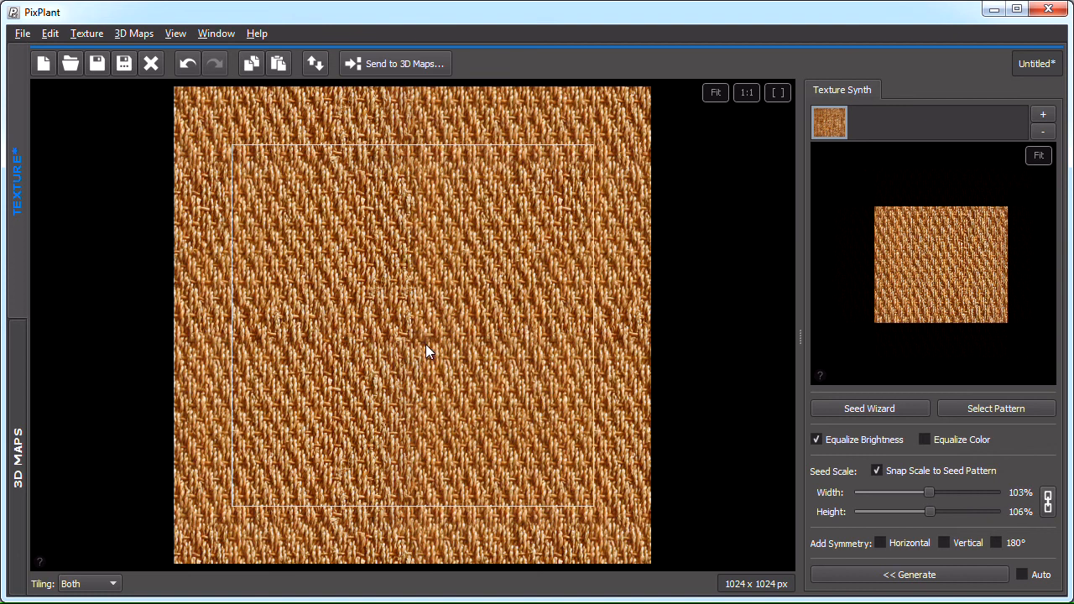
{"action": "mouse_move", "coordinate": [874, 195]}
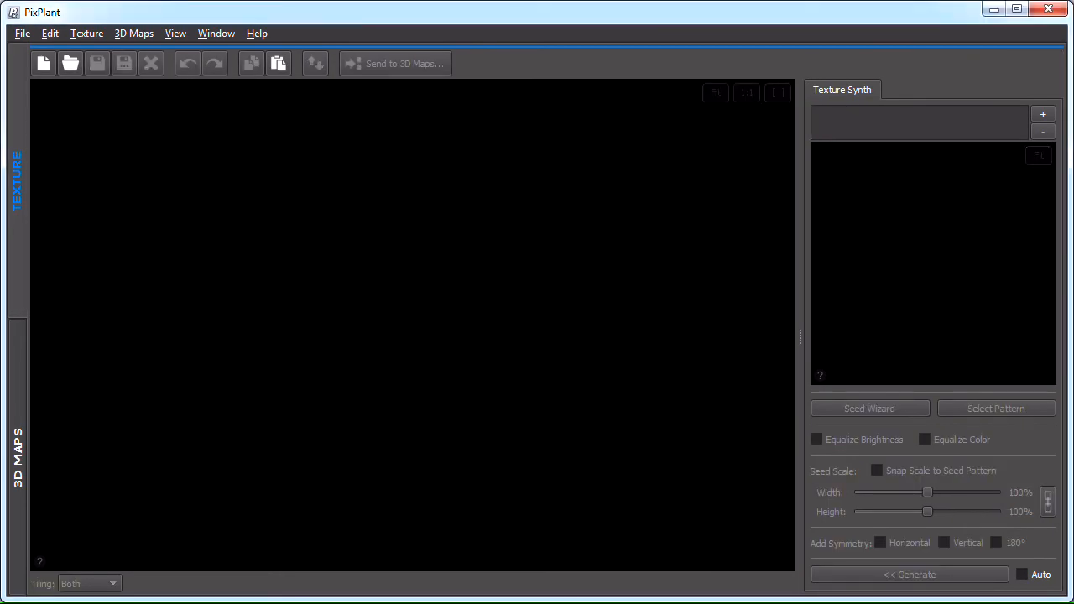
Load wood34.jpg as the new seed and open the Seed Wizard.
{"action": "left_click", "coordinate": [69, 63]}
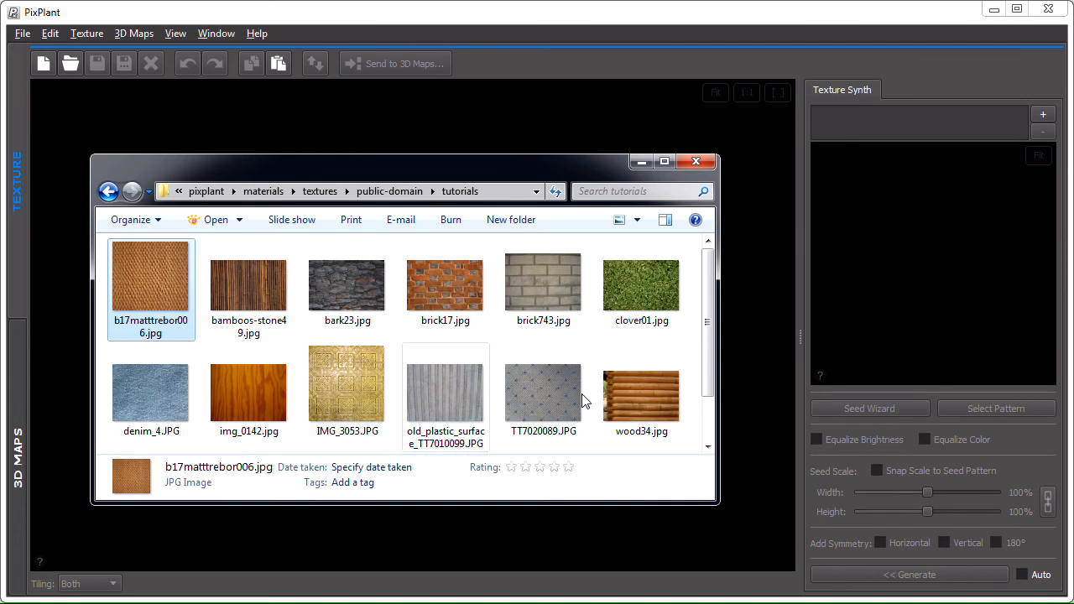
{"action": "left_click", "coordinate": [695, 161]}
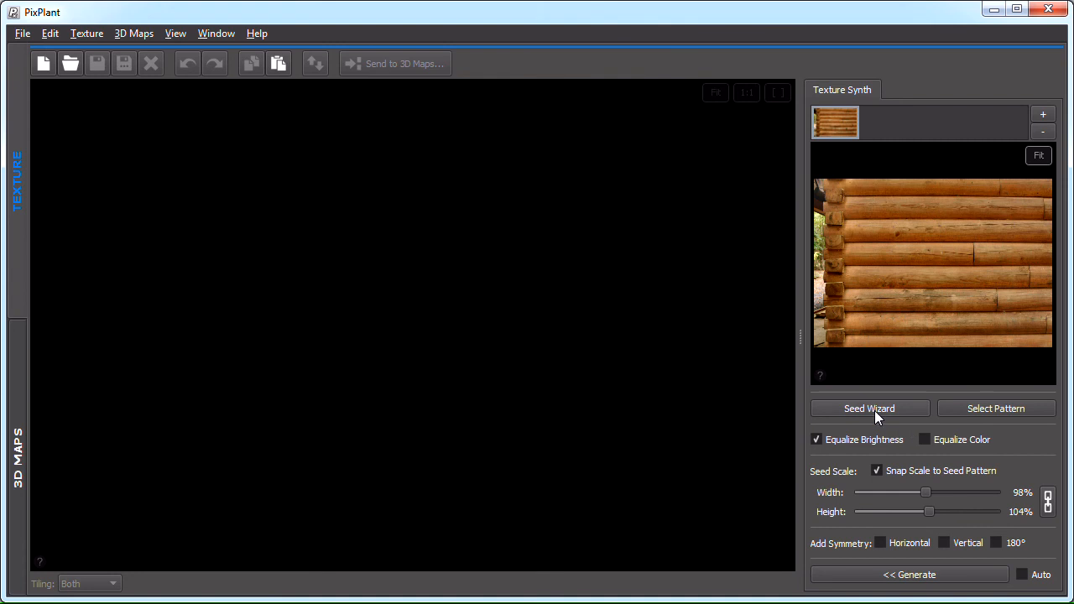
{"action": "left_click", "coordinate": [869, 409]}
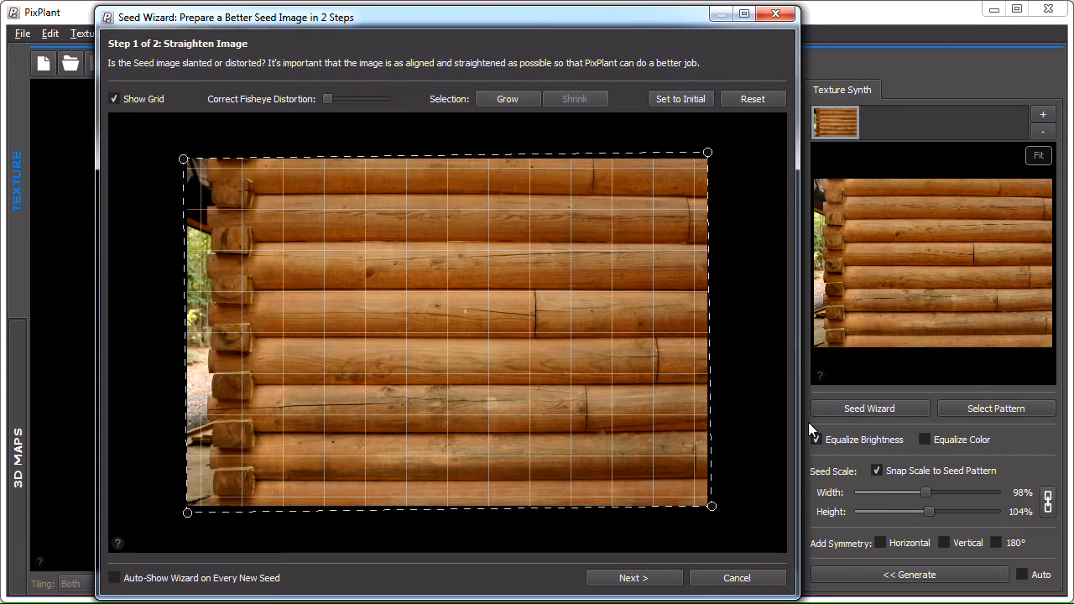
Drag the four corner handles to frame the logs squarely, then advance to Select Pattern.
{"action": "left_click", "coordinate": [816, 439]}
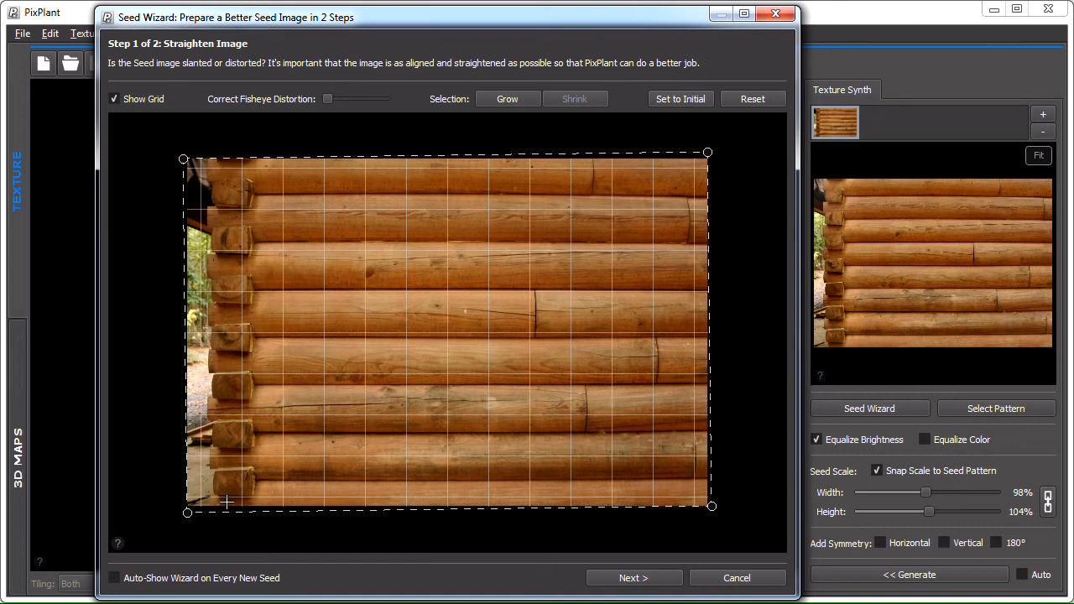
{"action": "mouse_move", "coordinate": [241, 500]}
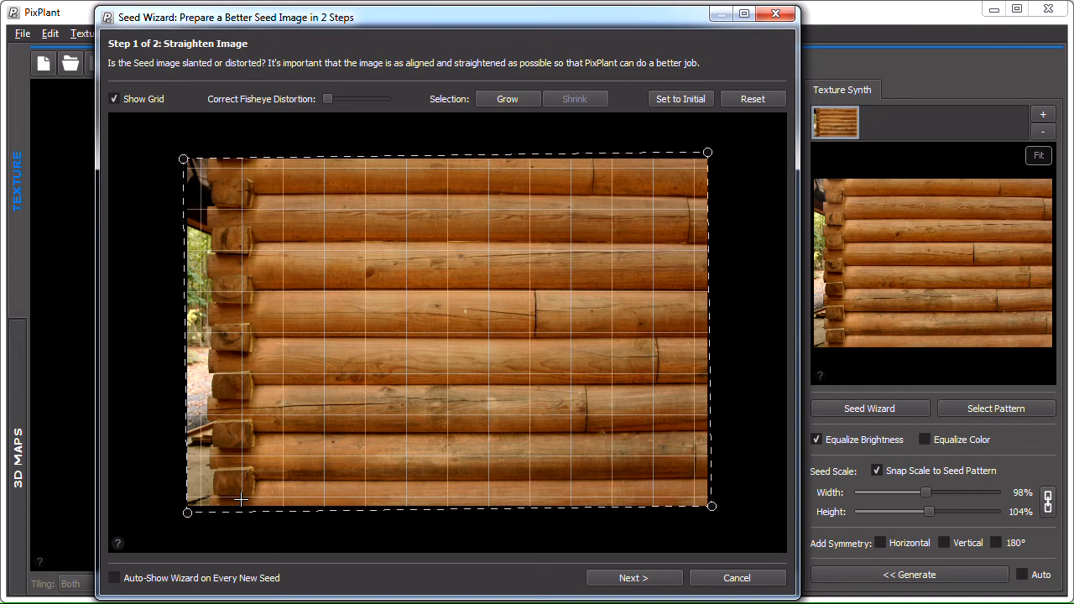
{"action": "left_click_drag", "start_coordinate": [184, 158], "coordinate": [130, 157]}
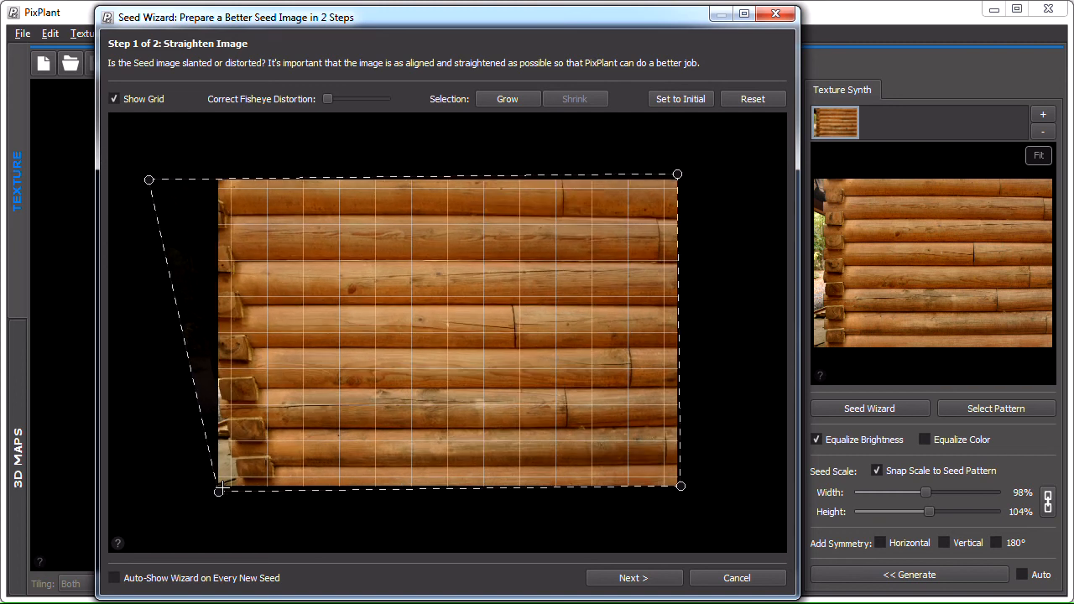
{"action": "left_click_drag", "start_coordinate": [220, 491], "coordinate": [147, 487]}
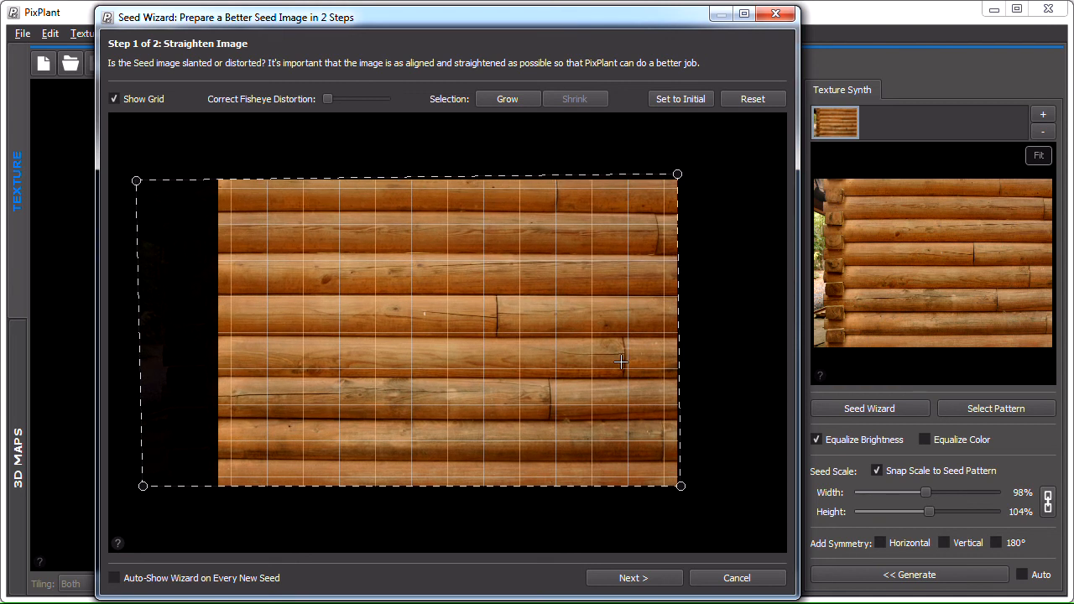
{"action": "mouse_move", "coordinate": [678, 243]}
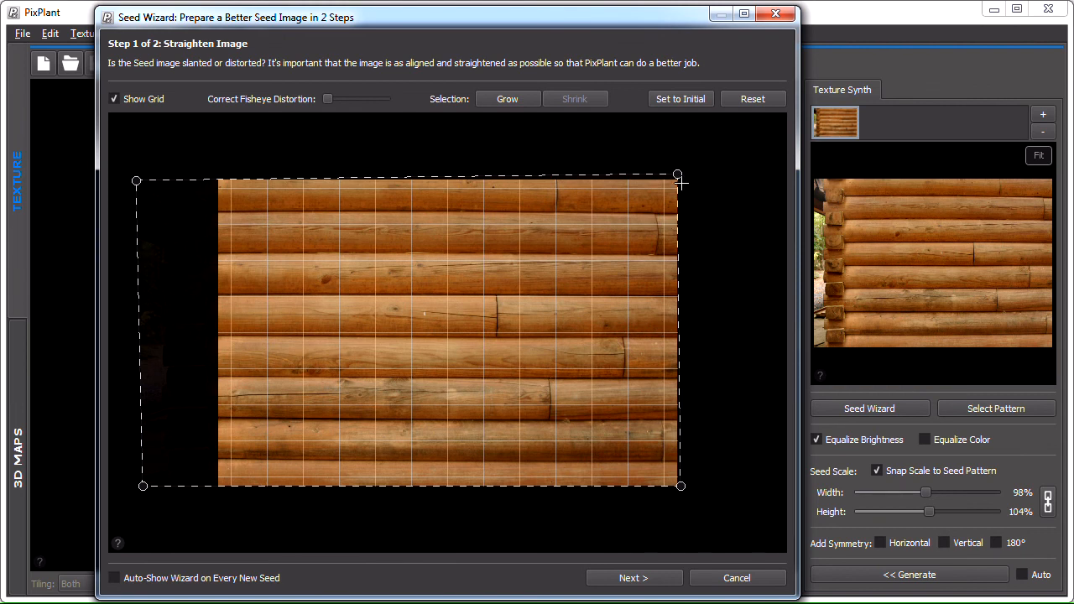
{"action": "left_click_drag", "start_coordinate": [679, 177], "coordinate": [710, 174]}
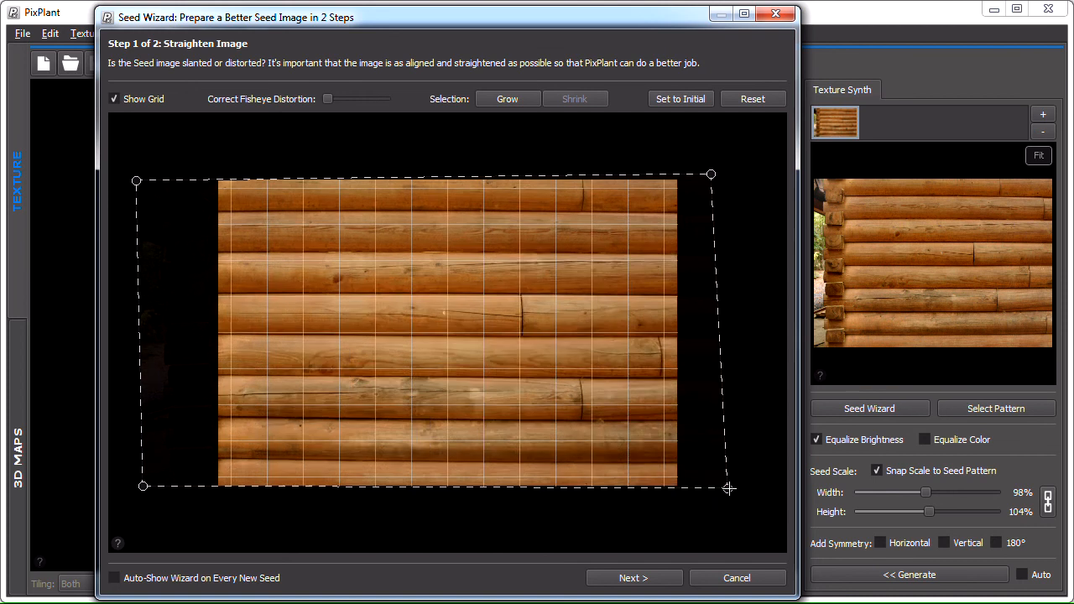
{"action": "left_click_drag", "start_coordinate": [728, 488], "coordinate": [704, 469]}
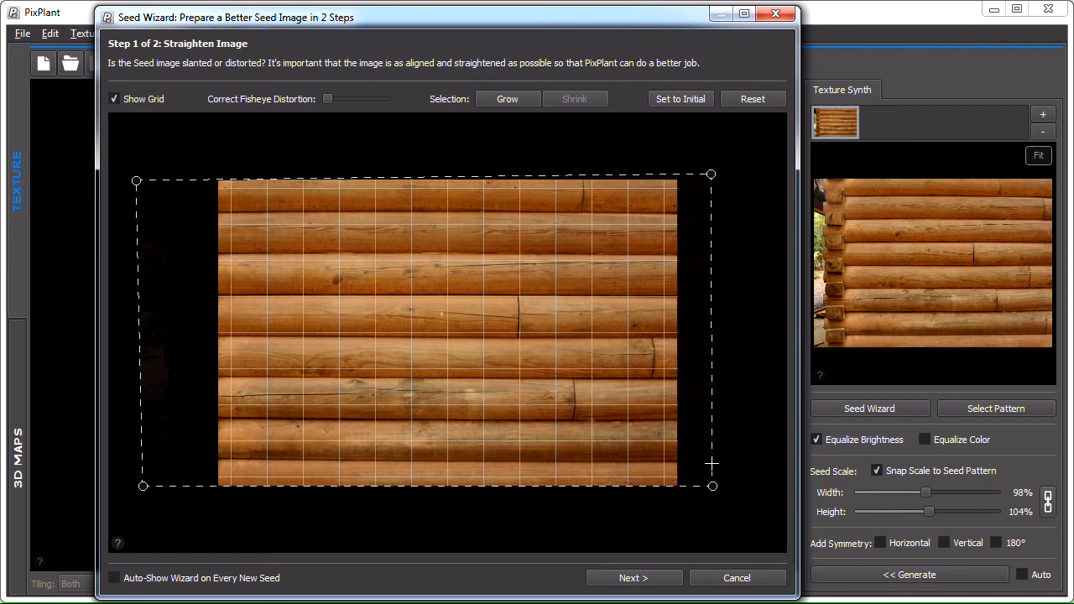
{"action": "mouse_move", "coordinate": [730, 505]}
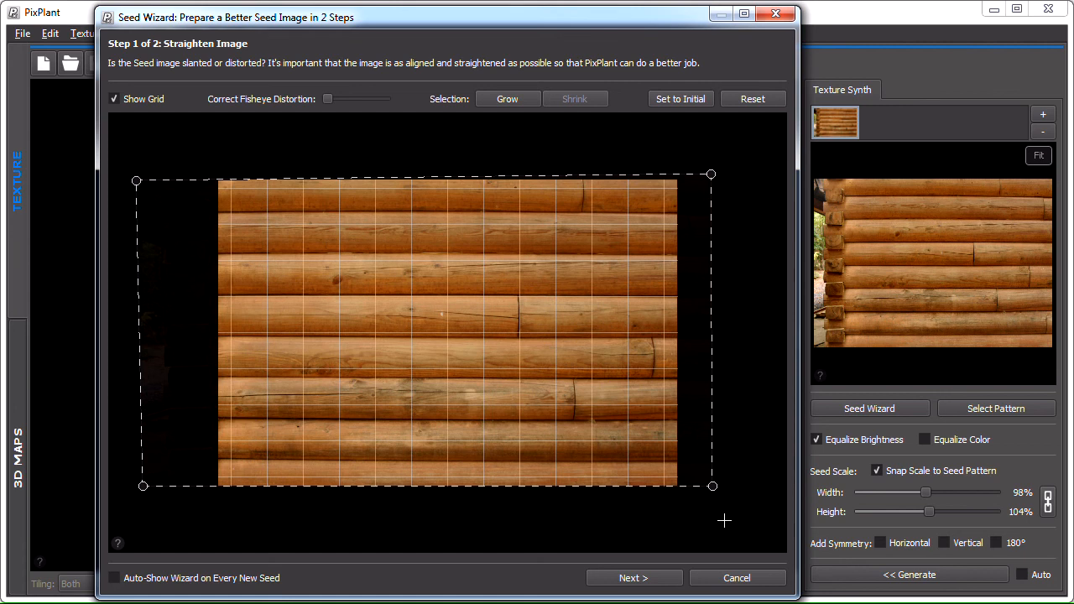
{"action": "left_click", "coordinate": [633, 577]}
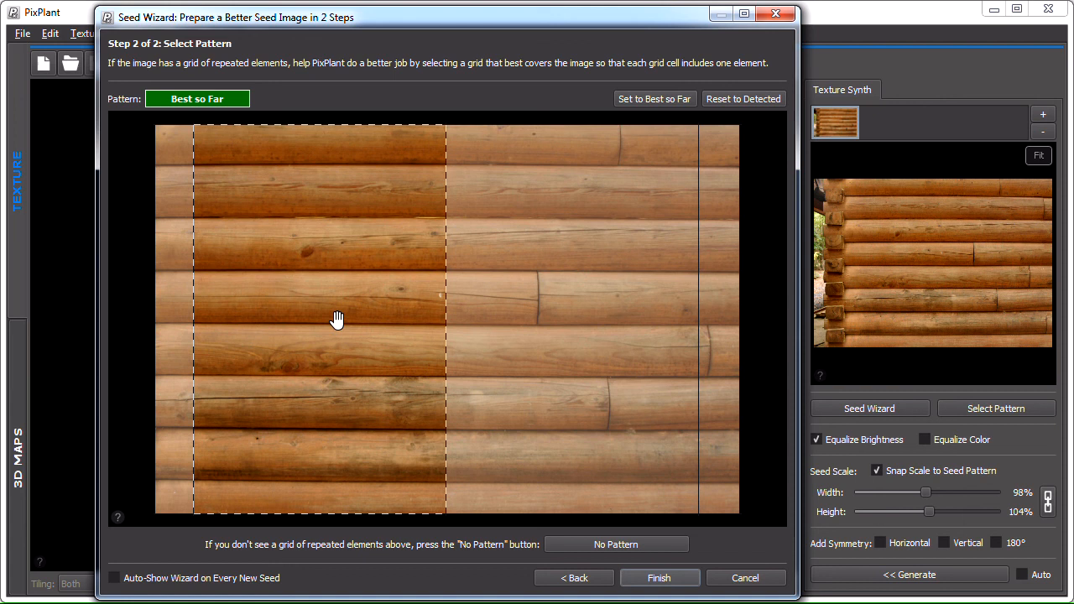
{"action": "mouse_move", "coordinate": [342, 272]}
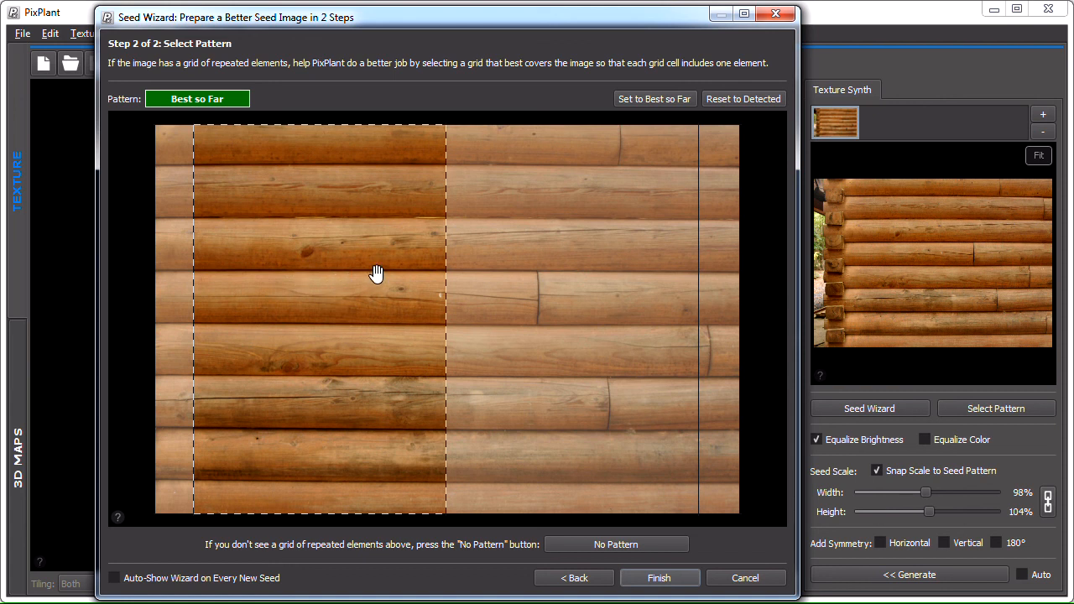
Shrink the pattern cell to a single log section and finish the log-wall seed.
{"action": "left_click", "coordinate": [615, 544]}
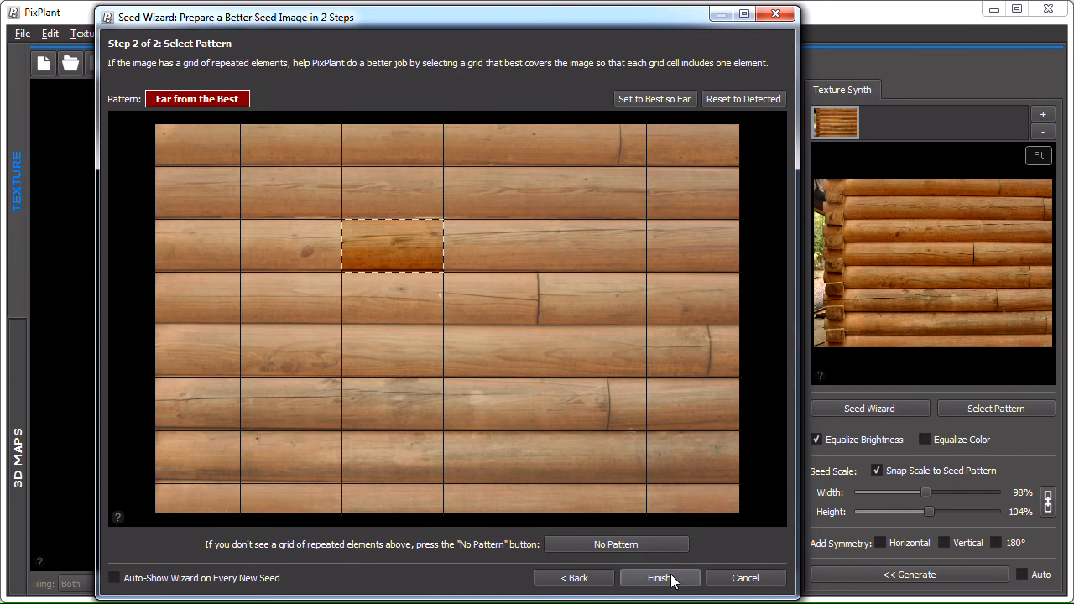
{"action": "left_click", "coordinate": [660, 577]}
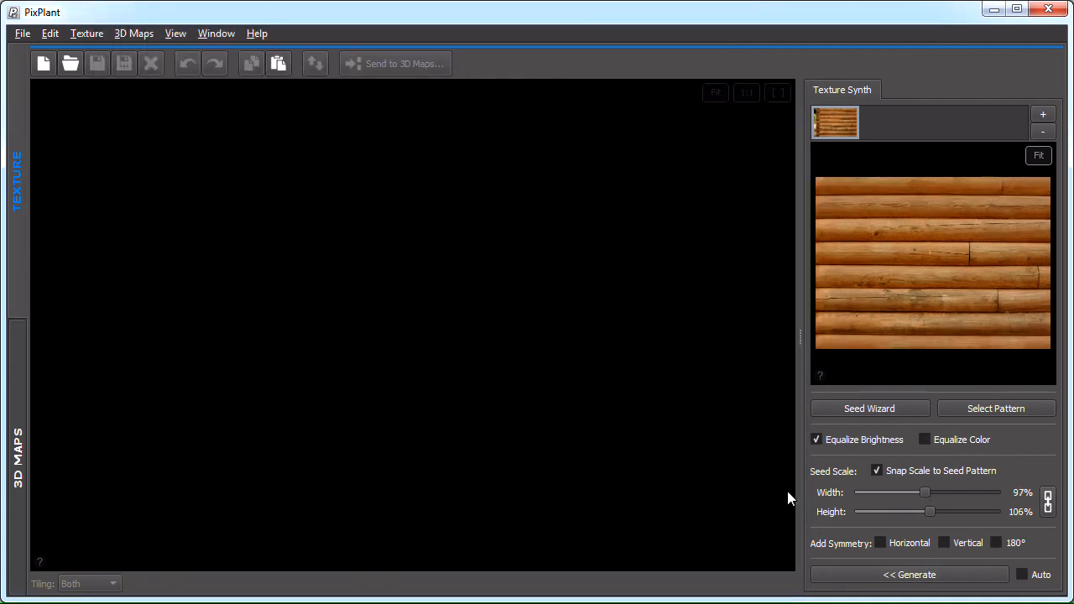
Create a 1024×1024 both-ways tiling log-wall texture and regenerate it after marking joints.
{"action": "left_click", "coordinate": [43, 63]}
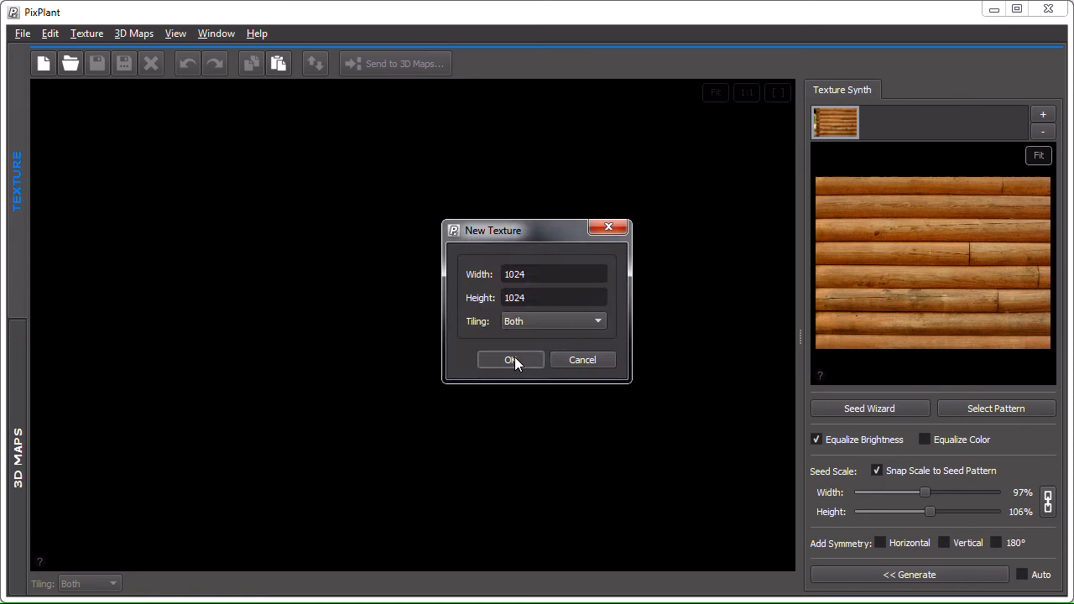
{"action": "left_click", "coordinate": [510, 359]}
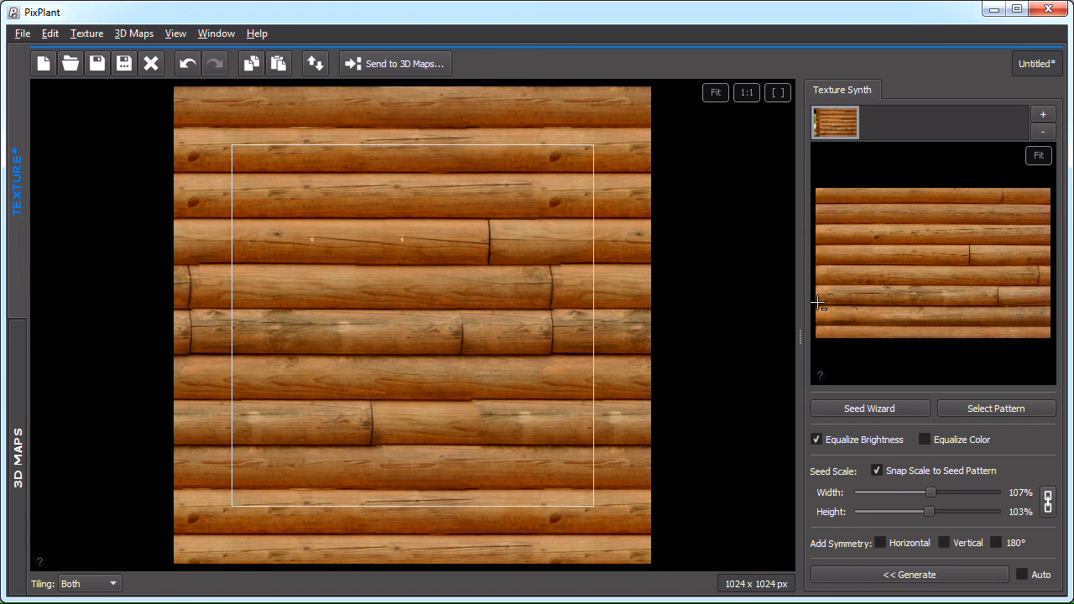
{"action": "mouse_move", "coordinate": [991, 297]}
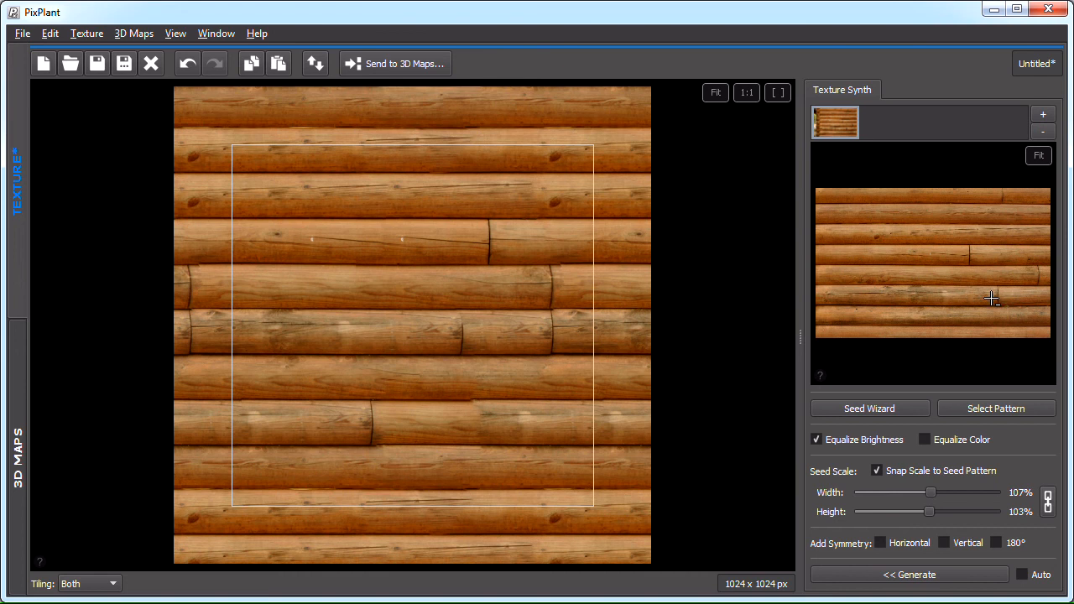
{"action": "mouse_move", "coordinate": [997, 186]}
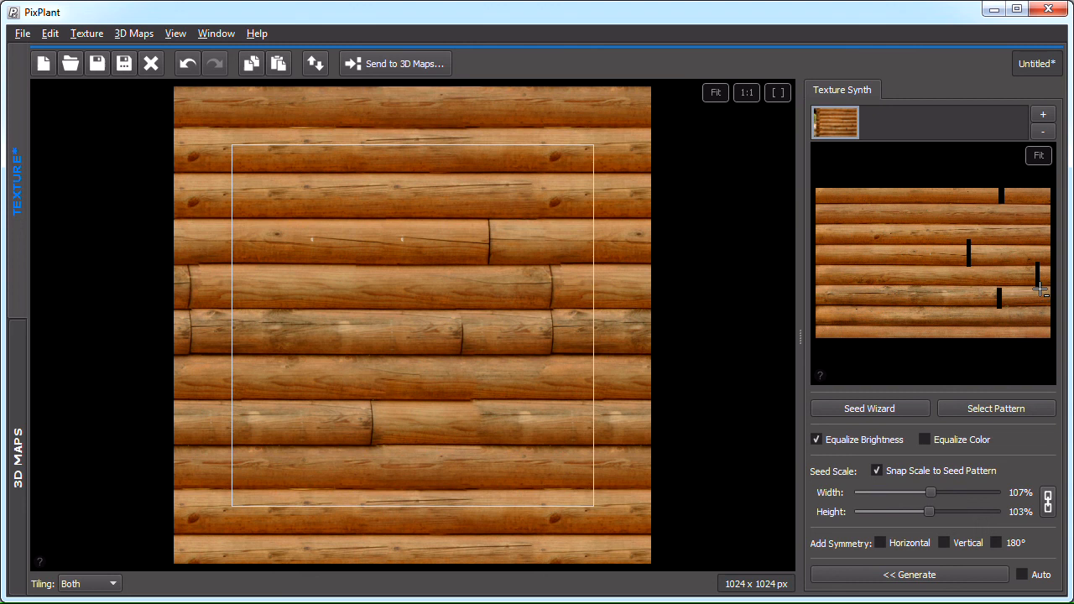
{"action": "mouse_move", "coordinate": [989, 583]}
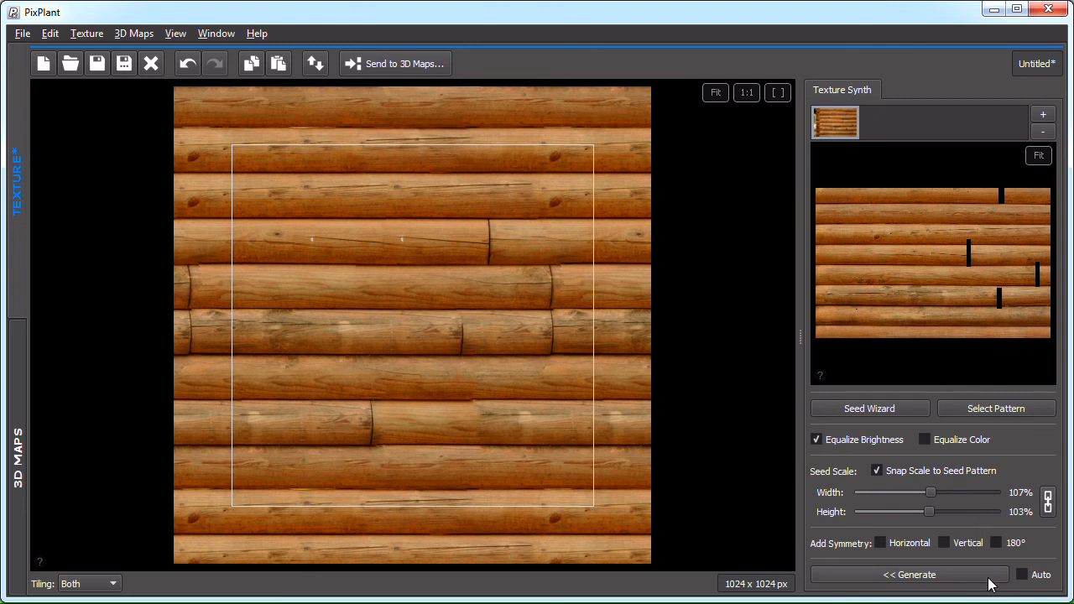
{"action": "left_click", "coordinate": [909, 573]}
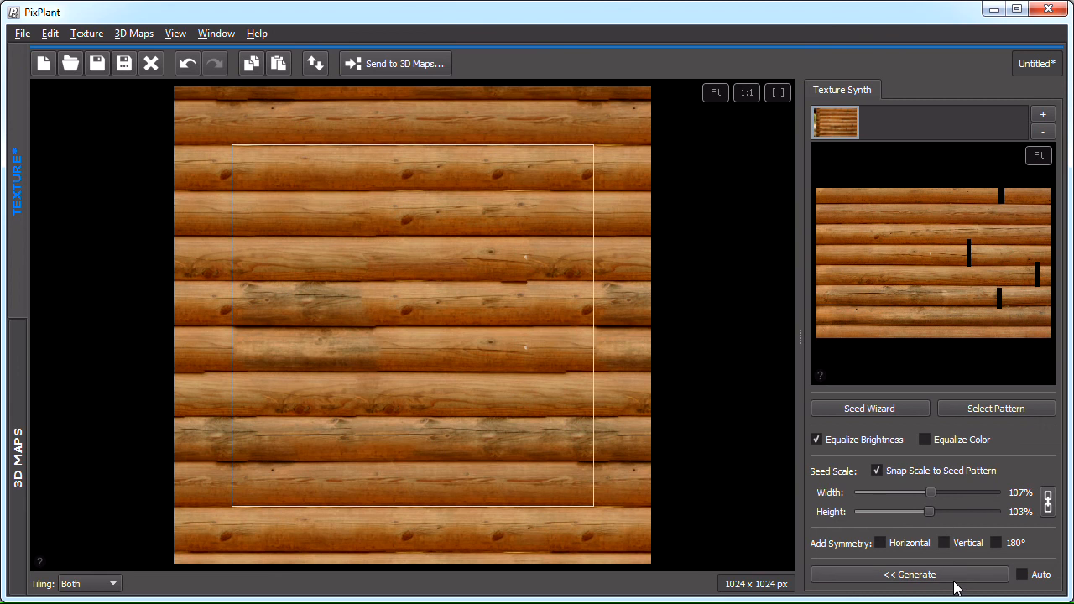
Regenerate the log-wall texture once more for a variation with fewer joints.
{"action": "left_click", "coordinate": [908, 574]}
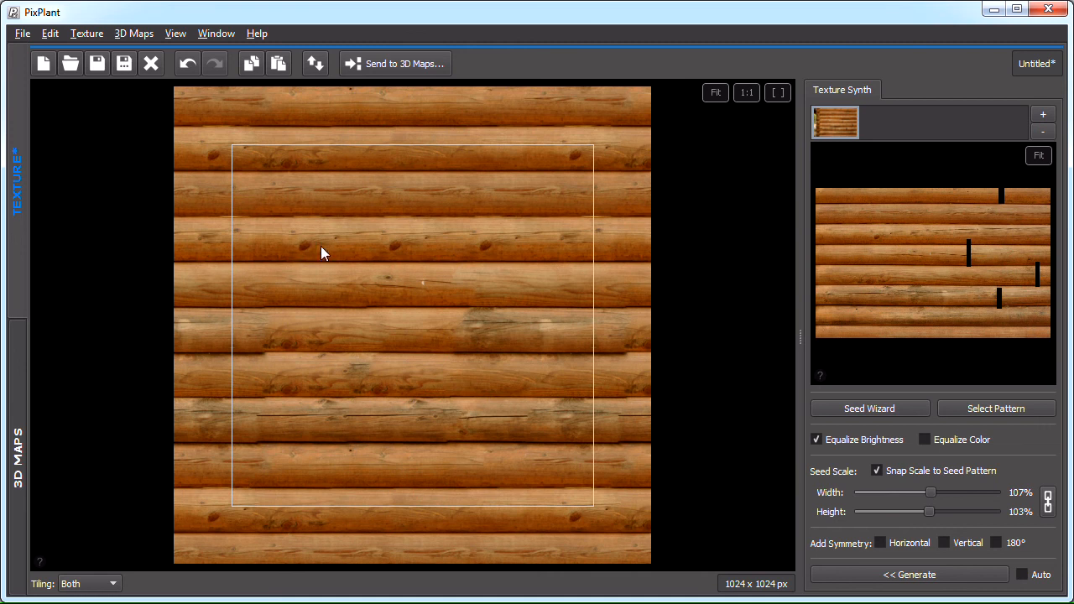
{"action": "mouse_move", "coordinate": [922, 241]}
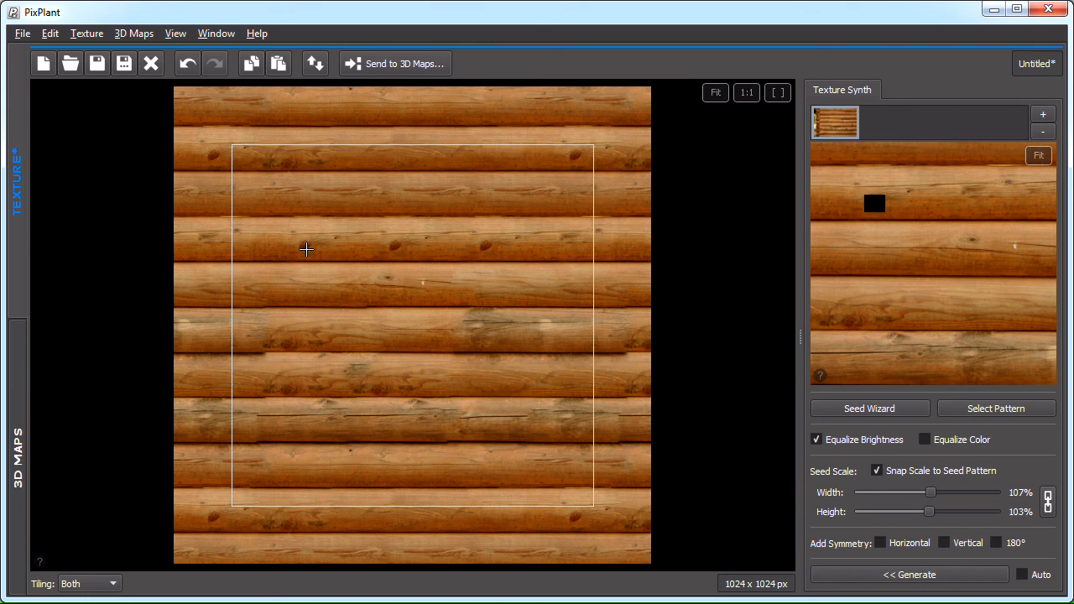
Resynthesize a selected band of logs, then close the log-wall texture.
{"action": "left_click", "coordinate": [909, 574]}
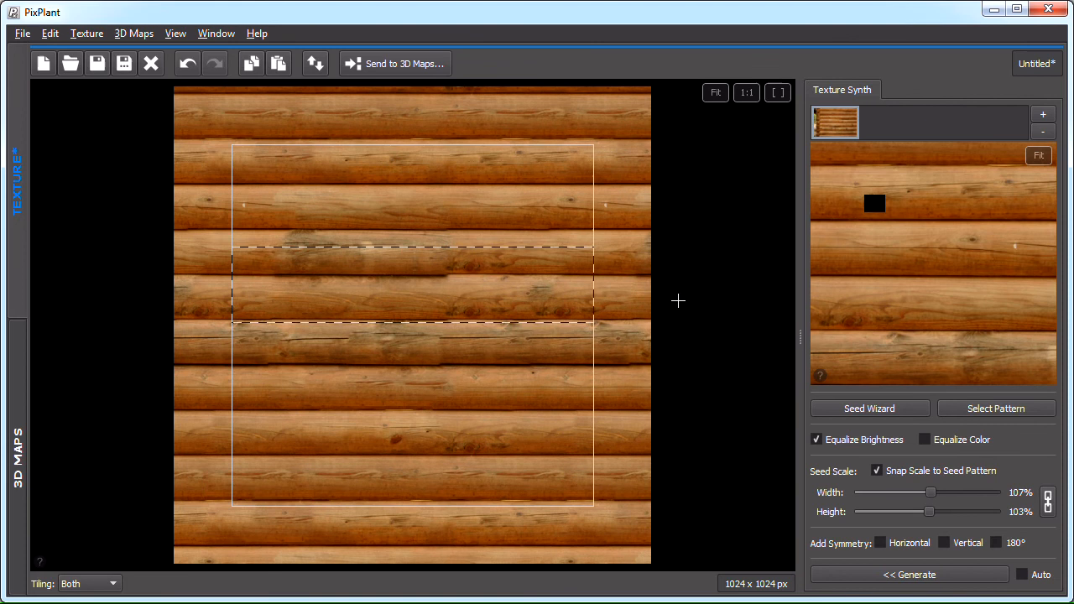
{"action": "left_click", "coordinate": [909, 573]}
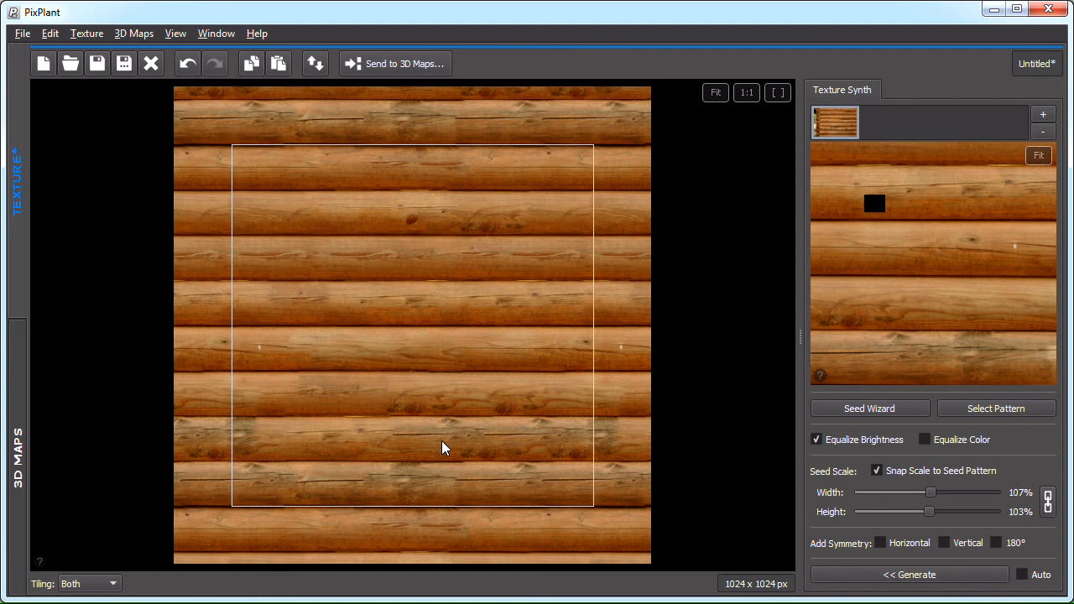
{"action": "left_click", "coordinate": [22, 33]}
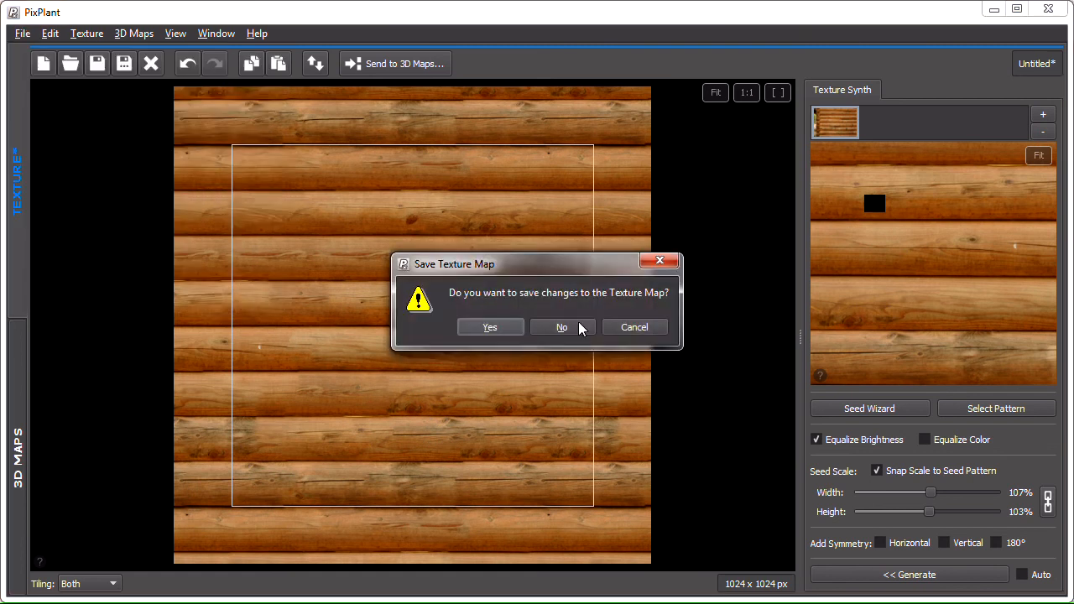
Discard the log texture, load img_0142.jpg as the seed, and launch the Seed Wizard.
{"action": "left_click", "coordinate": [561, 326]}
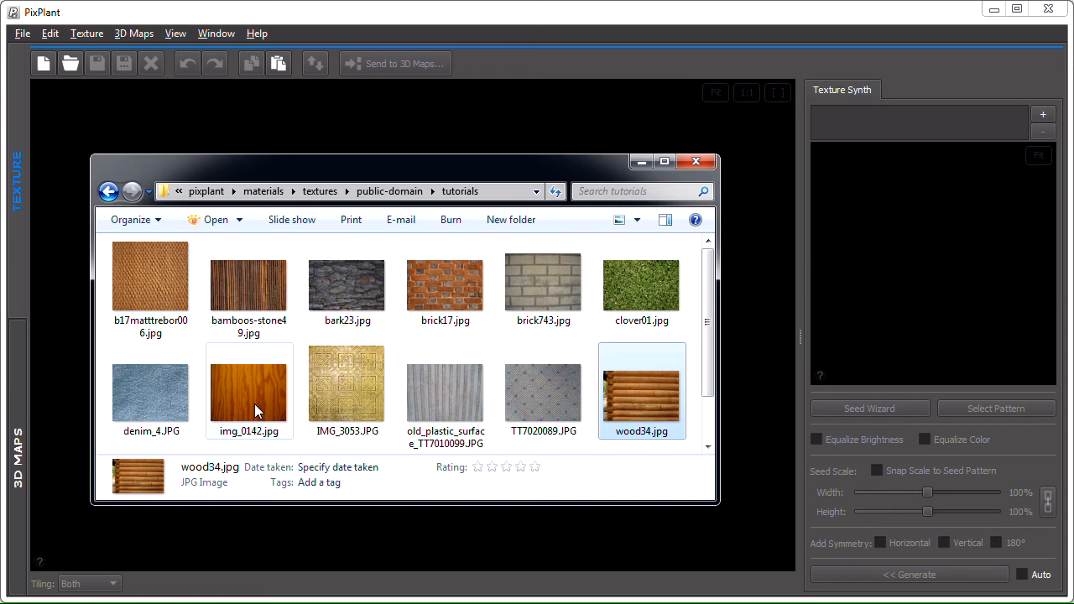
{"action": "double_click", "coordinate": [641, 390]}
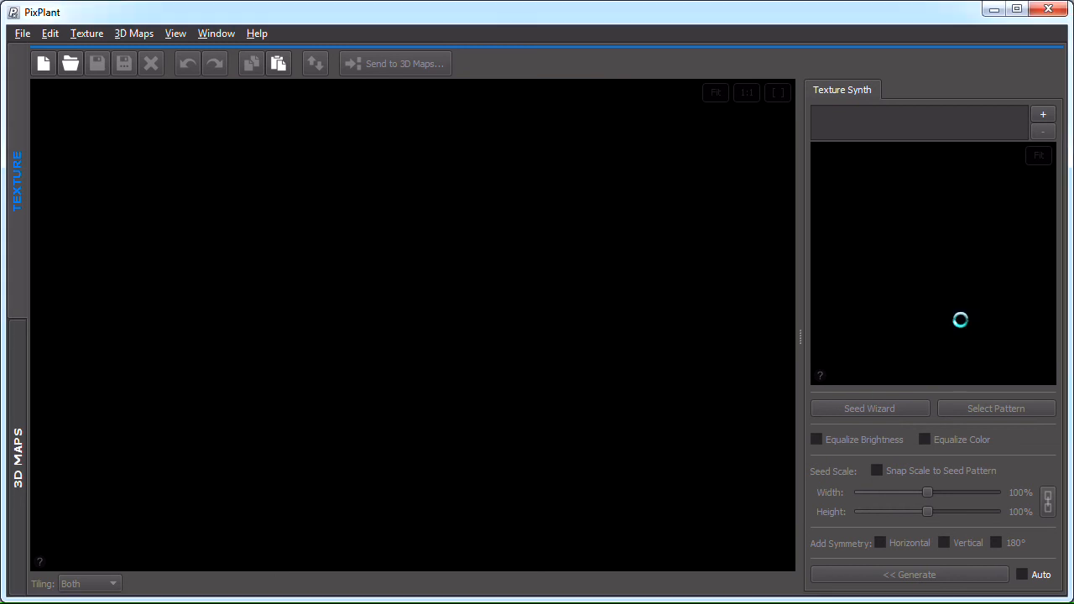
{"action": "left_click", "coordinate": [995, 409]}
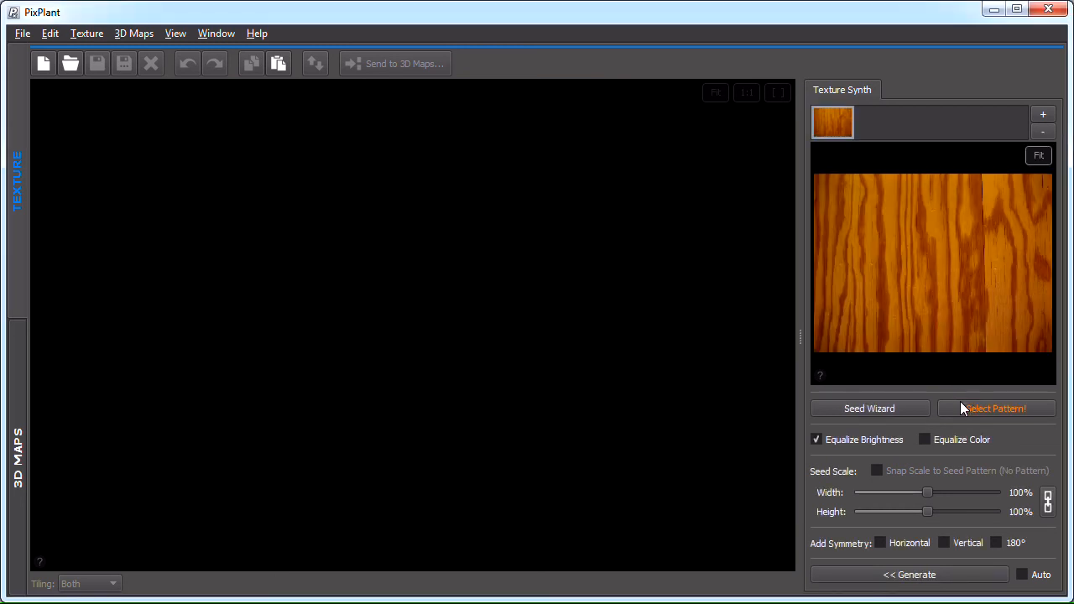
{"action": "left_click", "coordinate": [869, 409]}
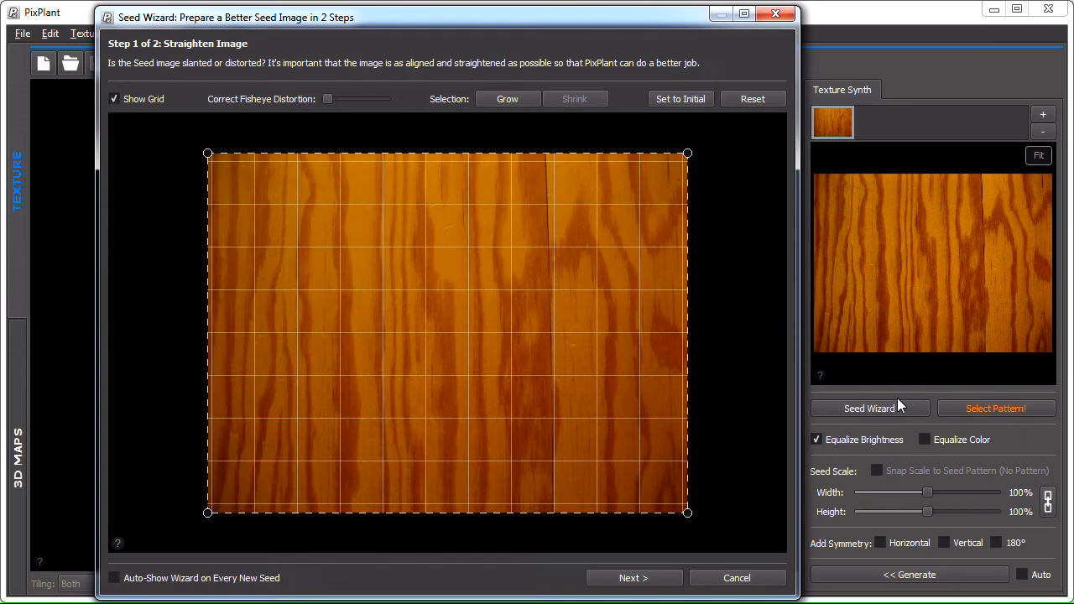
{"action": "mouse_move", "coordinate": [689, 152]}
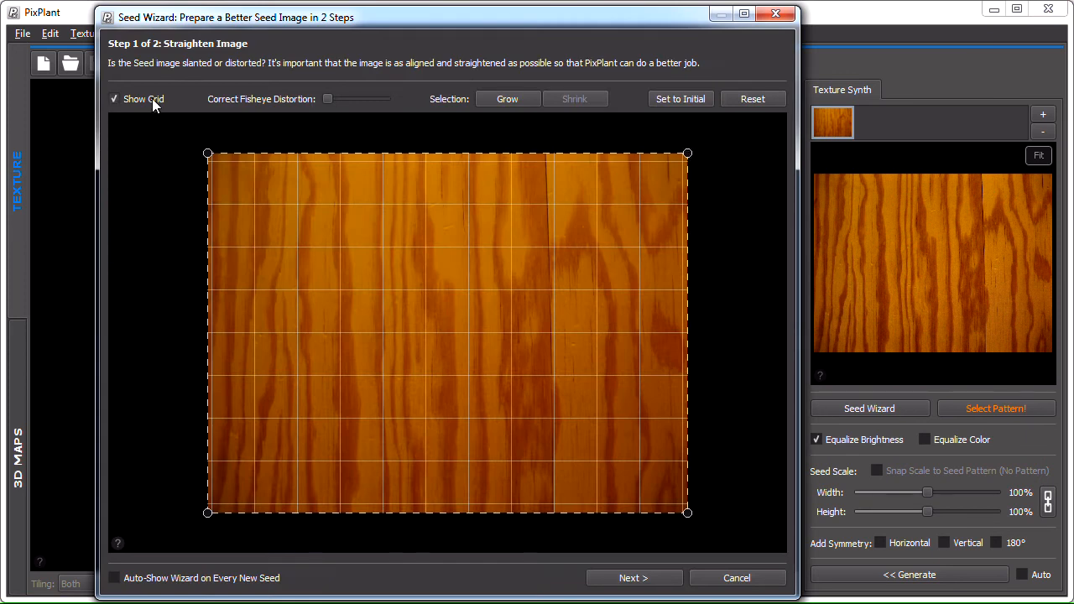
Nudge the straightening frame's top-right corner slightly outward and proceed to pattern selection.
{"action": "left_click", "coordinate": [114, 98]}
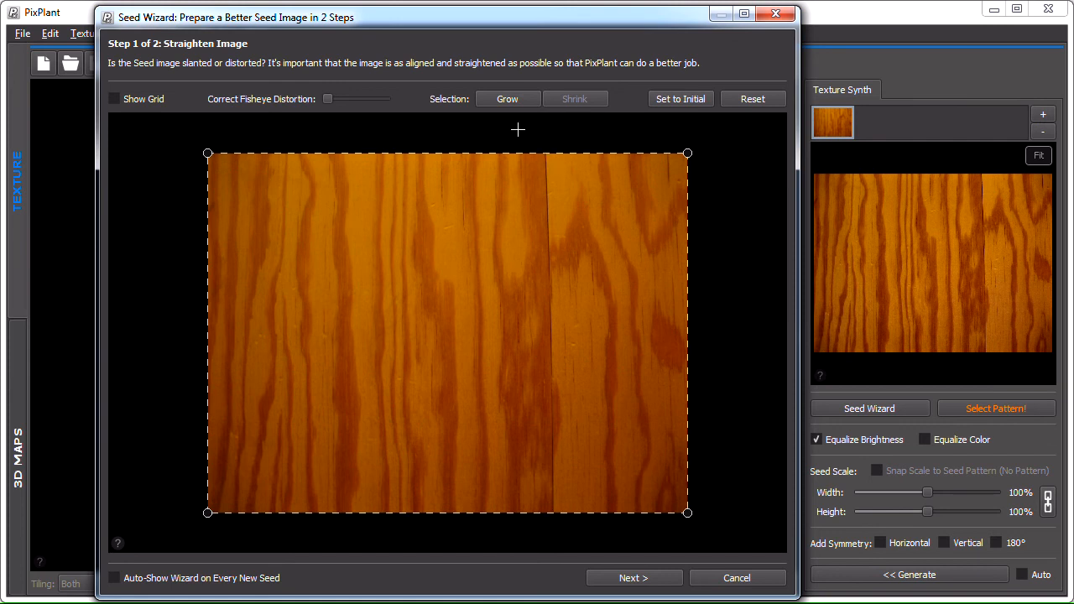
{"action": "left_click", "coordinate": [115, 98]}
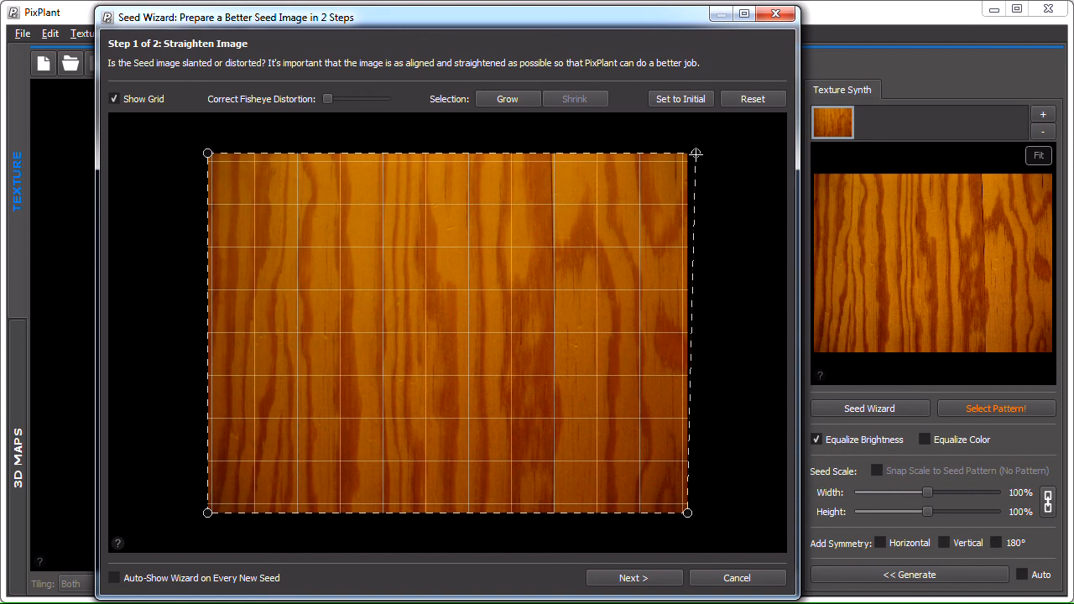
{"action": "left_click_drag", "start_coordinate": [696, 153], "coordinate": [701, 154]}
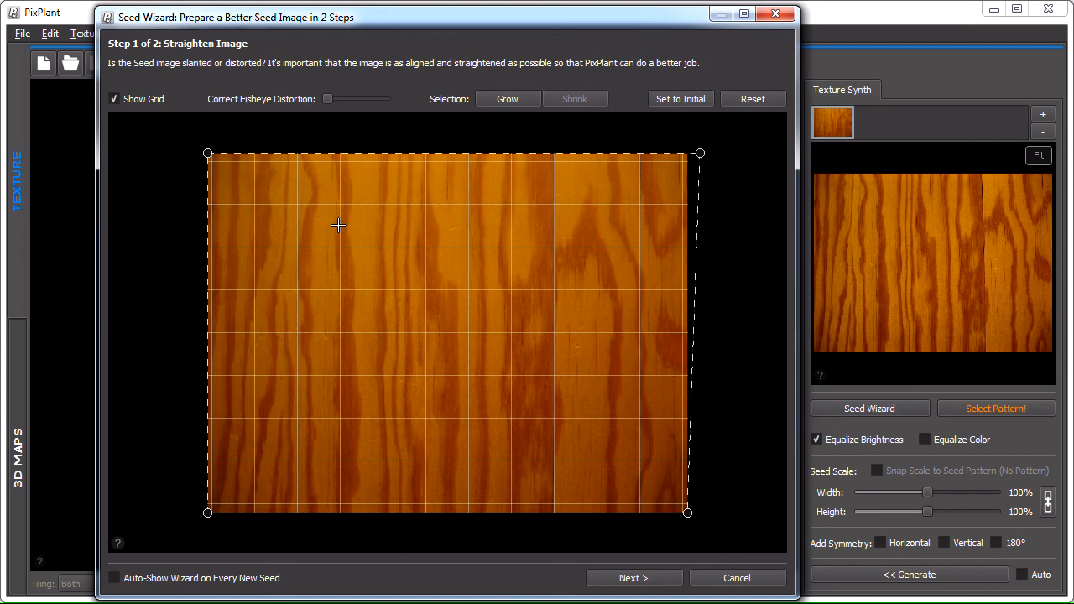
{"action": "left_click", "coordinate": [114, 98]}
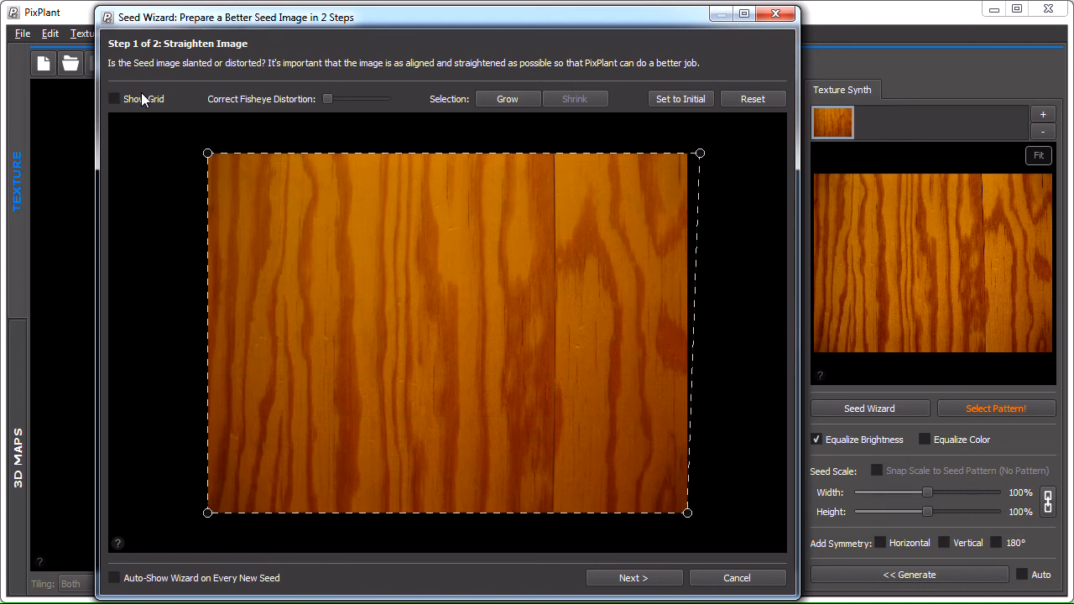
{"action": "left_click", "coordinate": [633, 577]}
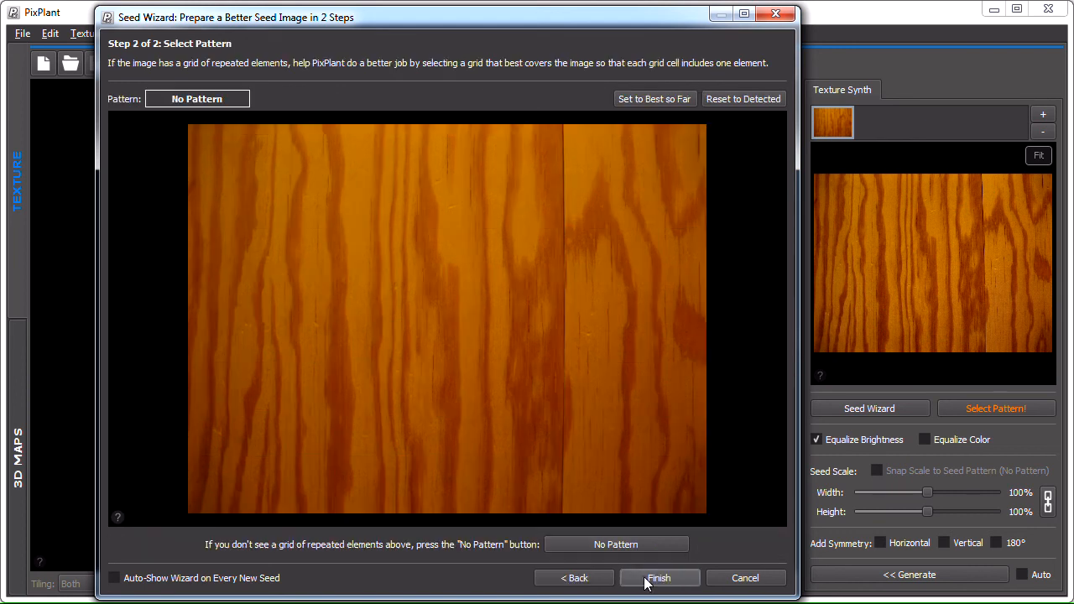
{"action": "mouse_move", "coordinate": [659, 577]}
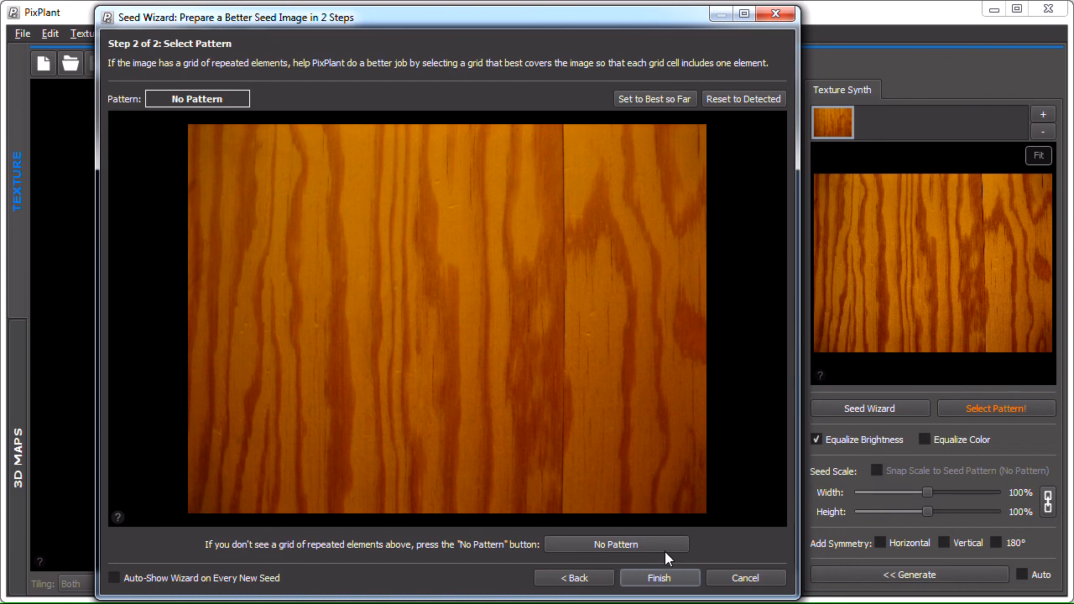
{"action": "mouse_move", "coordinate": [658, 552]}
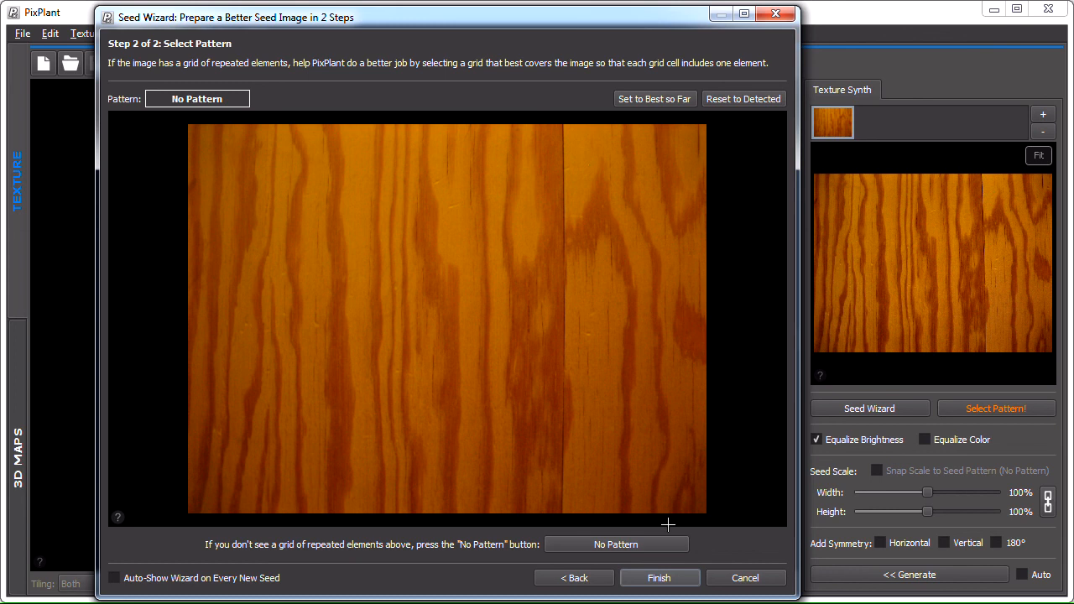
{"action": "mouse_move", "coordinate": [677, 536]}
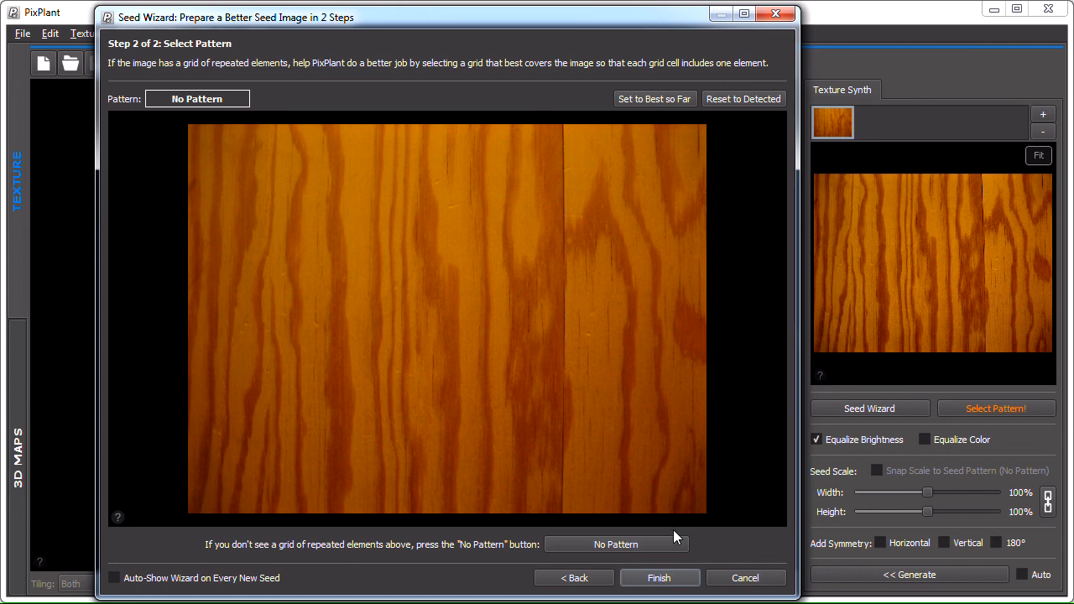
Finish the wood-grain seed with No Pattern selected.
{"action": "left_click", "coordinate": [659, 577]}
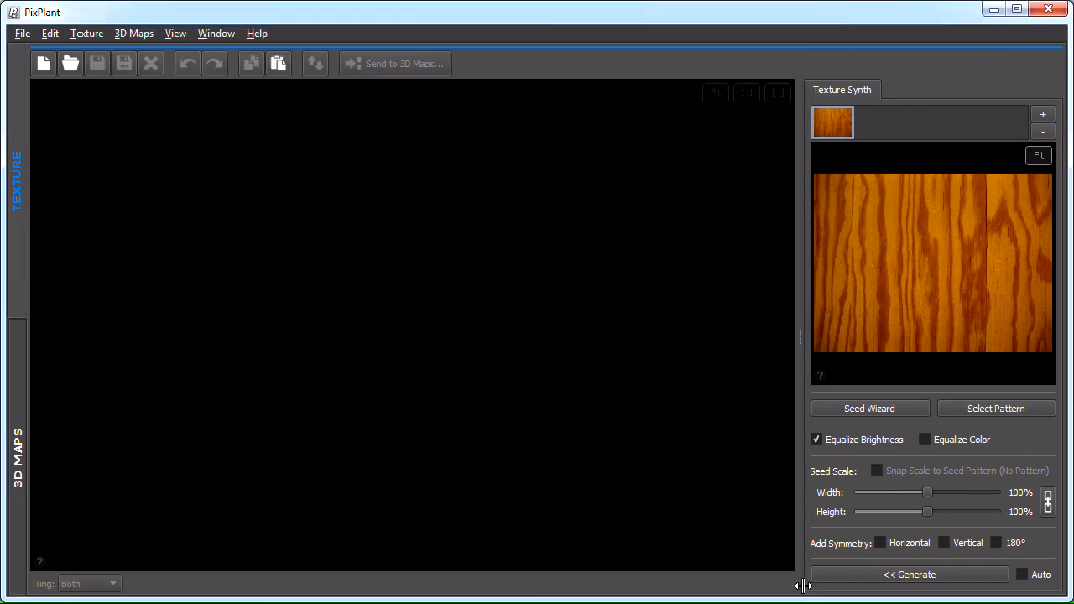
Generate a 1024×1024 wood-grain texture tiling in both directions.
{"action": "left_click", "coordinate": [43, 62]}
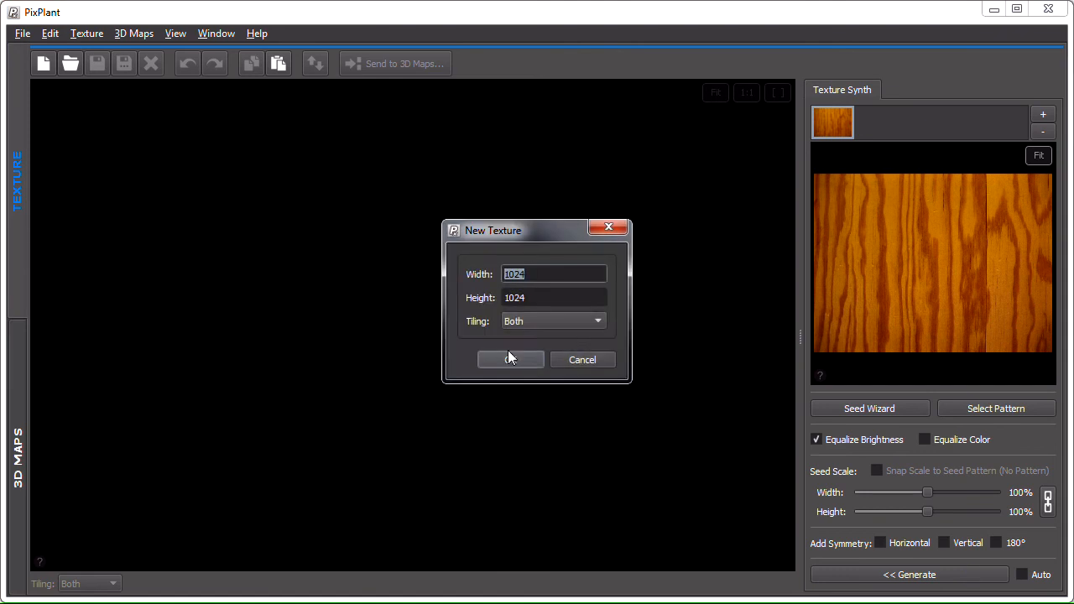
{"action": "left_click", "coordinate": [510, 359]}
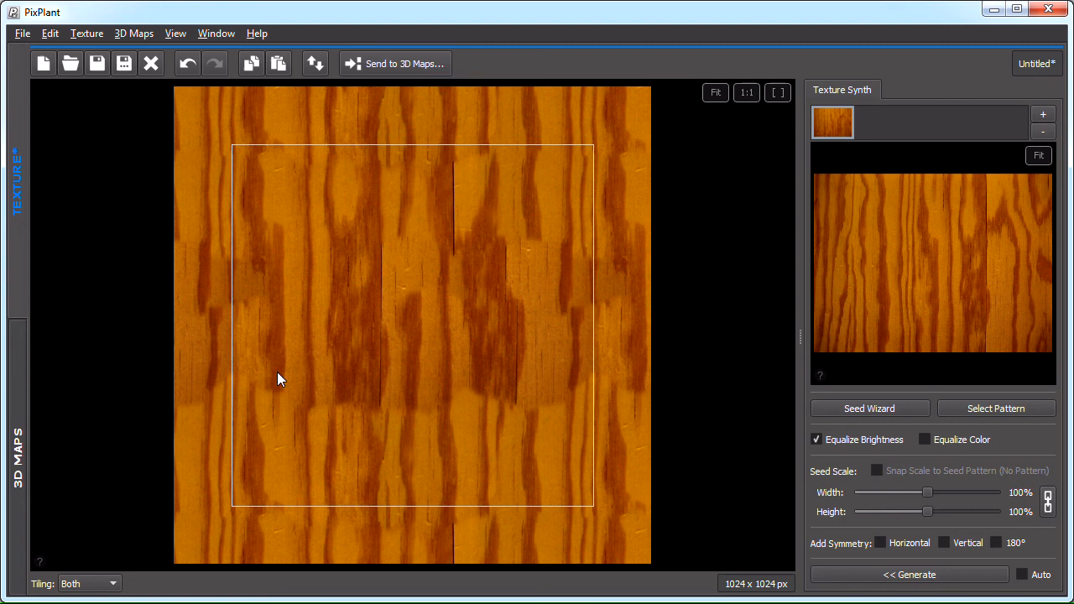
{"action": "mouse_move", "coordinate": [375, 422]}
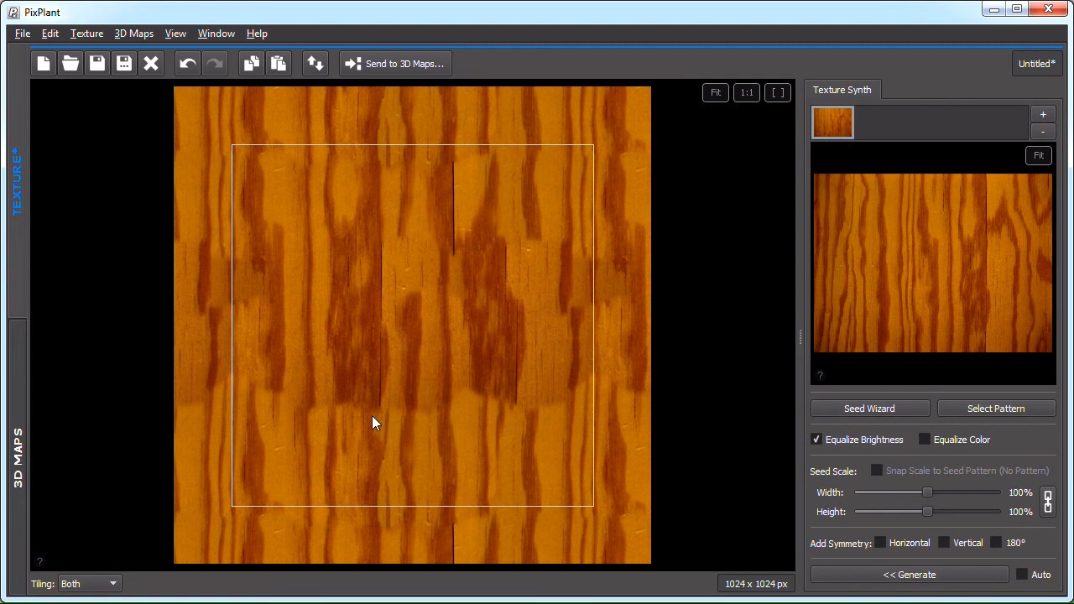
{"action": "mouse_move", "coordinate": [545, 412]}
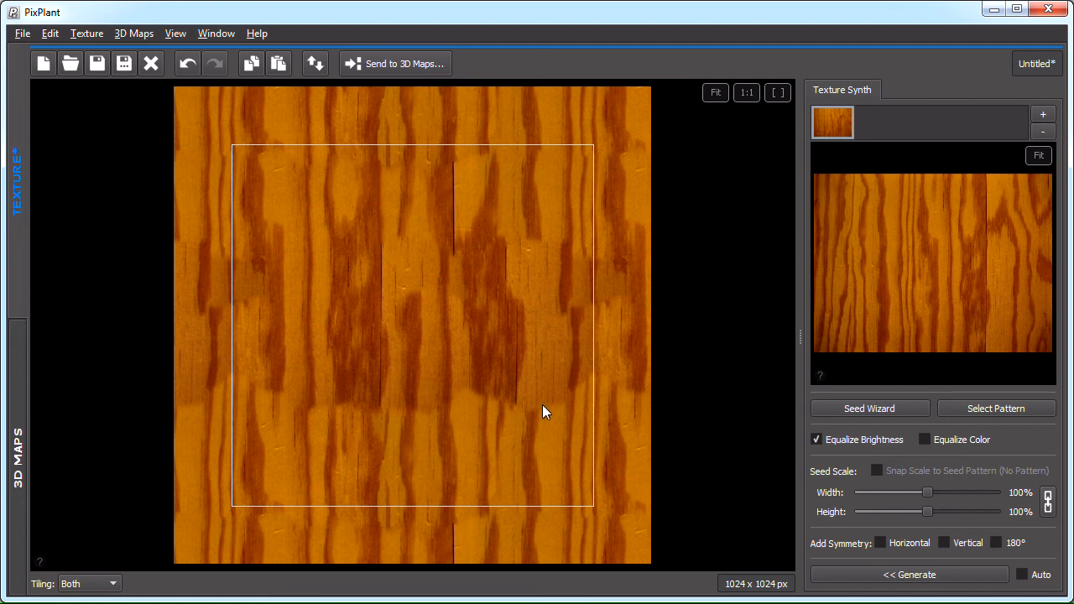
{"action": "mouse_move", "coordinate": [910, 401]}
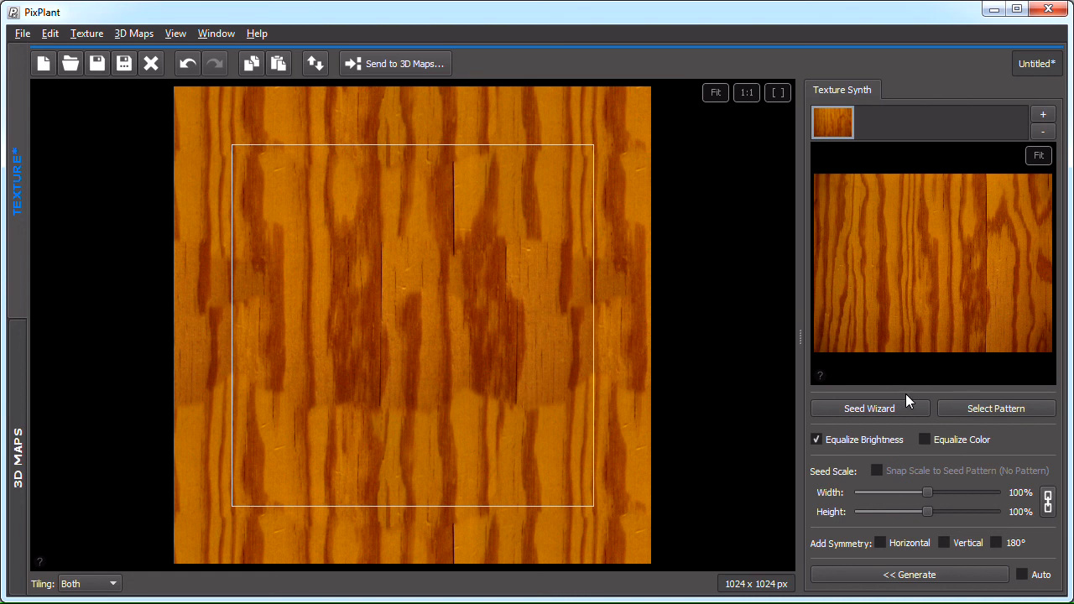
{"action": "mouse_move", "coordinate": [903, 340]}
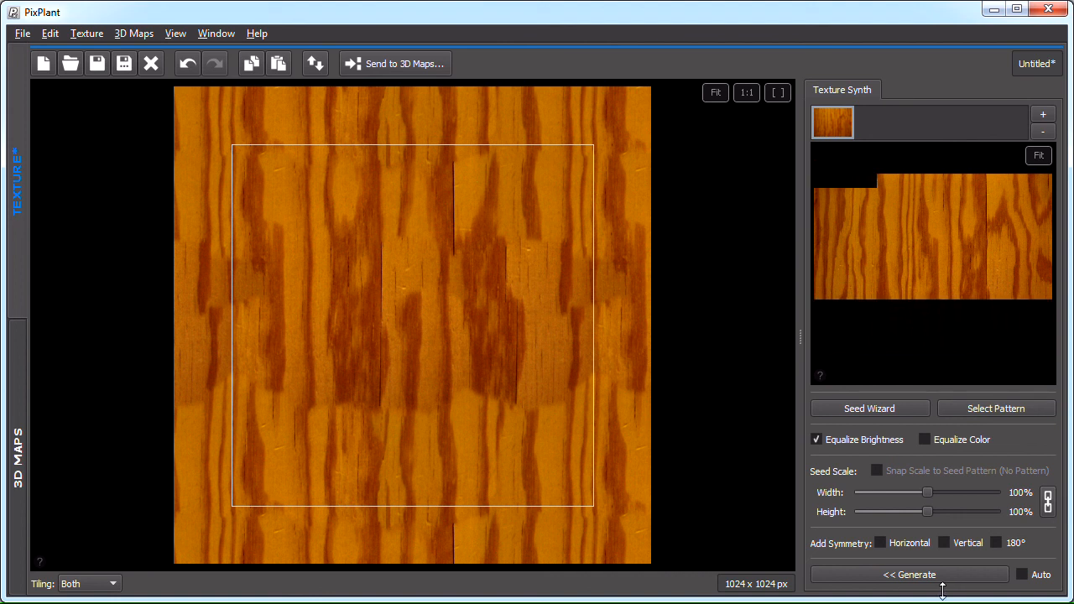
Regenerate the wood texture three times from the trimmed seed.
{"action": "left_click", "coordinate": [909, 573]}
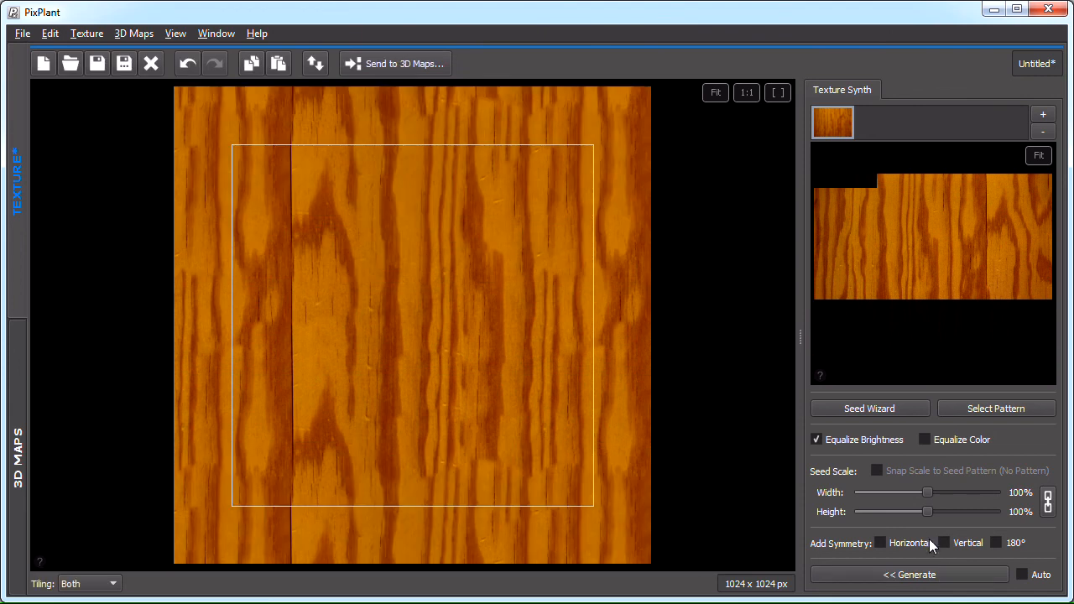
{"action": "mouse_move", "coordinate": [759, 511]}
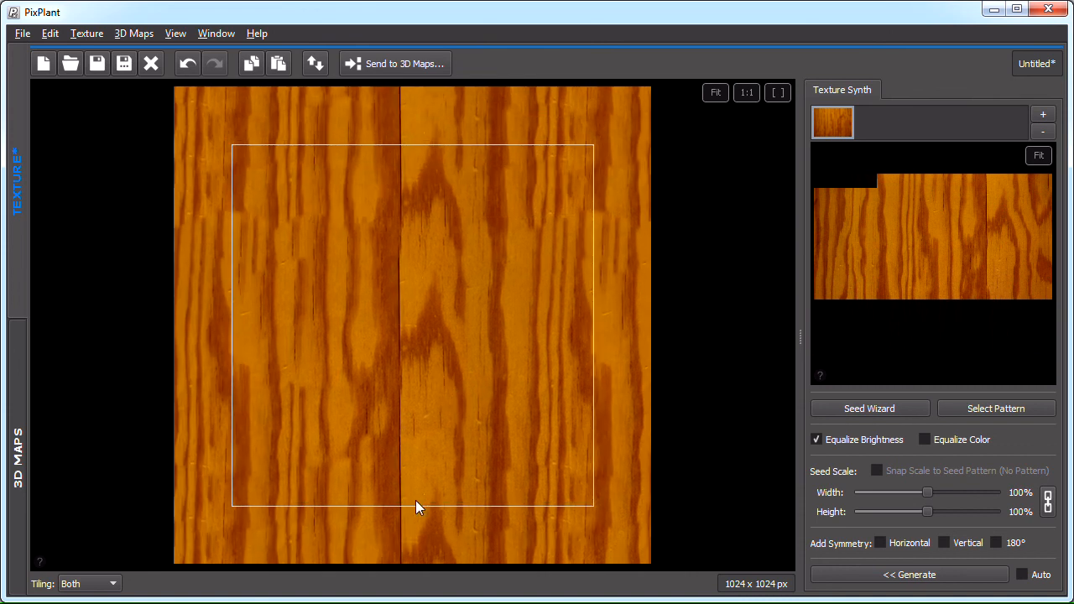
{"action": "mouse_move", "coordinate": [981, 168]}
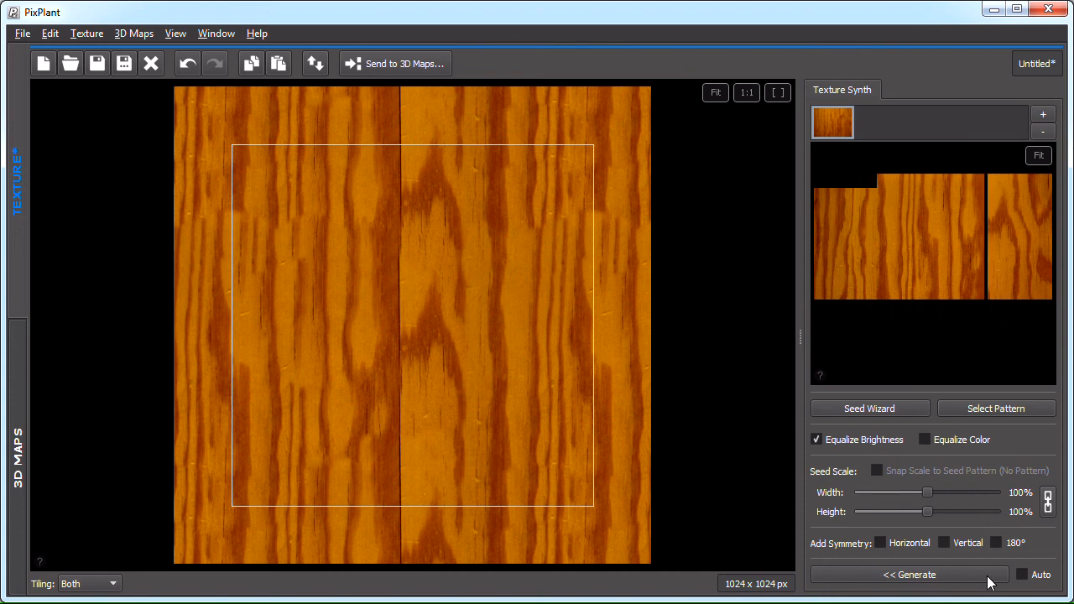
{"action": "left_click", "coordinate": [908, 575]}
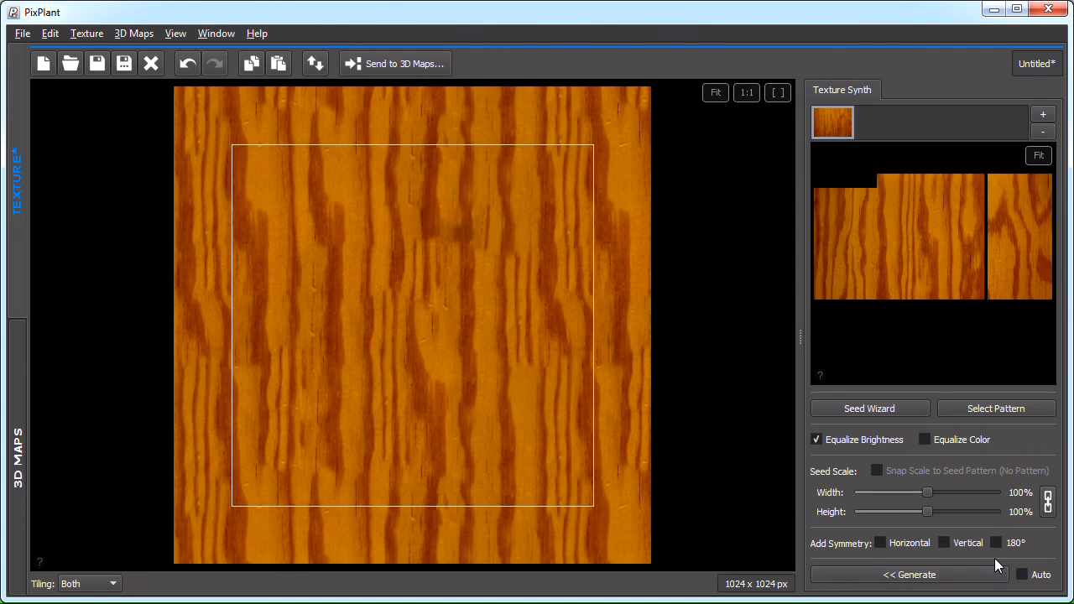
{"action": "left_click", "coordinate": [908, 575]}
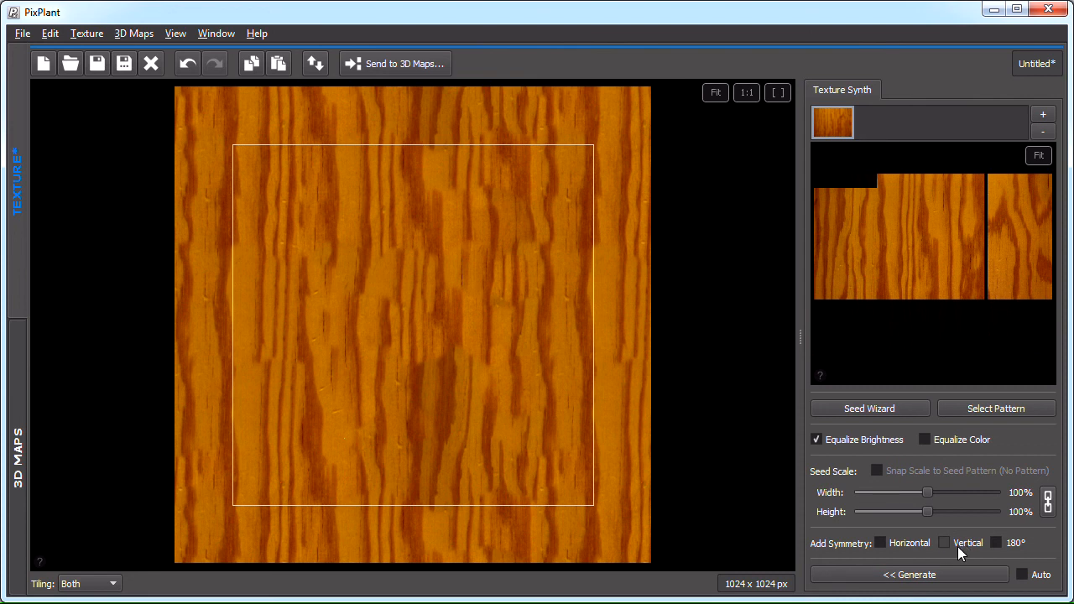
Enable vertical symmetry and resynthesize a selected strip and a small area of the wood texture.
{"action": "left_click", "coordinate": [942, 543]}
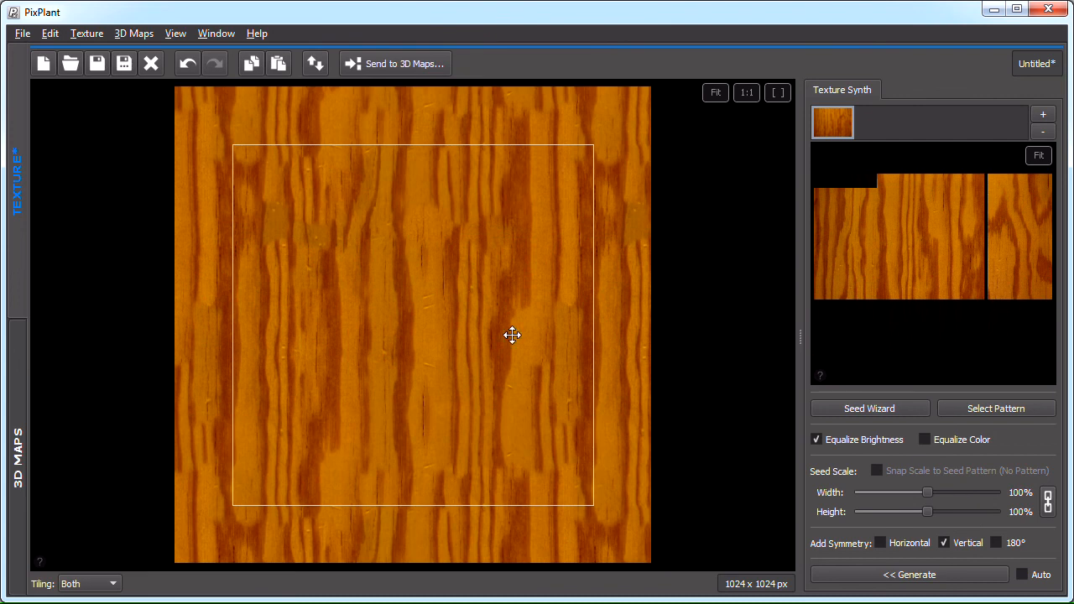
{"action": "left_click_drag", "start_coordinate": [383, 203], "coordinate": [459, 401]}
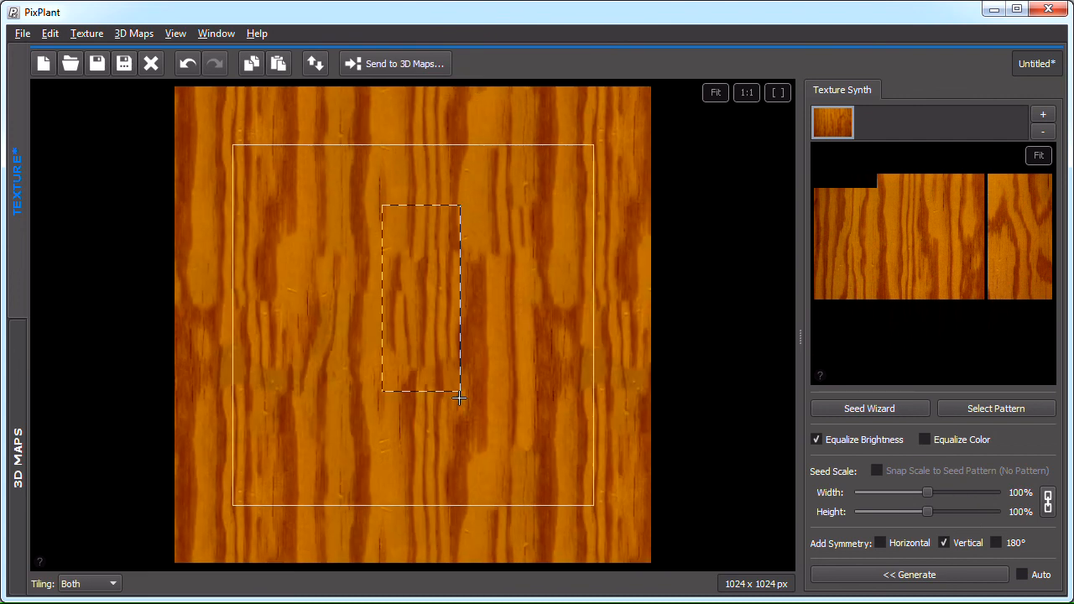
{"action": "left_click", "coordinate": [909, 574]}
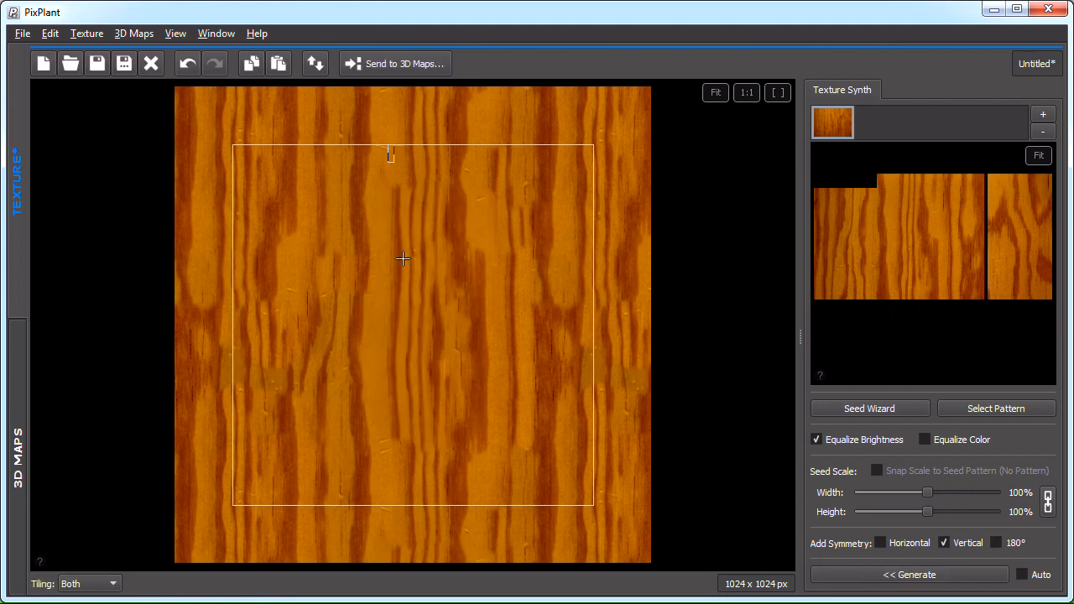
{"action": "left_click", "coordinate": [909, 574]}
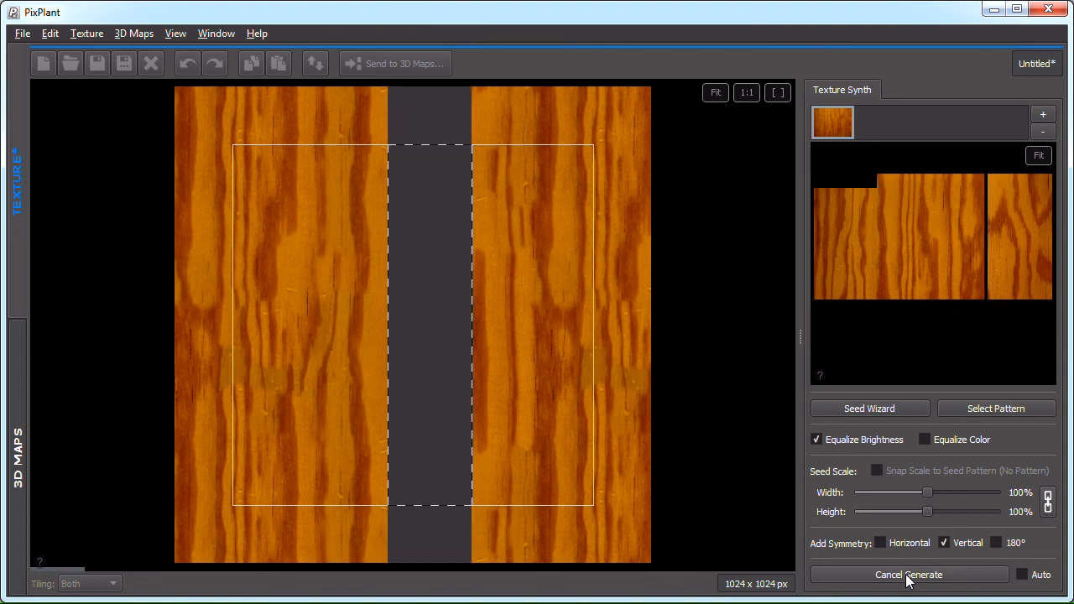
{"action": "left_click", "coordinate": [909, 574]}
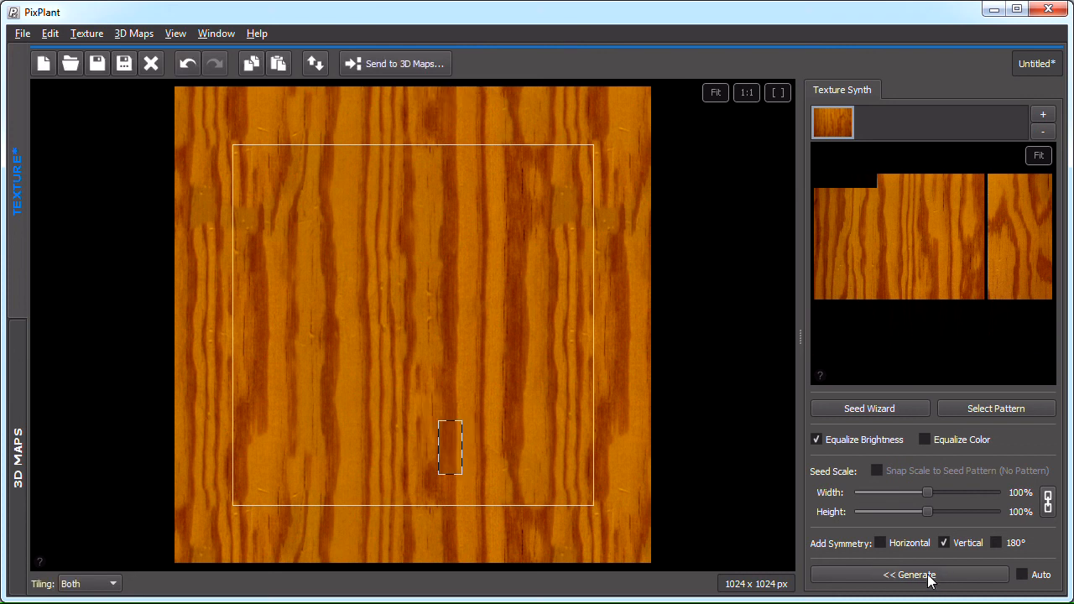
{"action": "left_click", "coordinate": [908, 573]}
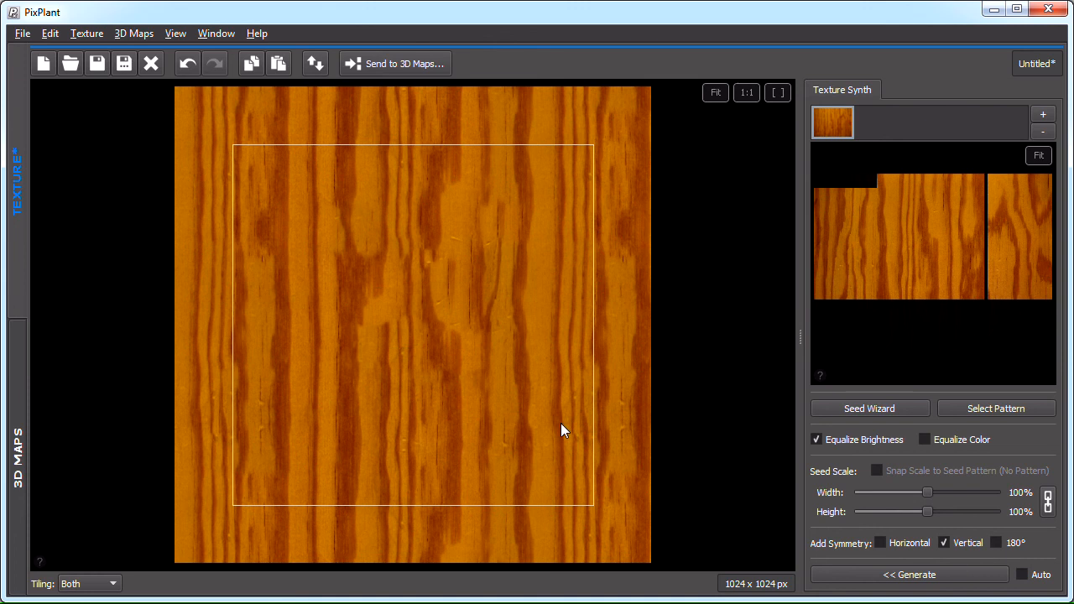
{"action": "mouse_move", "coordinate": [31, 43]}
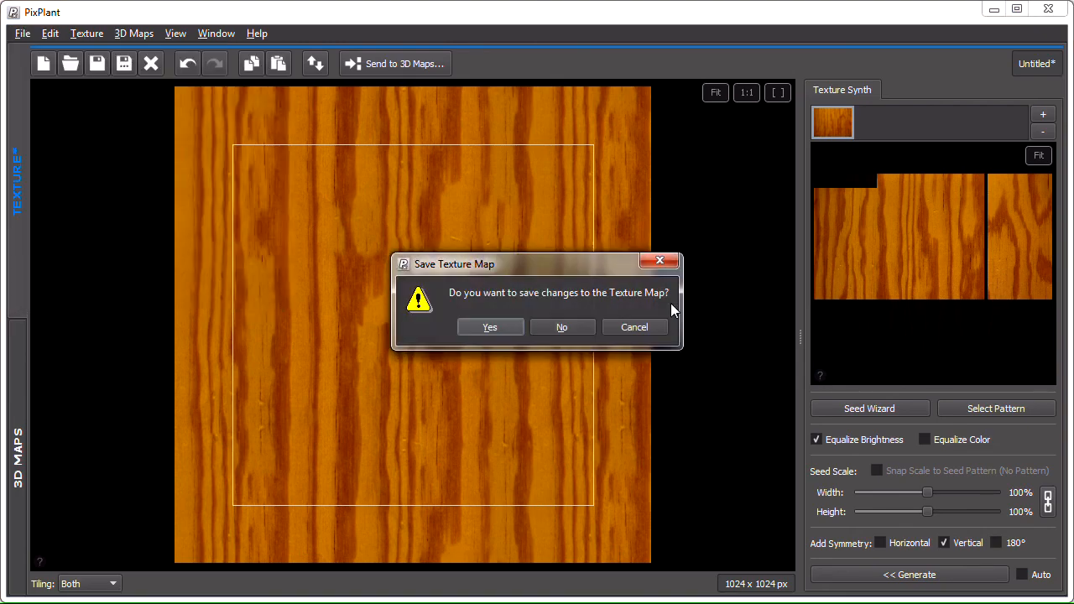
Discard the wood texture's changes so the bamboo photo can load as the seed.
{"action": "left_click", "coordinate": [561, 326]}
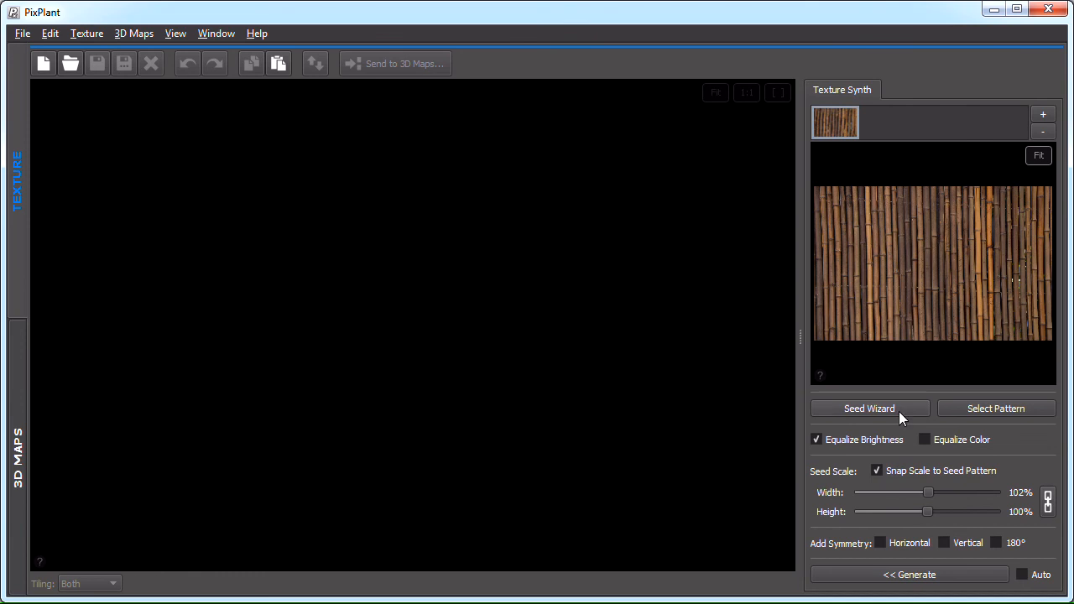
Open the Seed Wizard, enable Auto-Show on every new seed, and nudge the bamboo frame corners.
{"action": "left_click", "coordinate": [869, 408]}
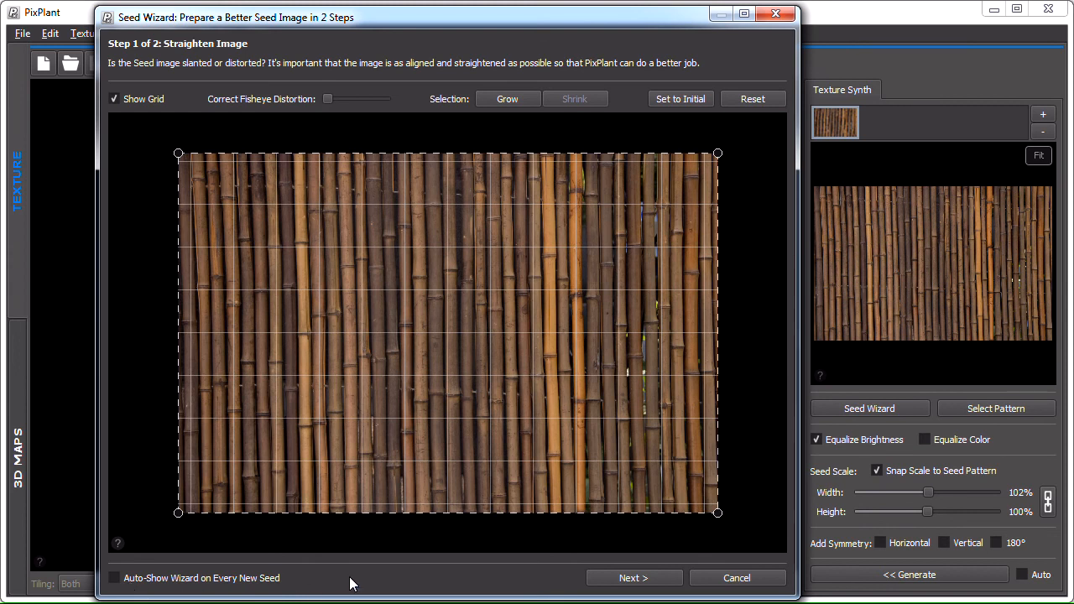
{"action": "mouse_move", "coordinate": [940, 503]}
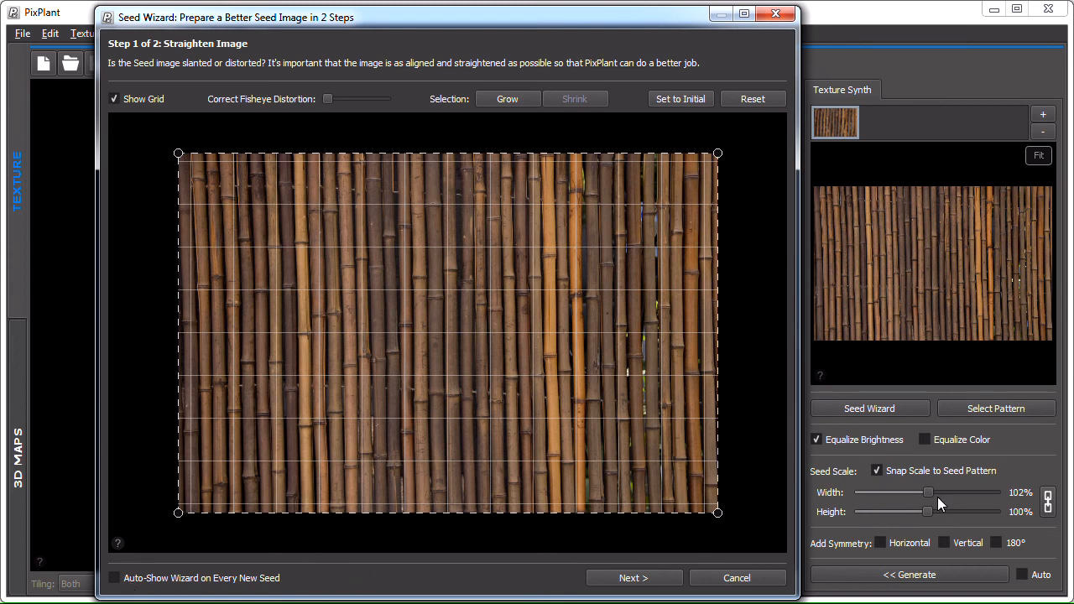
{"action": "left_click", "coordinate": [114, 578]}
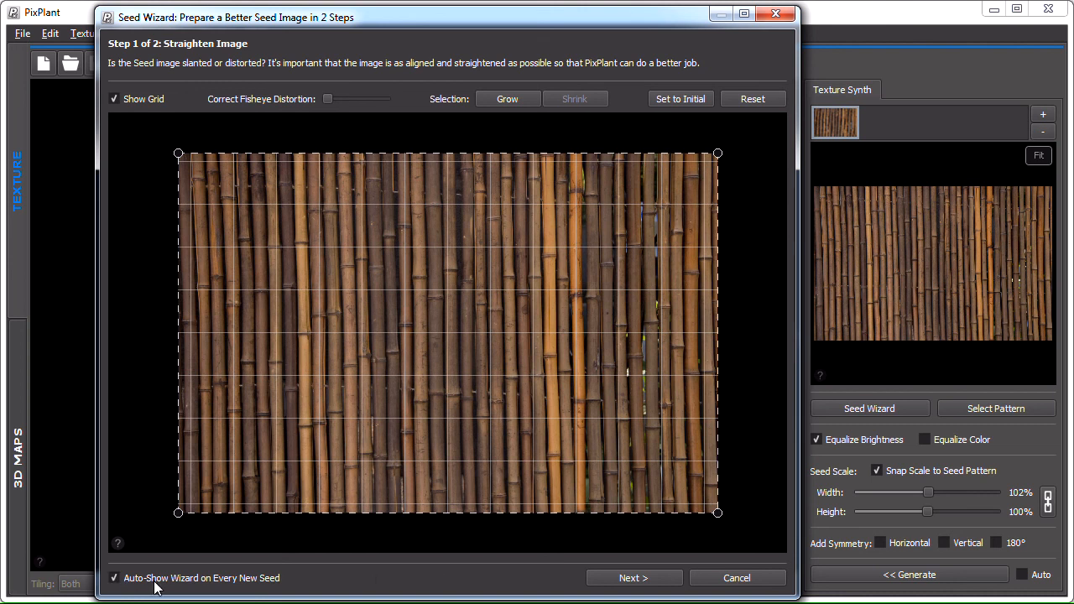
{"action": "mouse_move", "coordinate": [325, 582]}
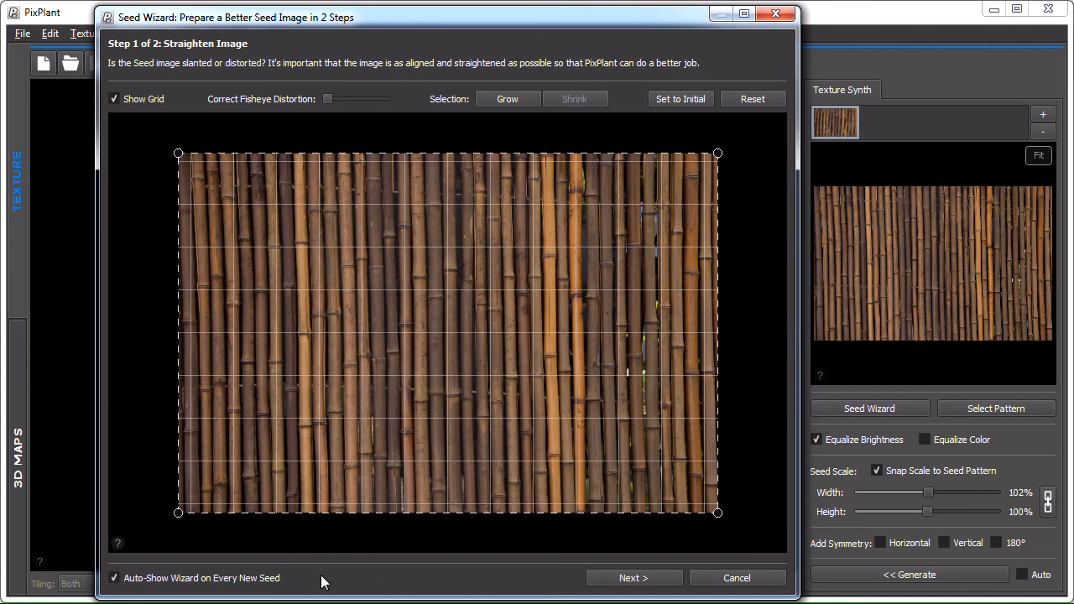
{"action": "mouse_move", "coordinate": [282, 520]}
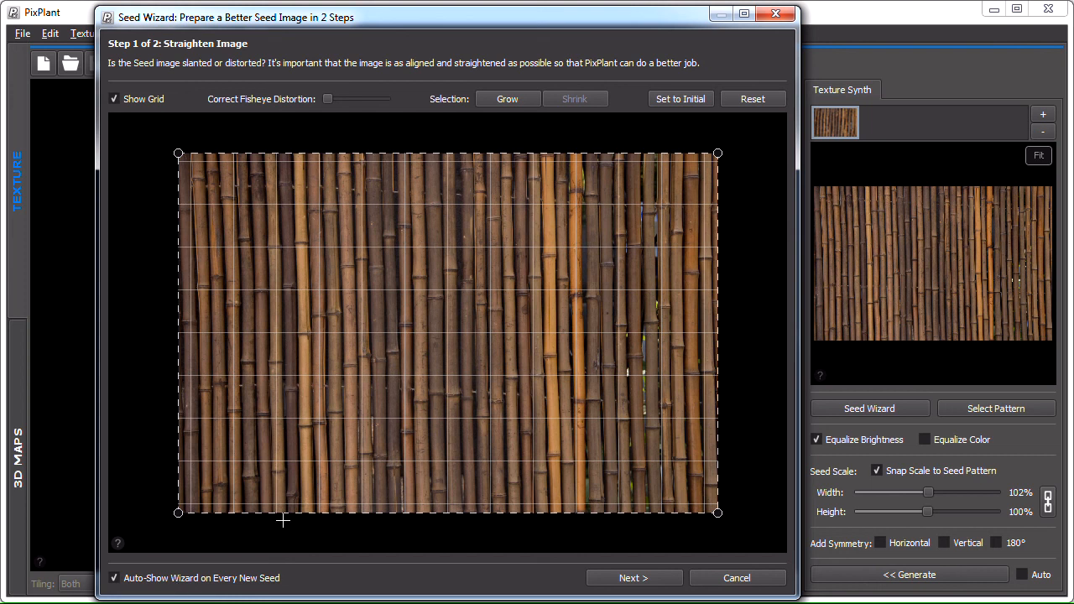
{"action": "mouse_move", "coordinate": [189, 345]}
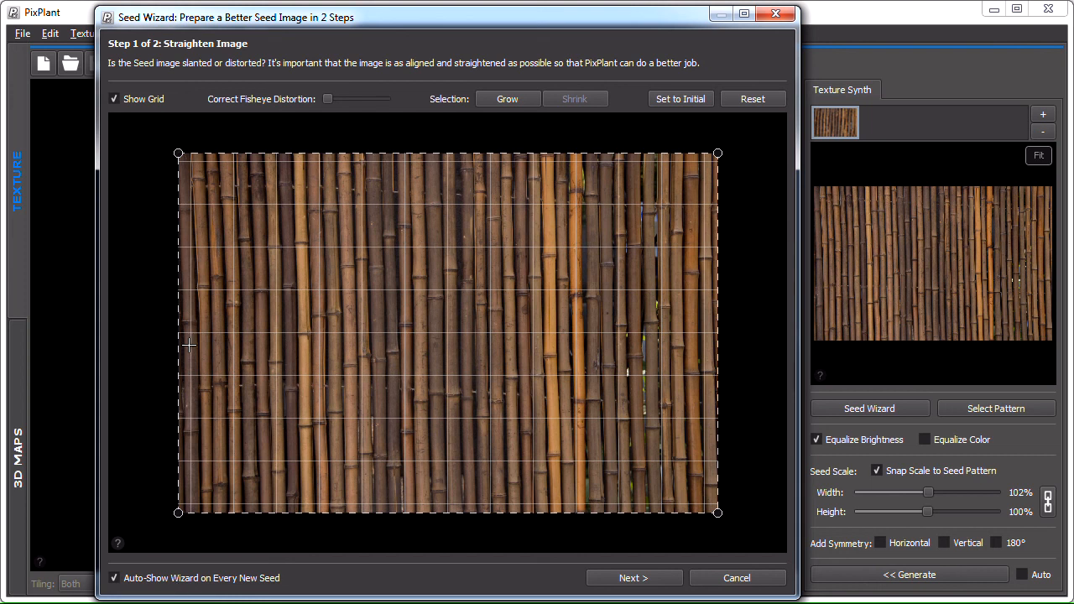
{"action": "left_click", "coordinate": [114, 98]}
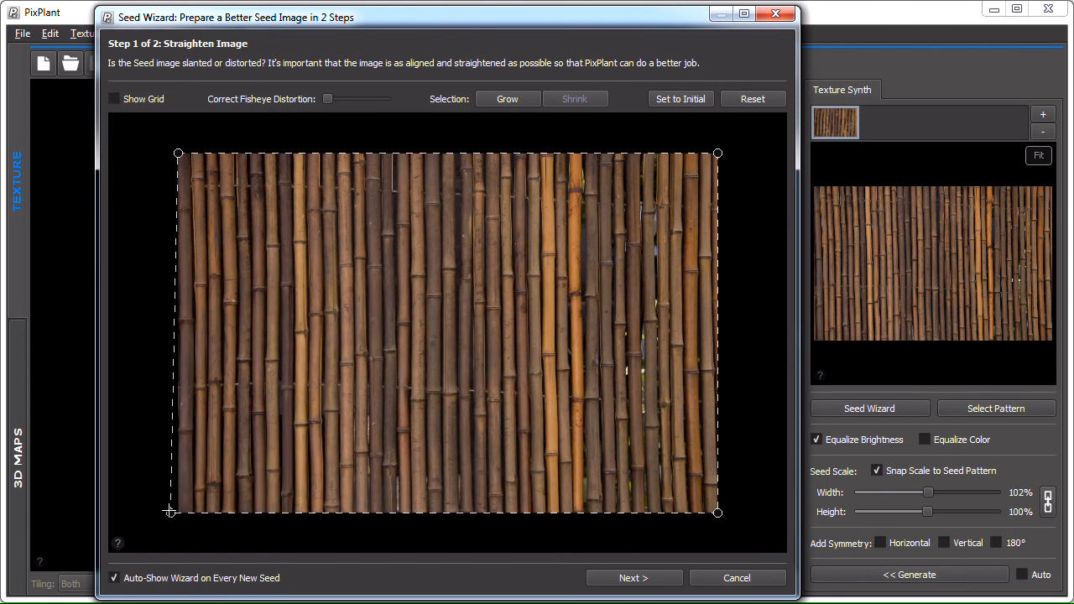
{"action": "left_click", "coordinate": [114, 98]}
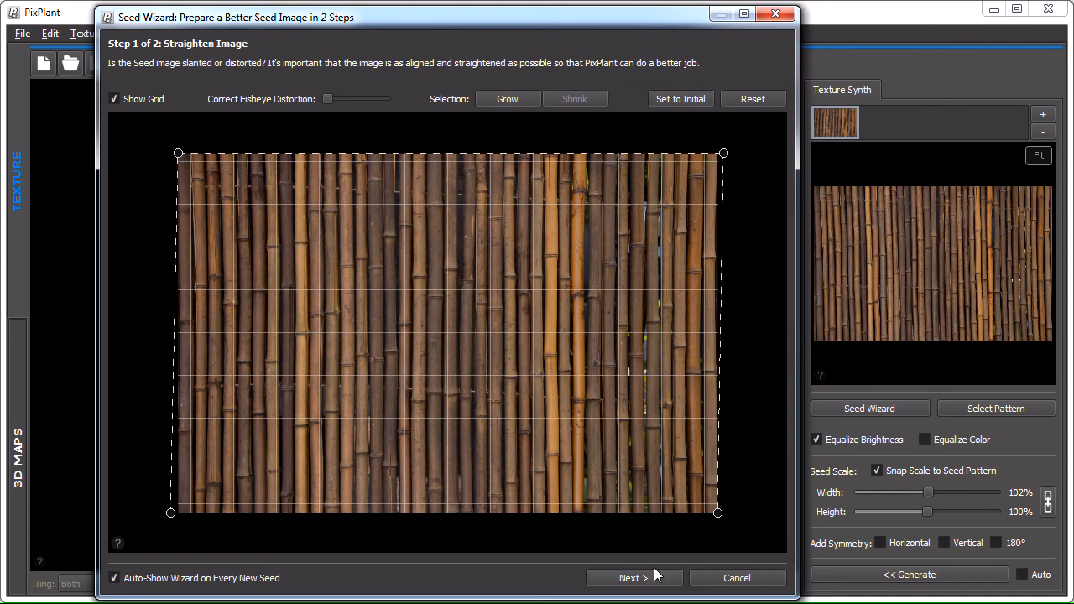
Move past the pattern step with No Pattern and finish the bamboo seed.
{"action": "left_click", "coordinate": [632, 577]}
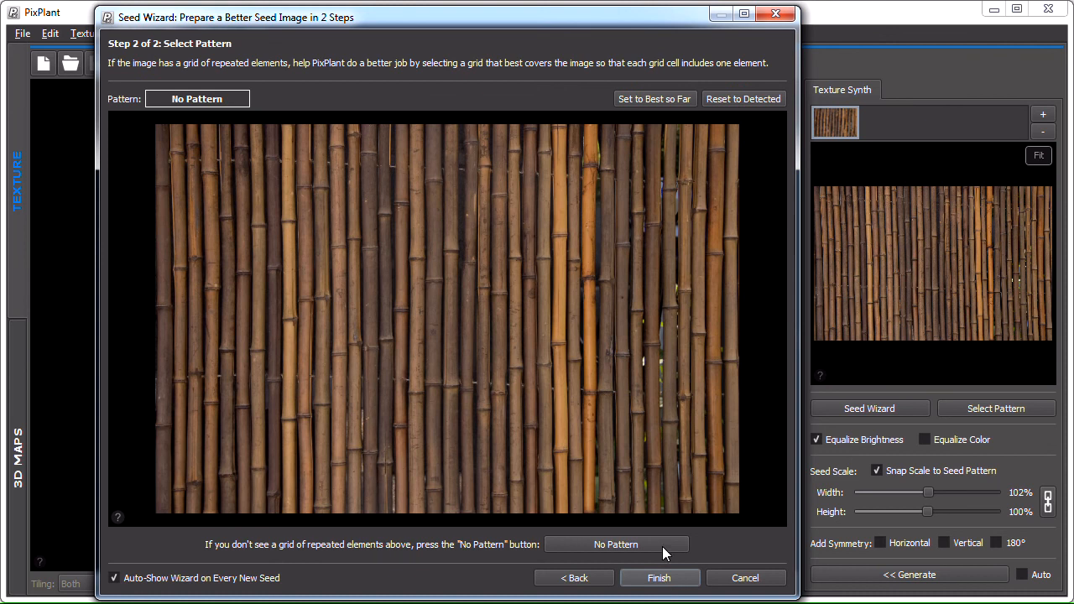
{"action": "mouse_move", "coordinate": [703, 414]}
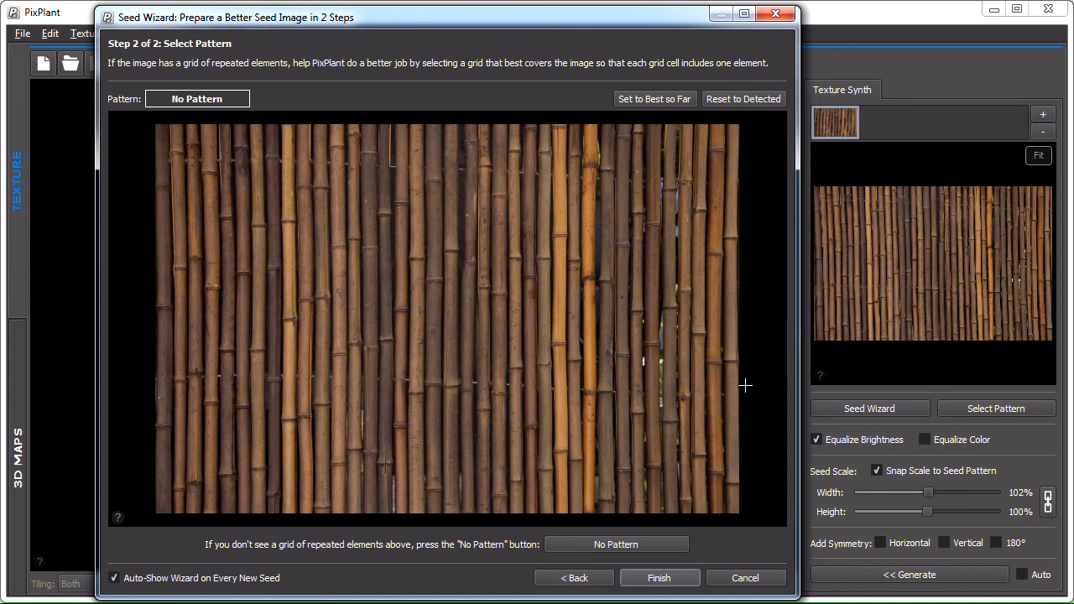
{"action": "mouse_move", "coordinate": [607, 379]}
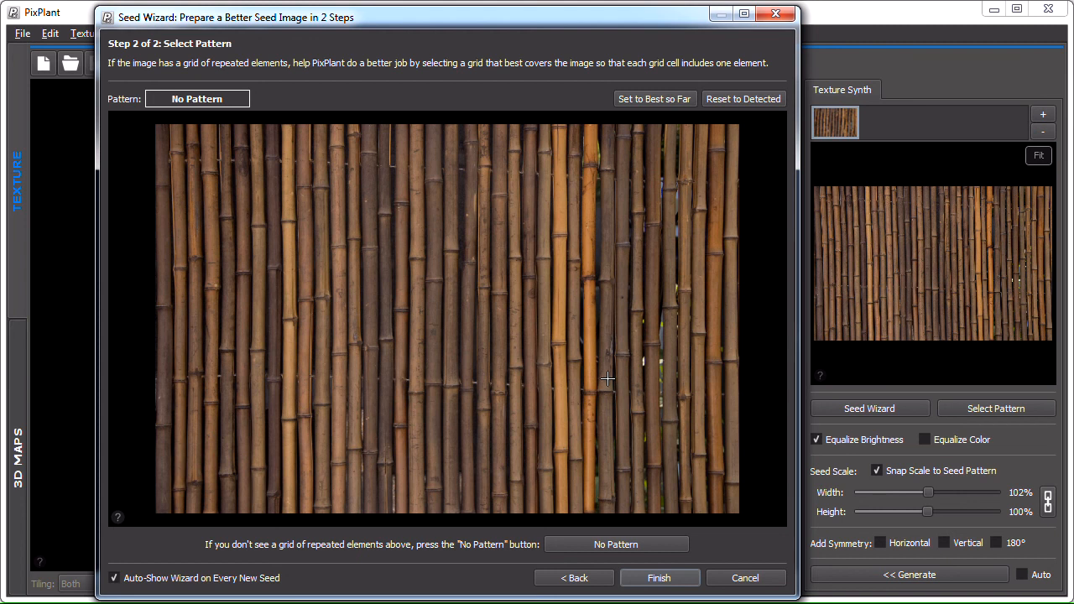
{"action": "mouse_move", "coordinate": [432, 433]}
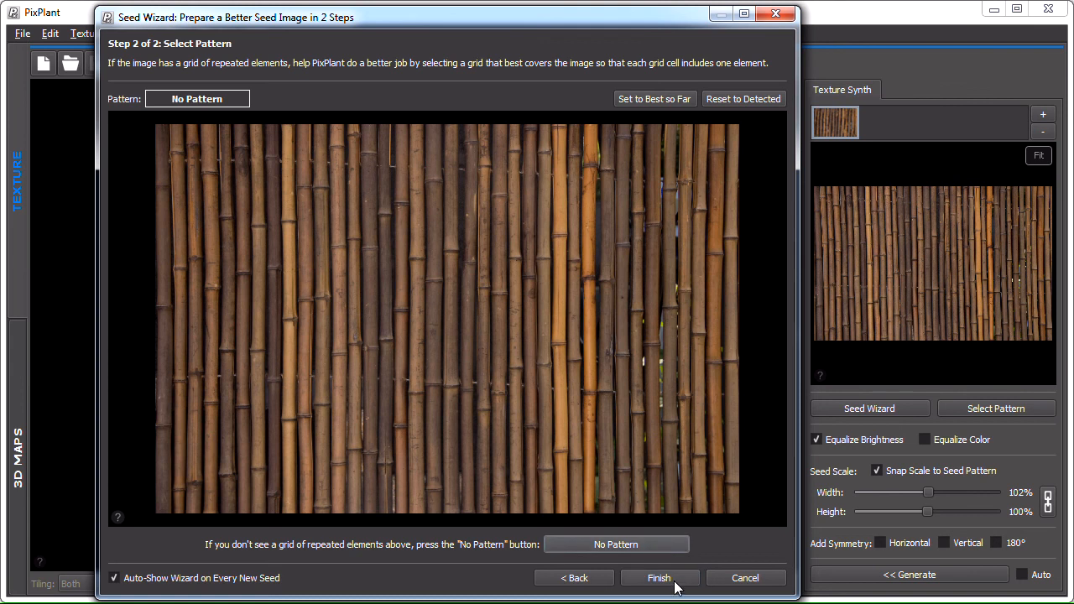
{"action": "left_click", "coordinate": [660, 577]}
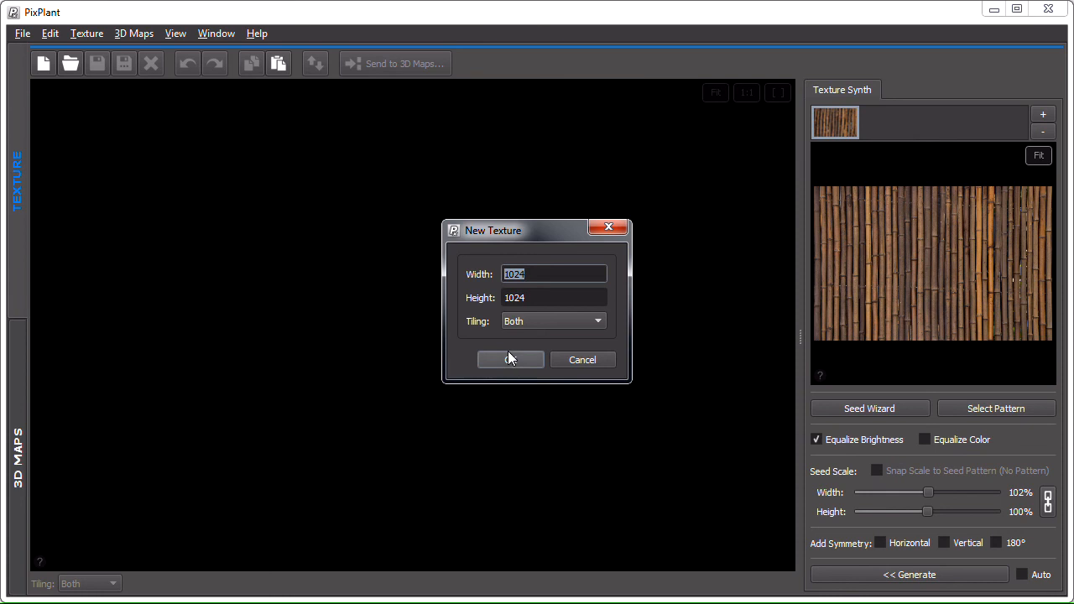
Create the 1024×1024 tileable bamboo texture and regenerate it several times for a fresh layout.
{"action": "left_click", "coordinate": [510, 359]}
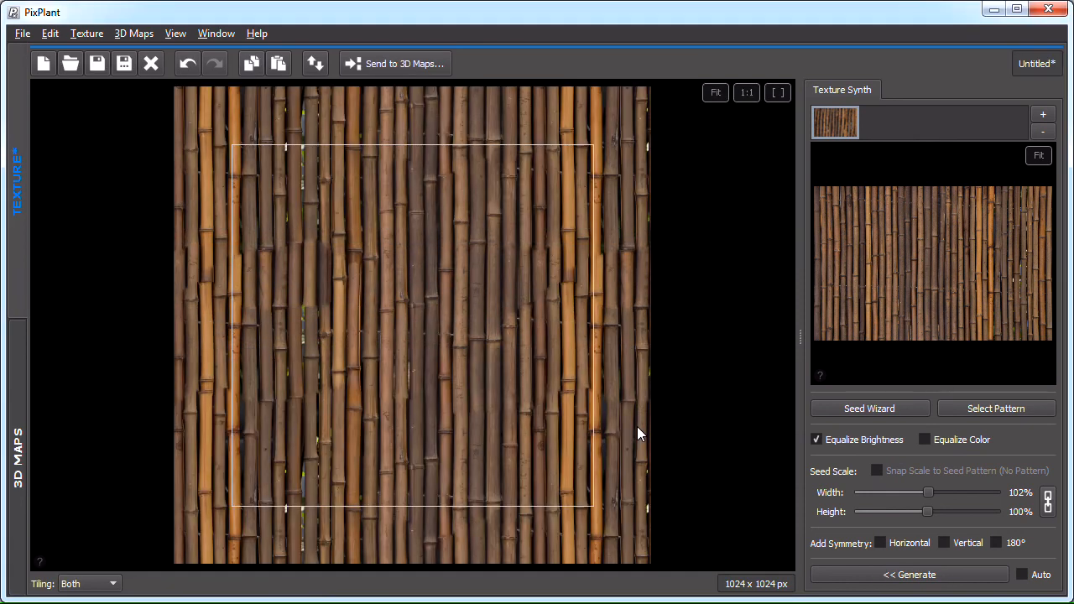
{"action": "mouse_move", "coordinate": [643, 403]}
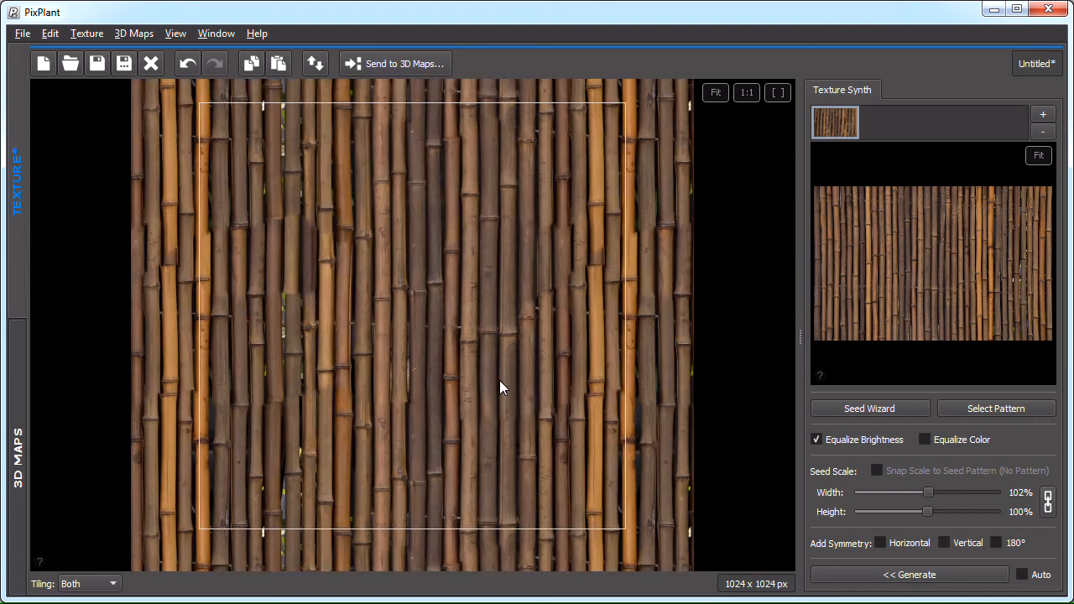
{"action": "left_click", "coordinate": [908, 574]}
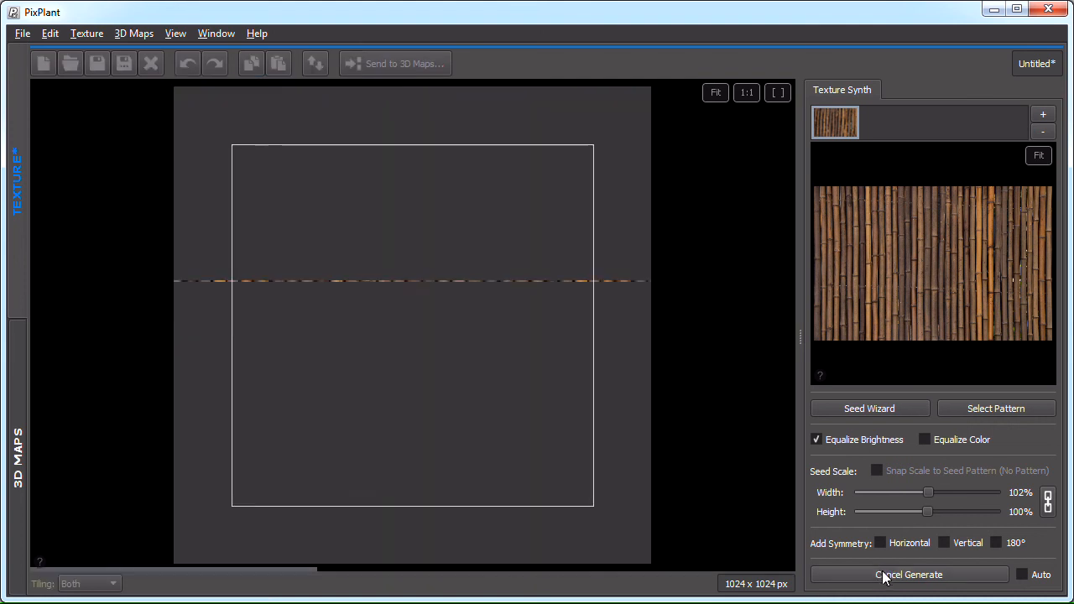
{"action": "left_click", "coordinate": [908, 574]}
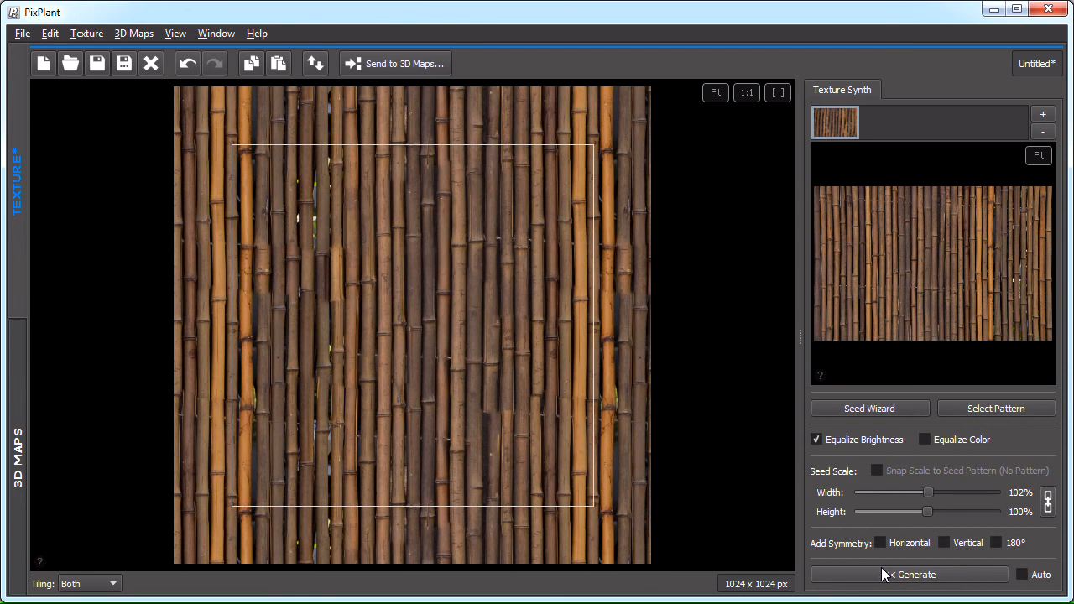
{"action": "left_click", "coordinate": [909, 574]}
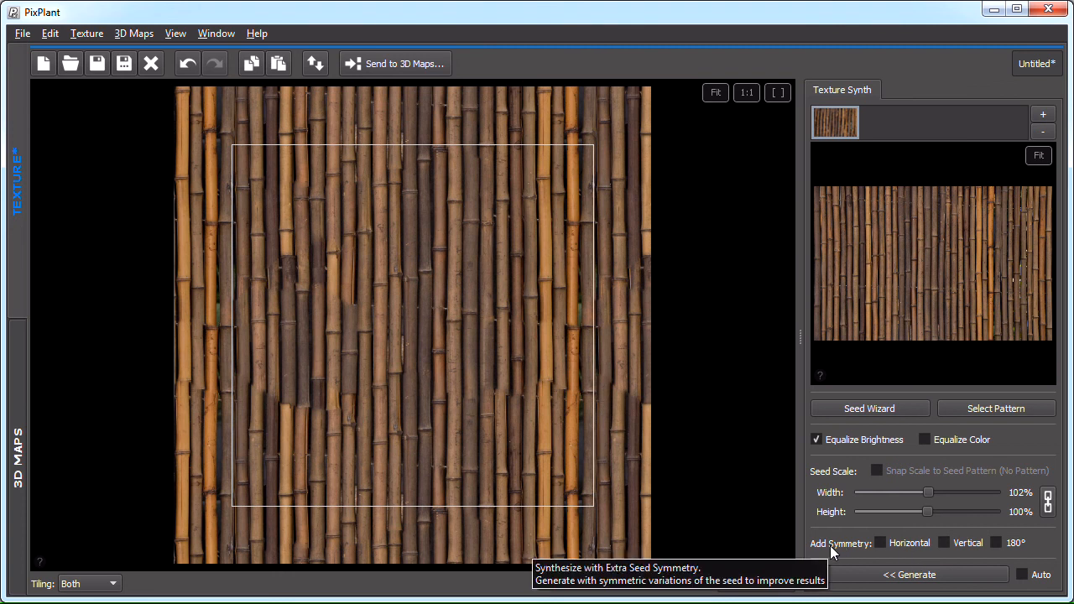
{"action": "mouse_move", "coordinate": [965, 547]}
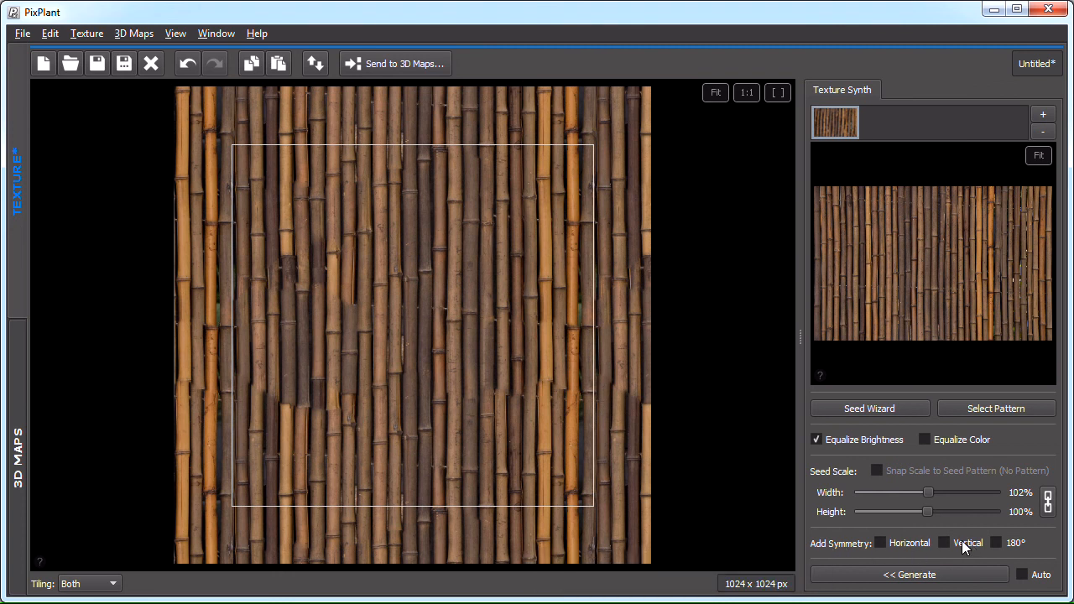
Turn on vertical seed symmetry and regenerate the bamboo texture.
{"action": "left_click", "coordinate": [944, 542]}
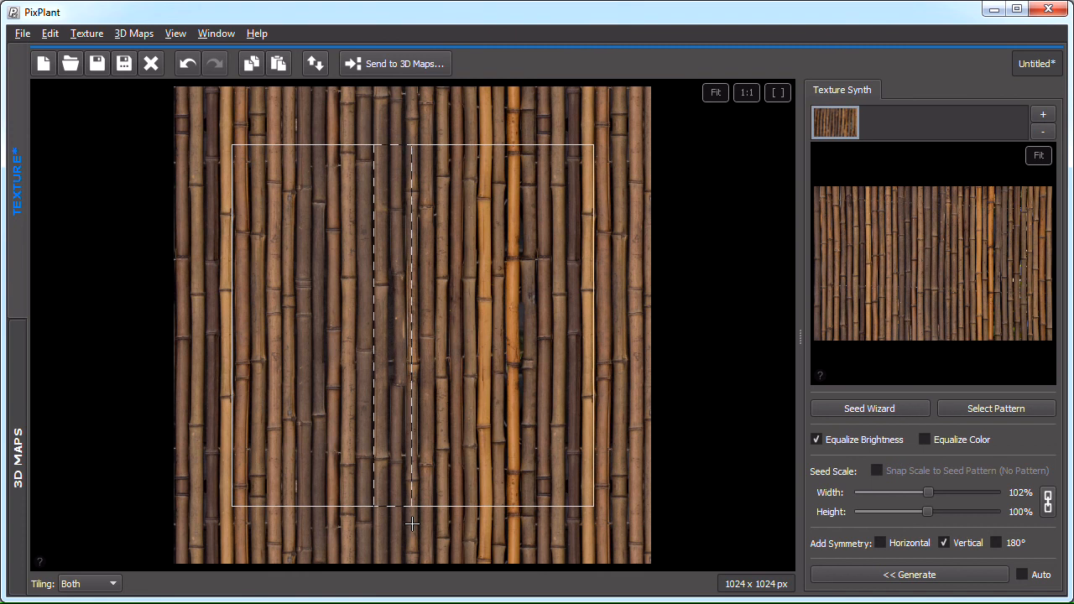
{"action": "left_click", "coordinate": [908, 573]}
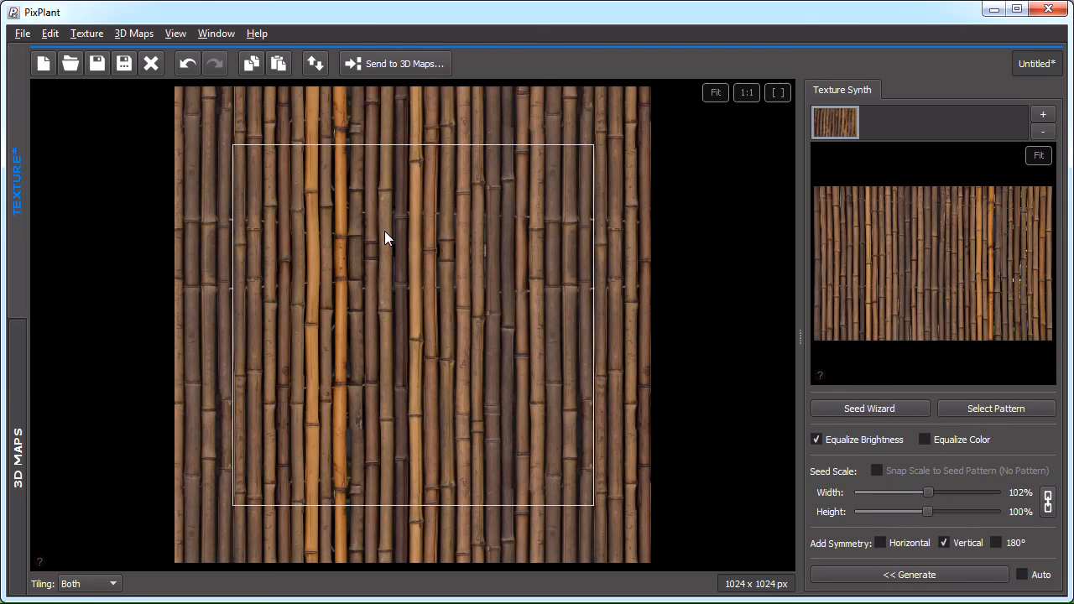
{"action": "left_click", "coordinate": [22, 33]}
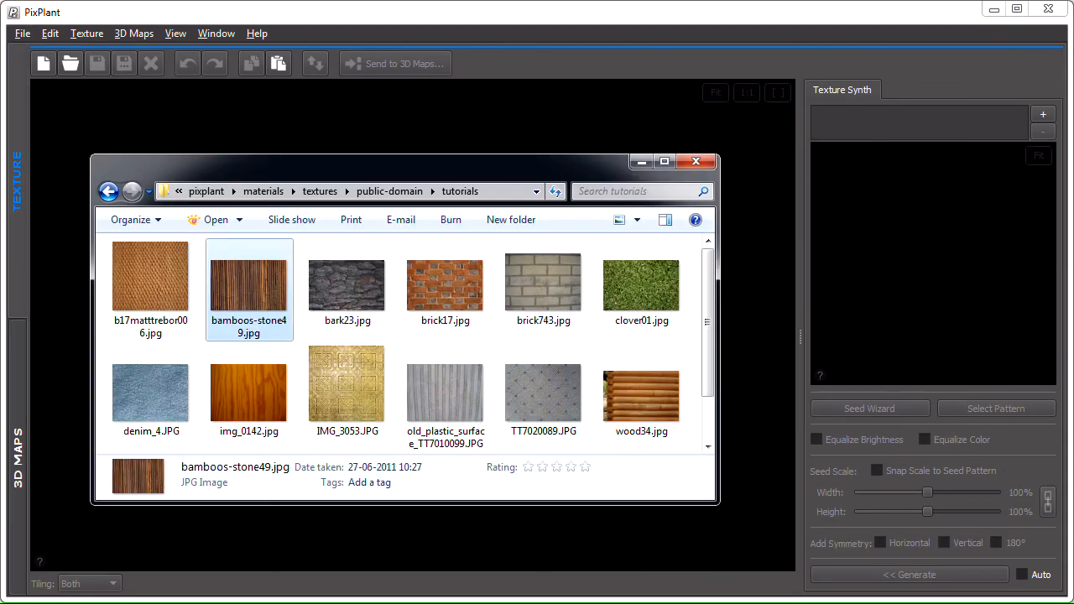
Scroll the photo browser down to reach the gray wooden planks image.
{"action": "scroll", "scroll_direction": "down", "scroll_amount": 3}
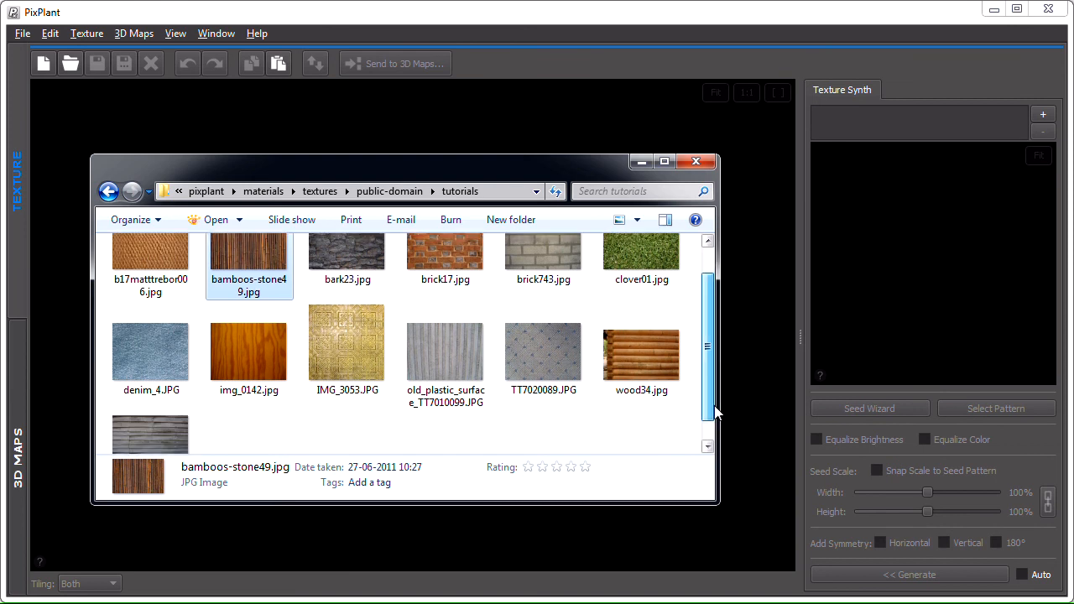
{"action": "scroll", "scroll_direction": "down", "scroll_amount": 3}
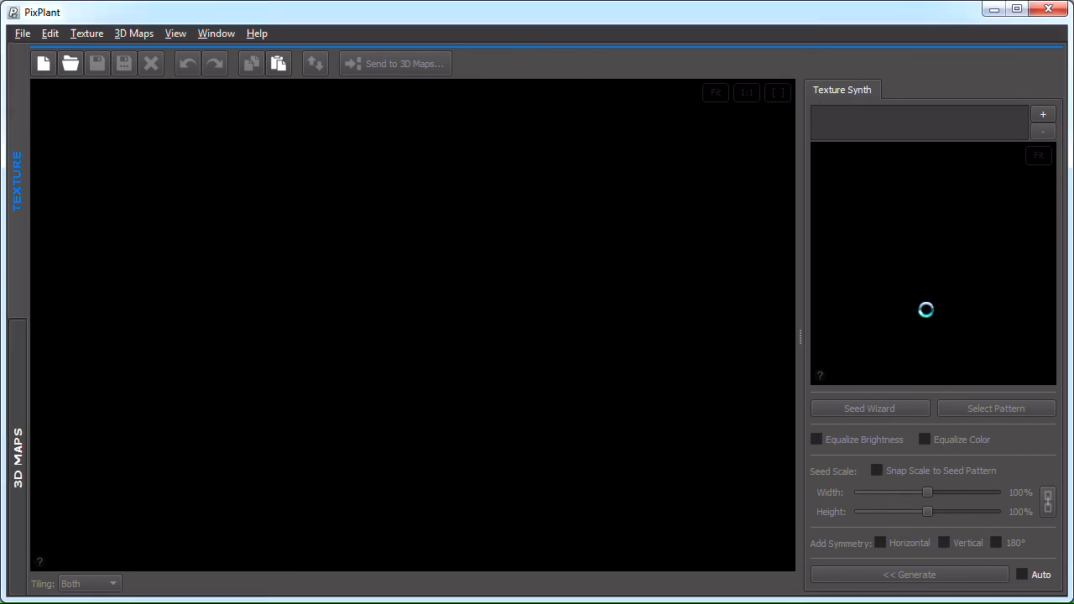
Load the planks photo, hide the grid, pull the top-left corner outward, and advance to the pattern step.
{"action": "left_click", "coordinate": [869, 407]}
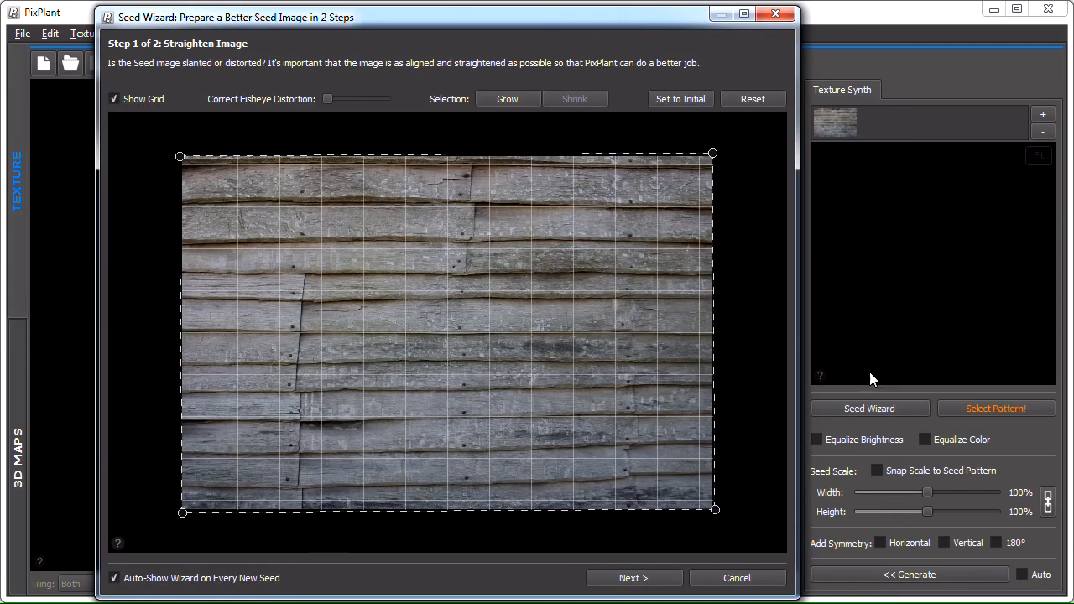
{"action": "left_click", "coordinate": [815, 438]}
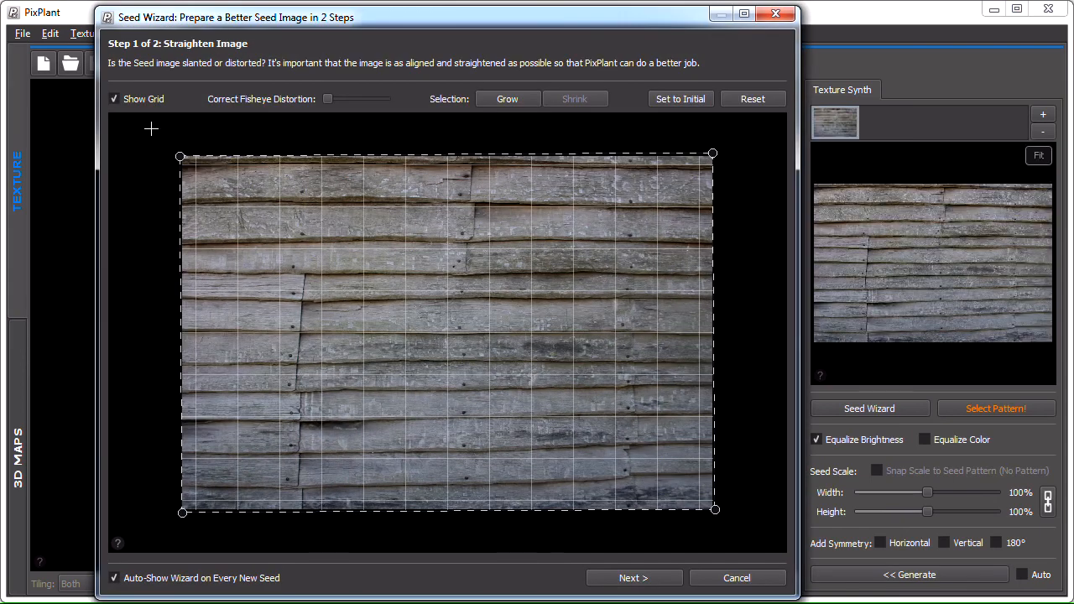
{"action": "left_click", "coordinate": [114, 99]}
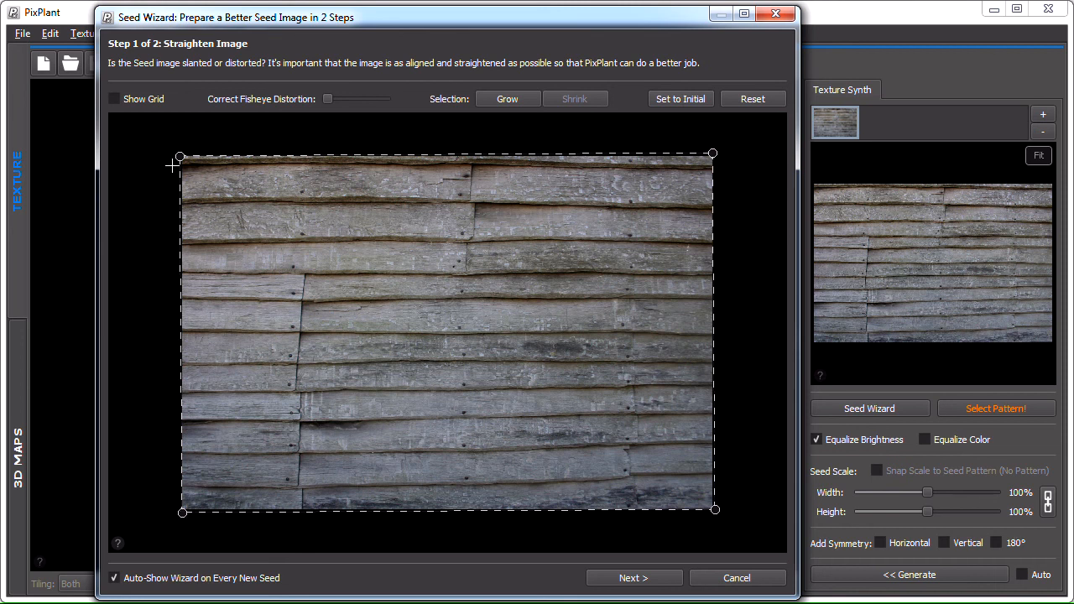
{"action": "left_click_drag", "start_coordinate": [178, 156], "coordinate": [146, 160]}
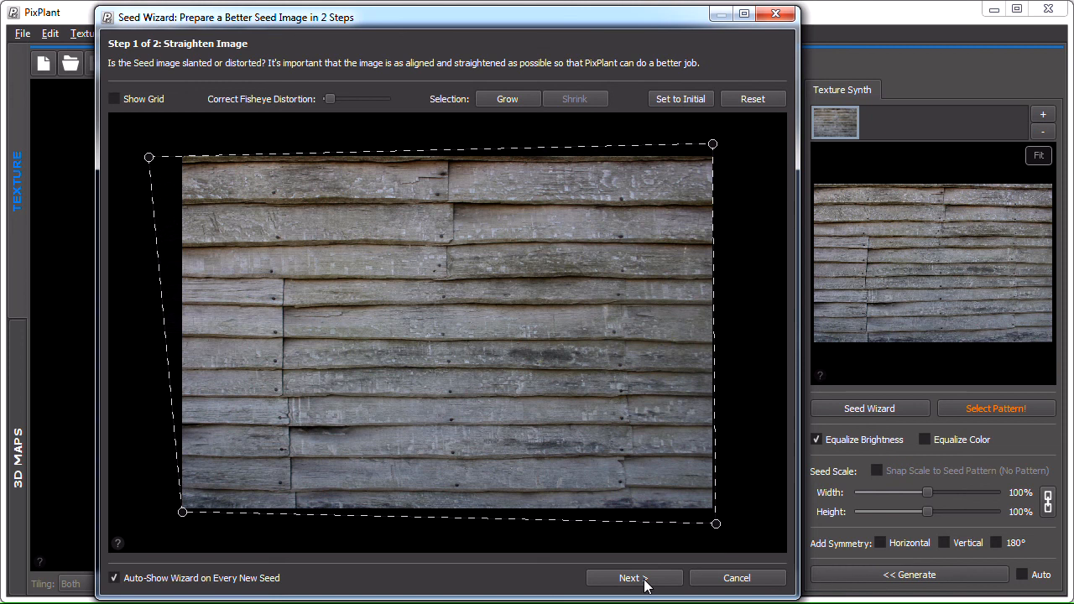
{"action": "left_click", "coordinate": [629, 577]}
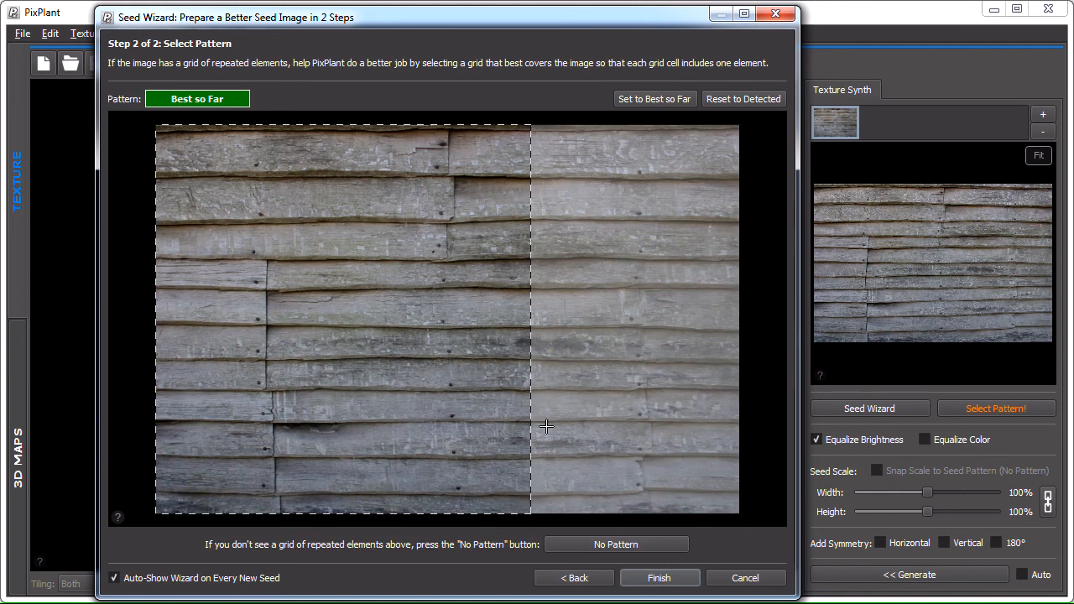
Clear the suggested pattern and finish the wooden planks seed.
{"action": "left_click", "coordinate": [615, 543]}
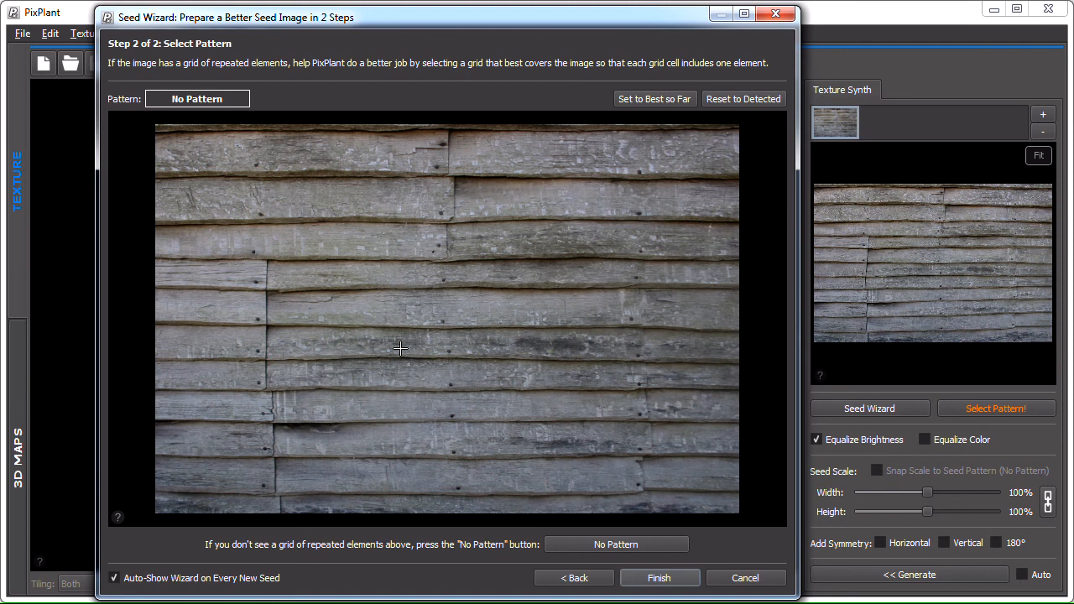
{"action": "mouse_move", "coordinate": [480, 338]}
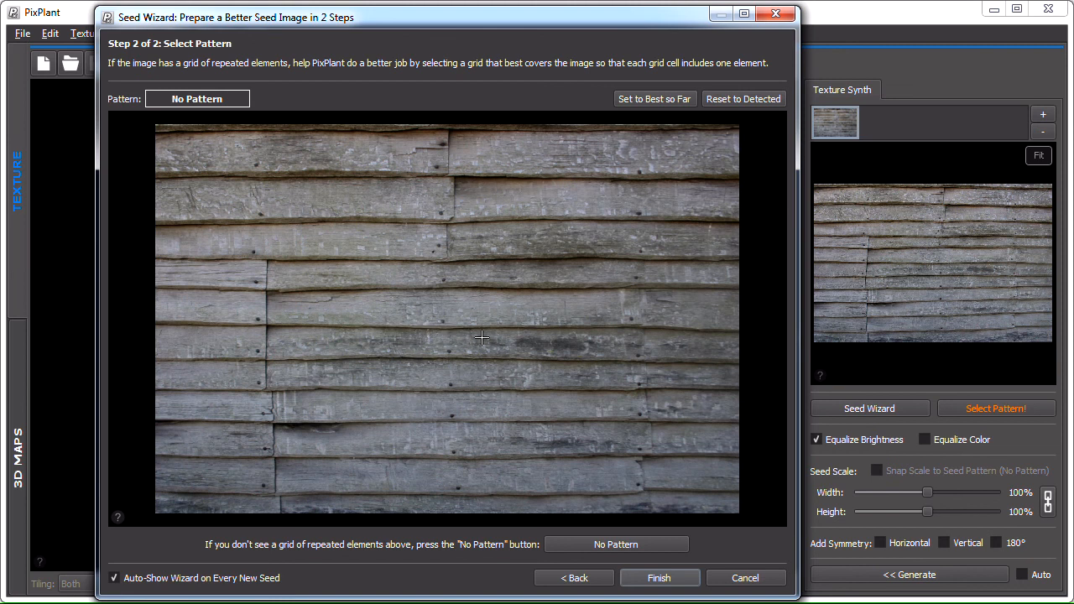
{"action": "mouse_move", "coordinate": [529, 494]}
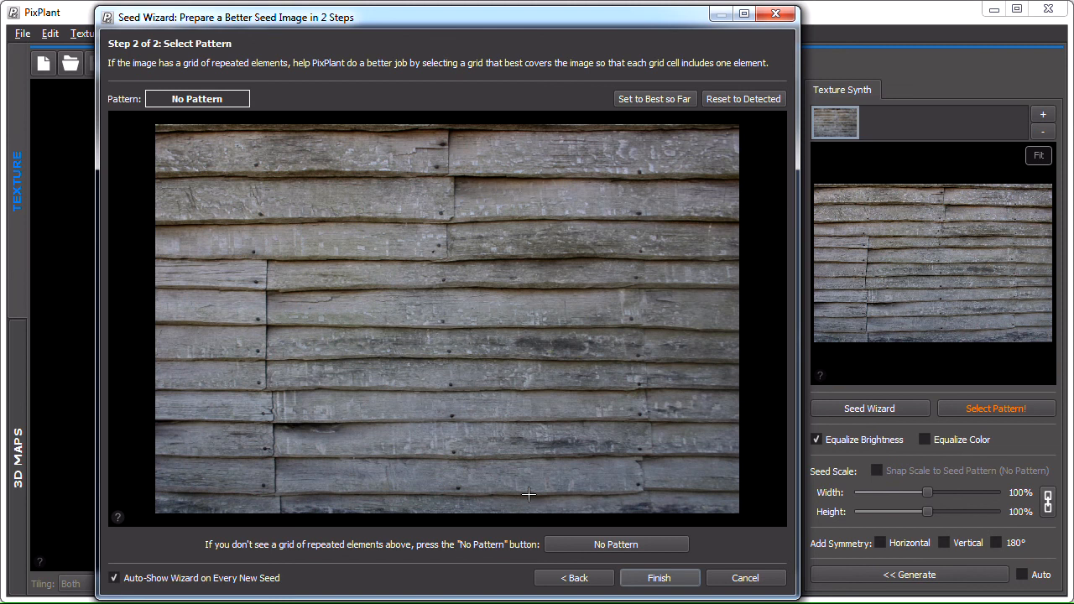
{"action": "mouse_move", "coordinate": [401, 338]}
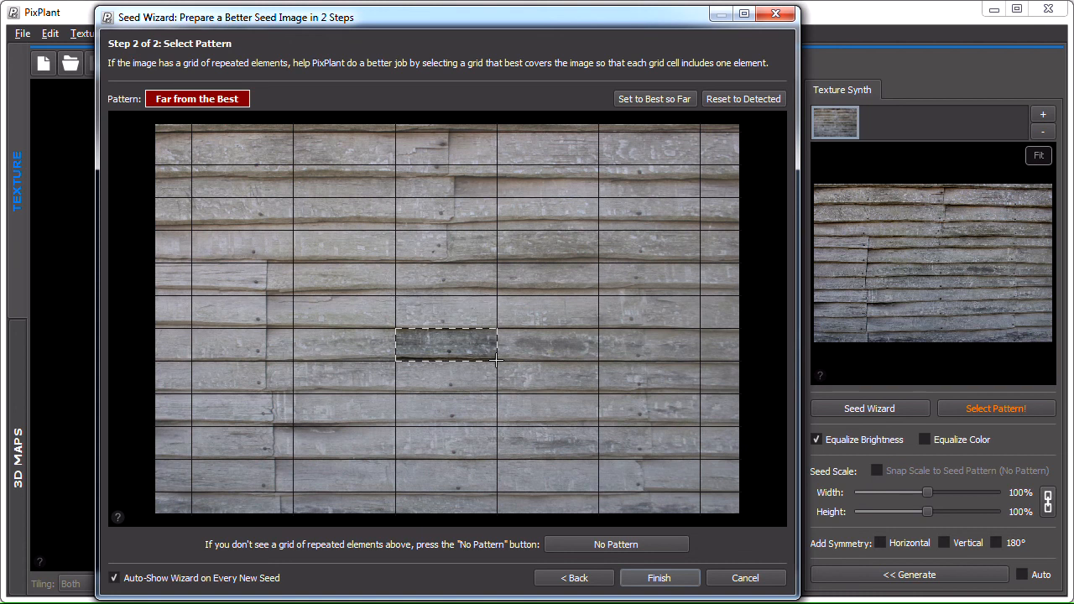
{"action": "mouse_move", "coordinate": [603, 326]}
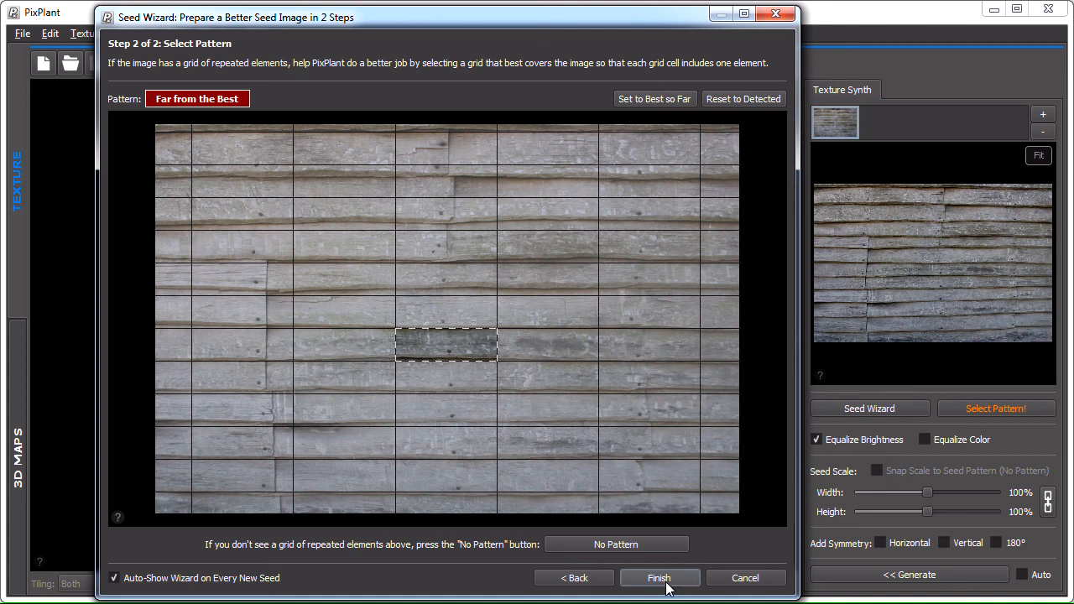
{"action": "left_click", "coordinate": [658, 577]}
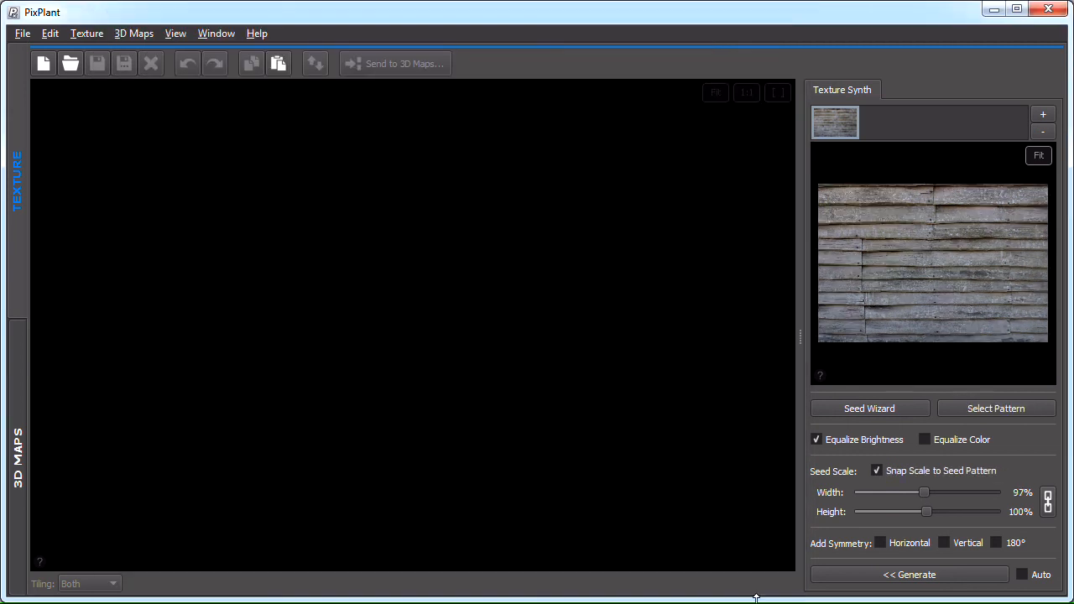
Create a 1024×1024 planks texture, mask out two seed strips, and regenerate.
{"action": "left_click", "coordinate": [43, 62]}
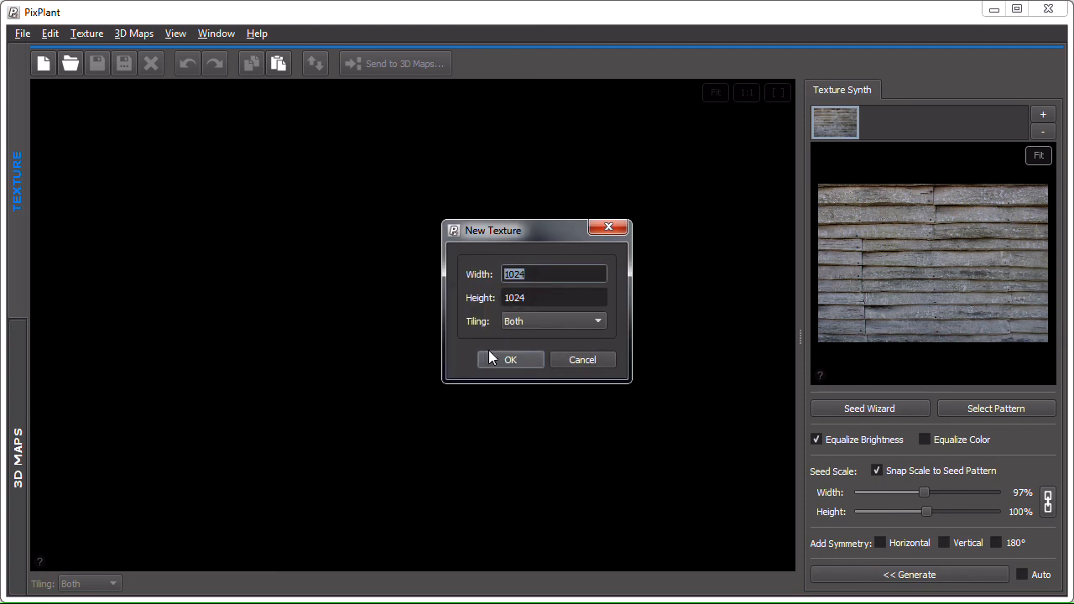
{"action": "left_click", "coordinate": [509, 359]}
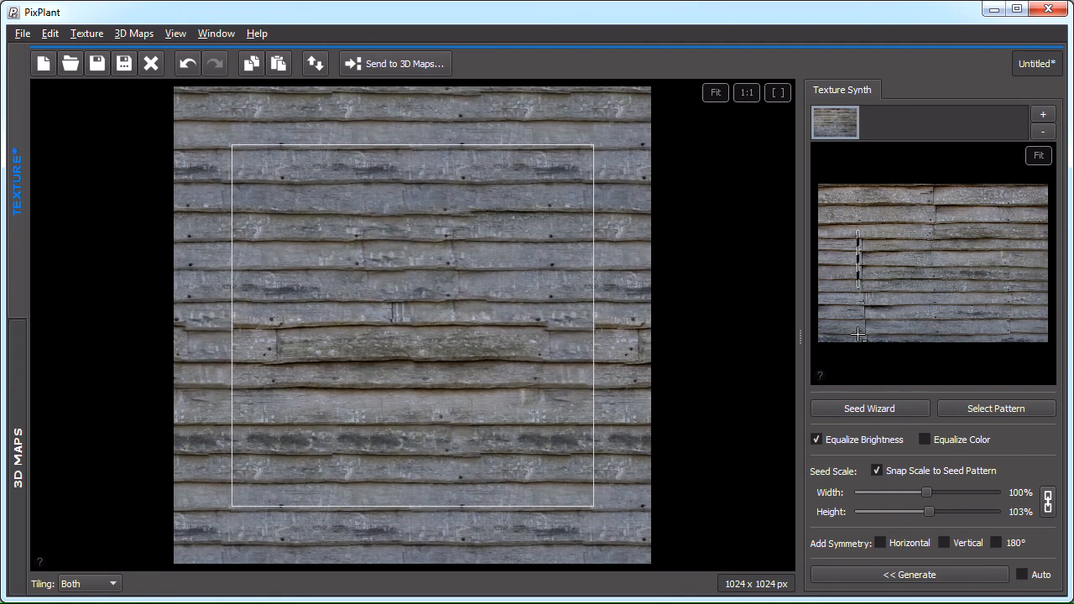
{"action": "left_click_drag", "start_coordinate": [857, 234], "coordinate": [866, 344]}
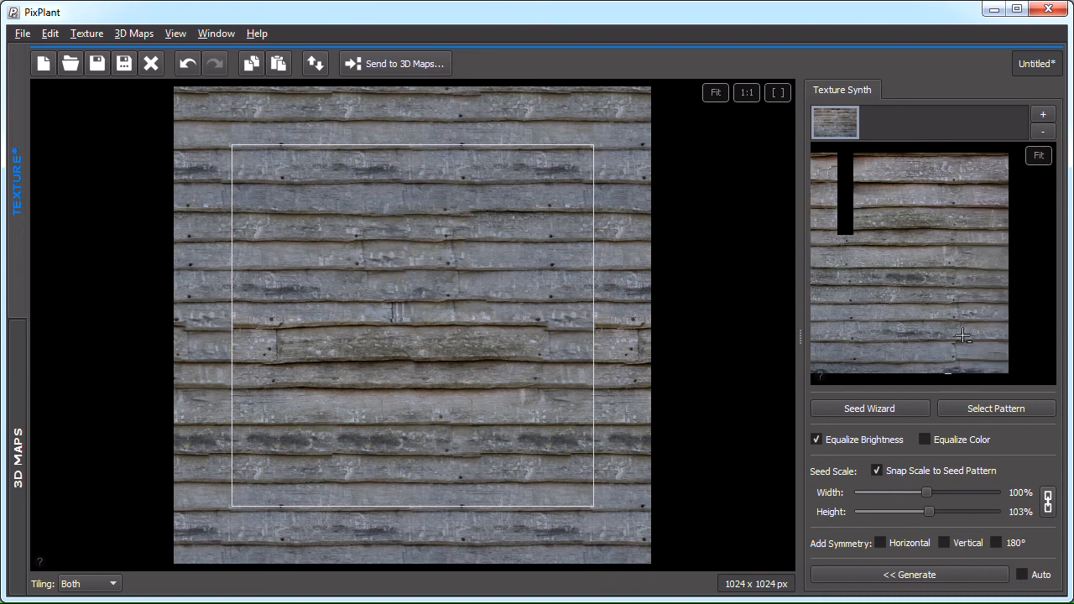
{"action": "left_click", "coordinate": [909, 574]}
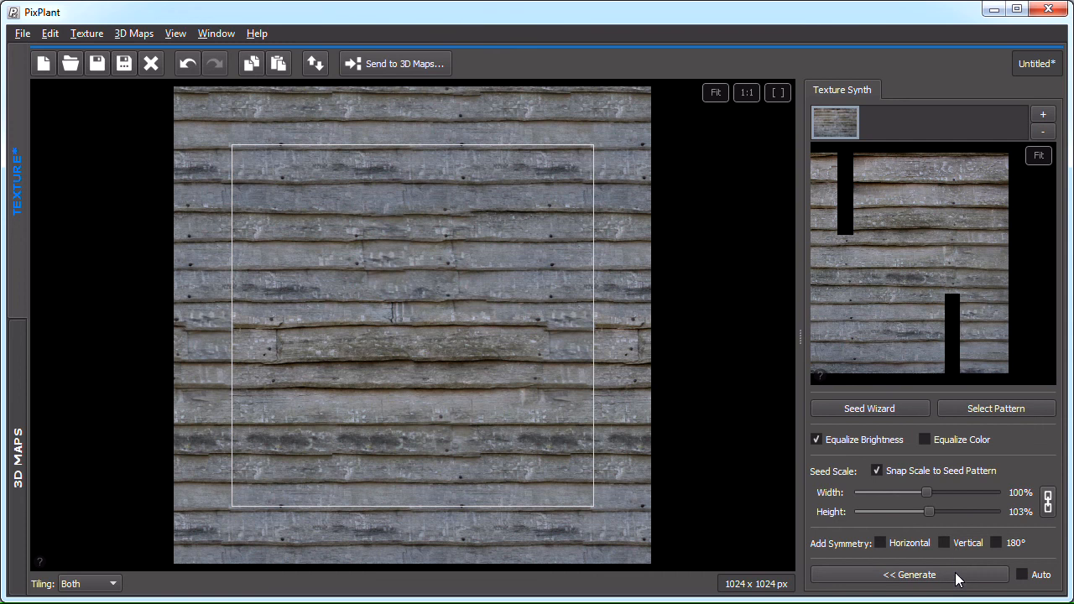
{"action": "left_click", "coordinate": [908, 573]}
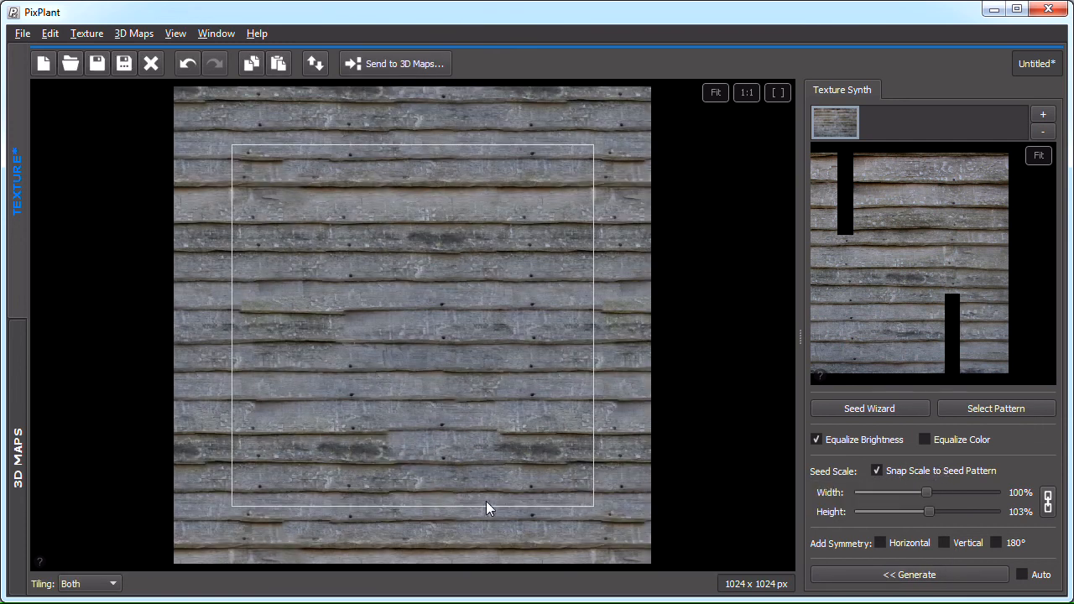
{"action": "mouse_move", "coordinate": [247, 293]}
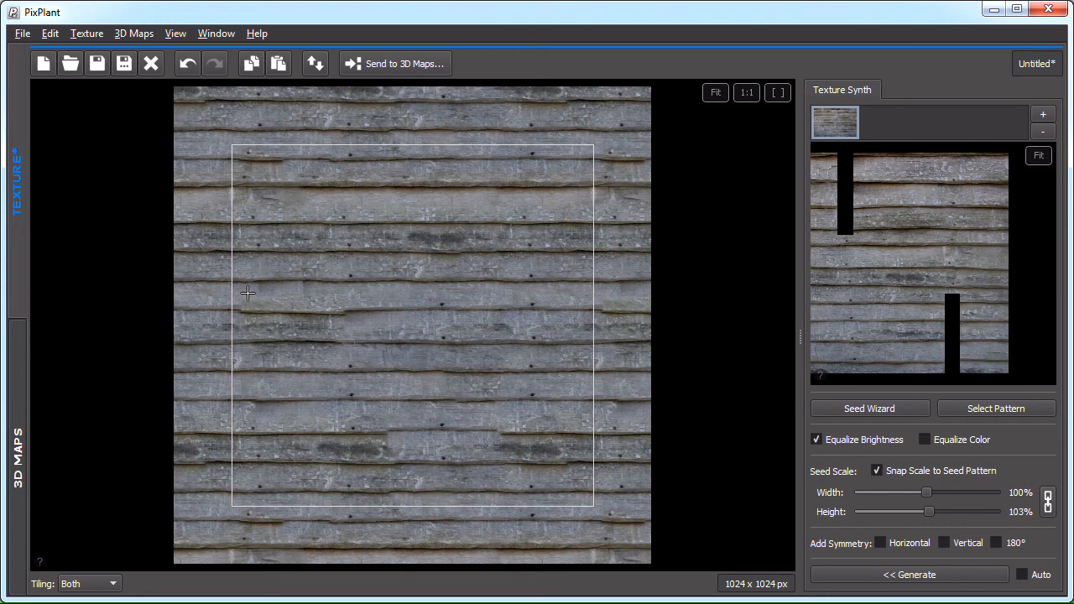
Mark a band of repetitive planks and resynthesize it.
{"action": "left_click", "coordinate": [908, 574]}
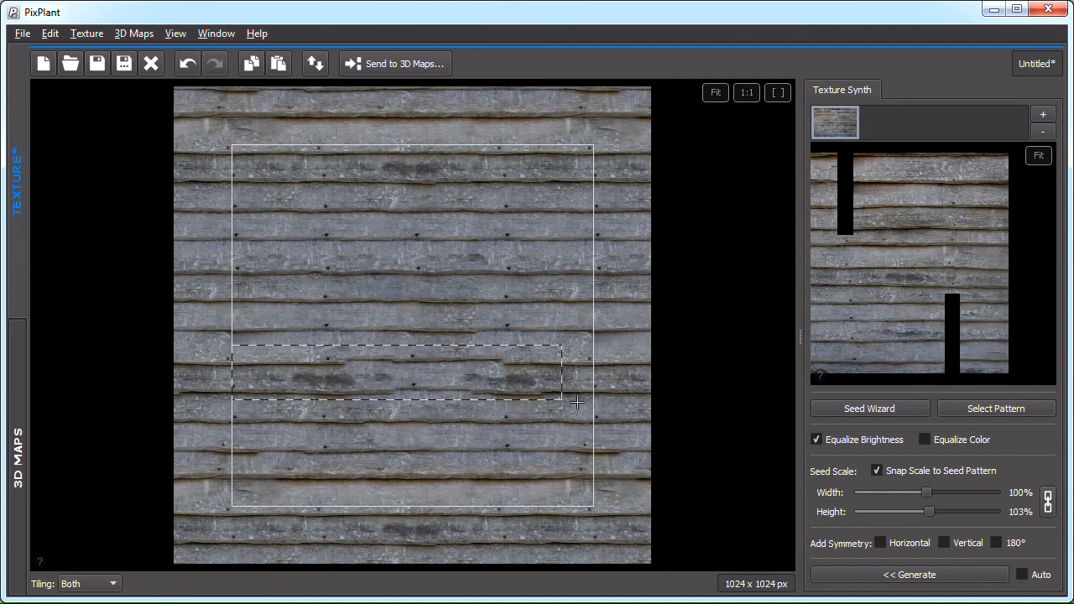
{"action": "left_click", "coordinate": [910, 573]}
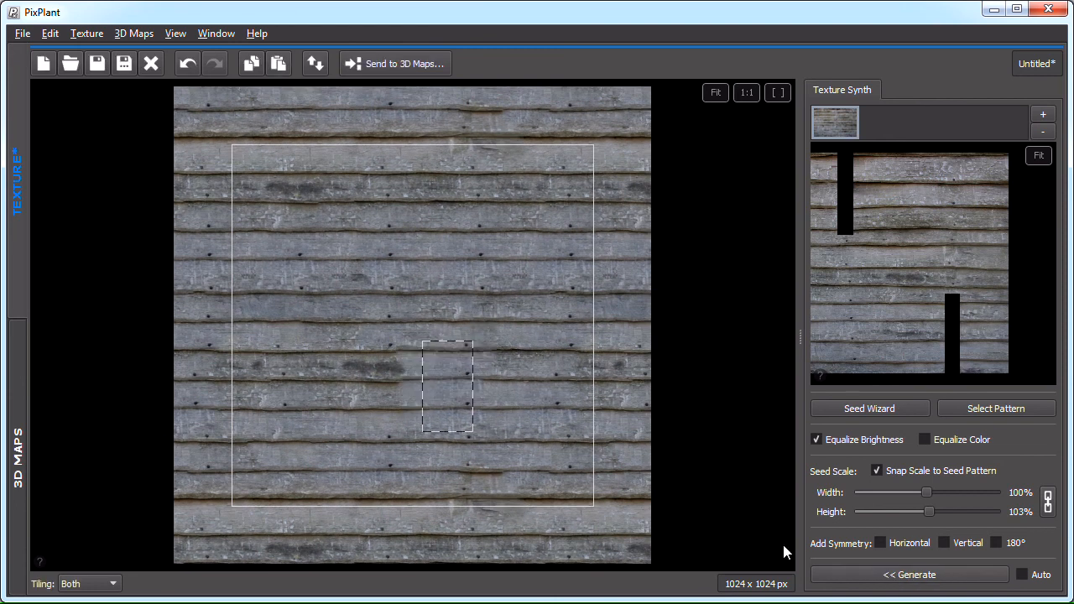
{"action": "left_click", "coordinate": [909, 574]}
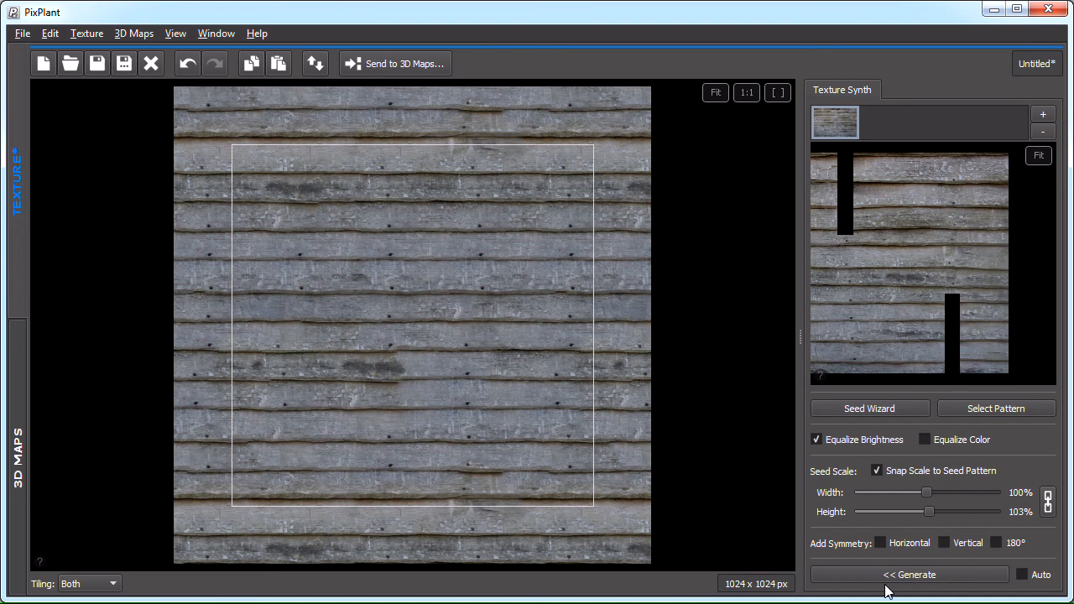
Enable horizontal symmetry and pan the tiled planks texture to check for seams.
{"action": "left_click", "coordinate": [880, 542]}
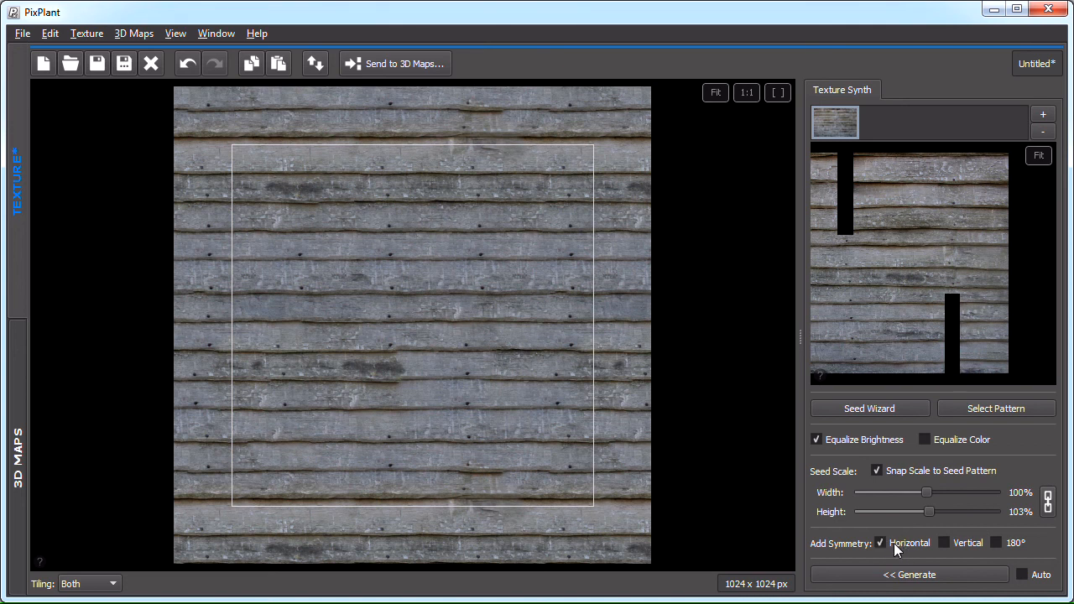
{"action": "left_click_drag", "start_coordinate": [239, 344], "coordinate": [610, 408]}
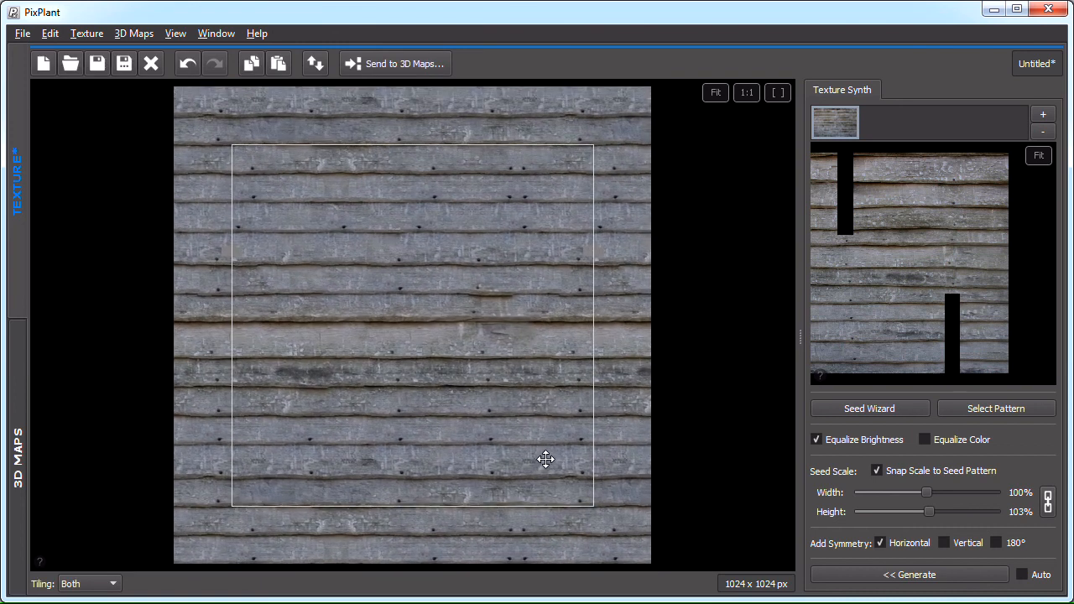
{"action": "mouse_move", "coordinate": [765, 103]}
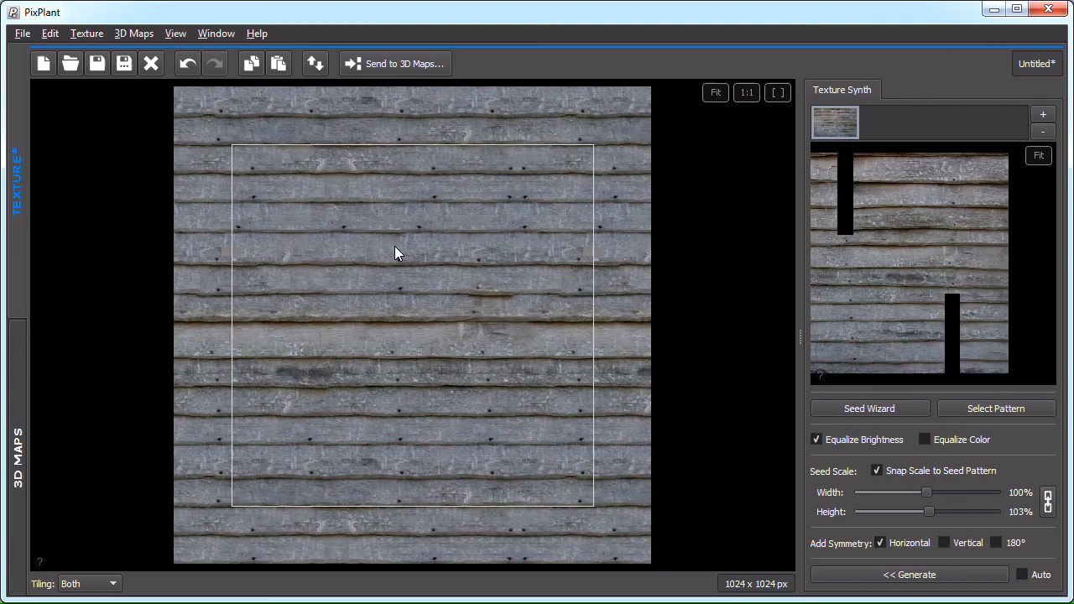
{"action": "left_click", "coordinate": [22, 34]}
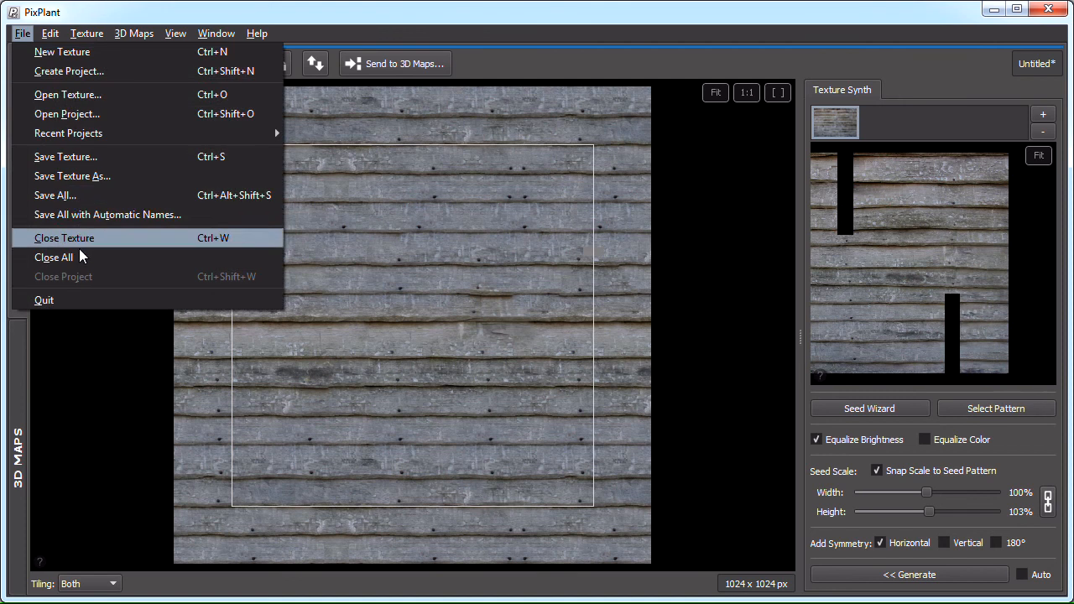
Discard the log-wall texture unsaved and load brick743.jpg as the new seed.
{"action": "left_click", "coordinate": [63, 237]}
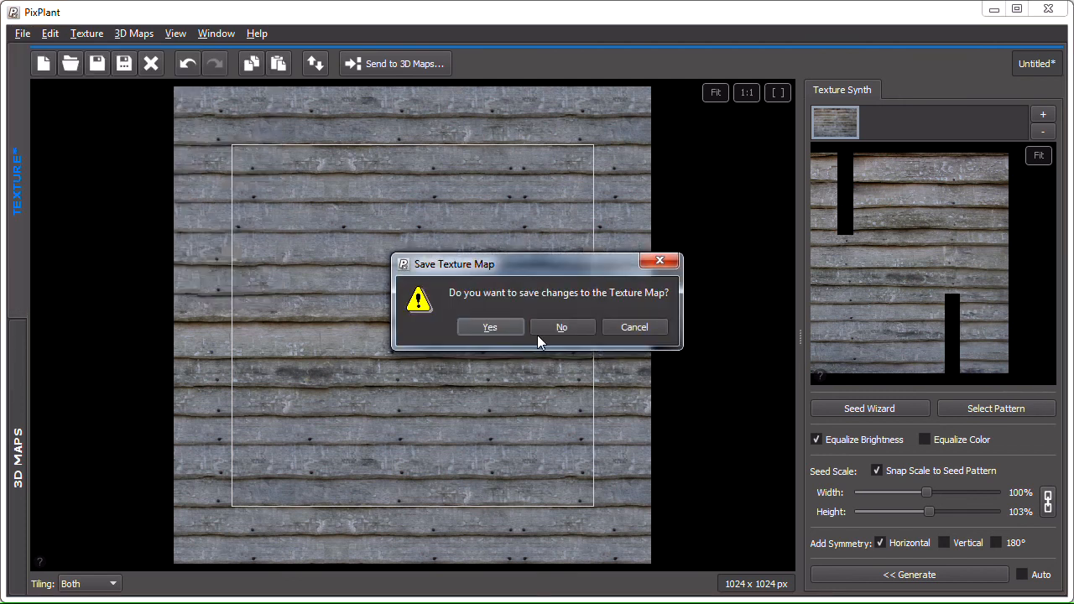
{"action": "left_click", "coordinate": [561, 327]}
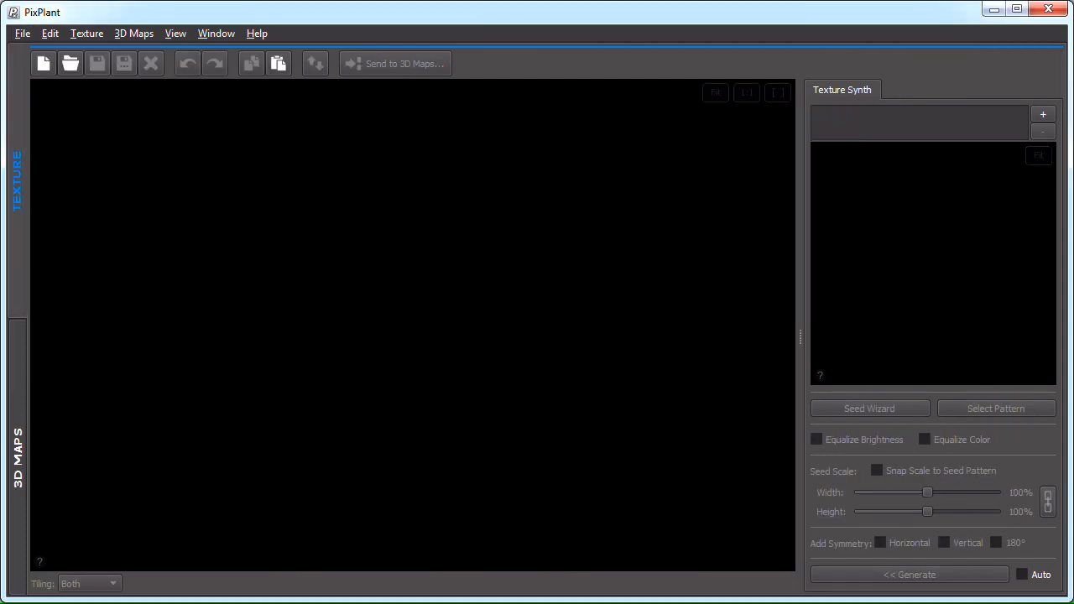
{"action": "left_click", "coordinate": [70, 63]}
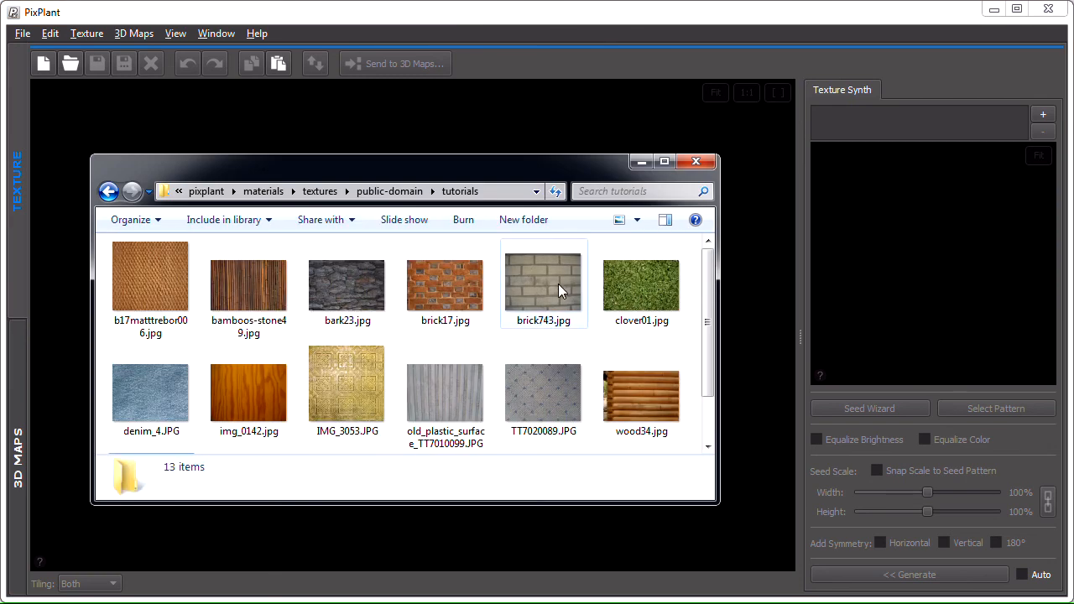
{"action": "double_click", "coordinate": [543, 284]}
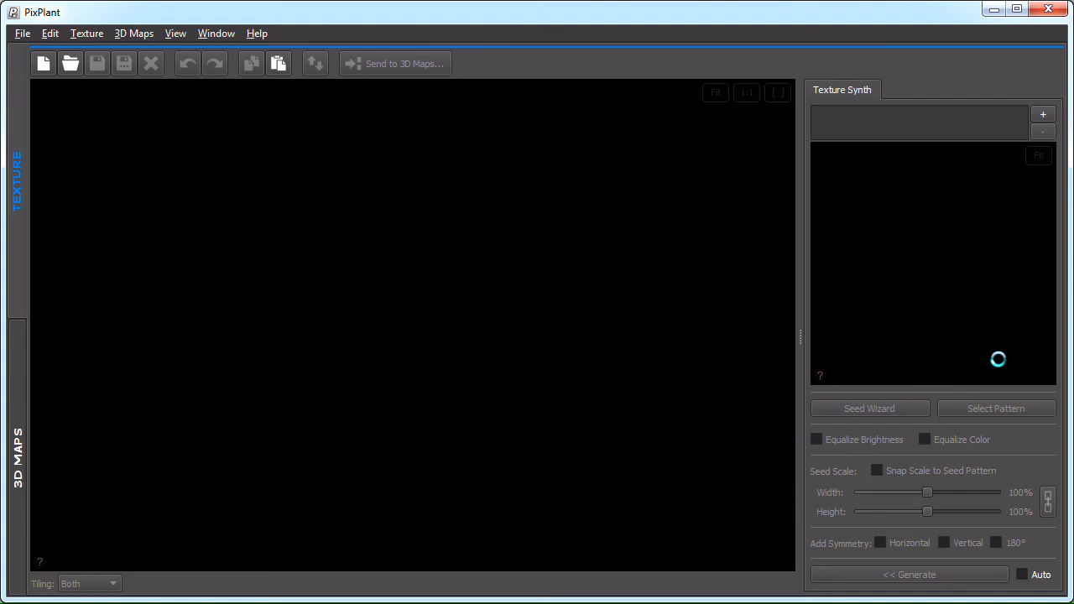
Fisheye-correct and straighten the brick photo, overlay the grid, and advance to the pattern step.
{"action": "left_click", "coordinate": [869, 408]}
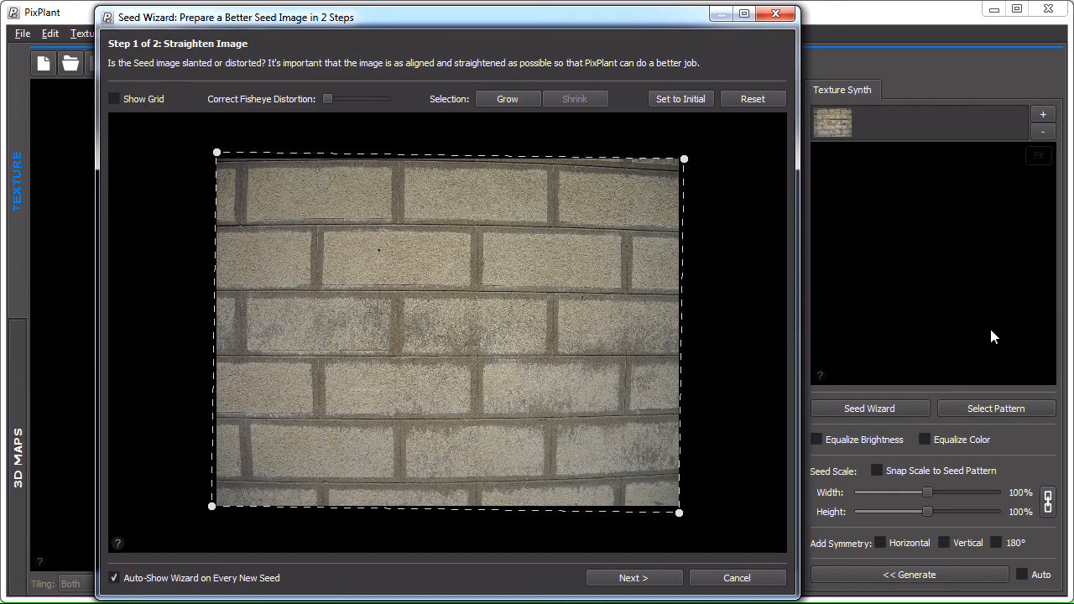
{"action": "mouse_move", "coordinate": [686, 286]}
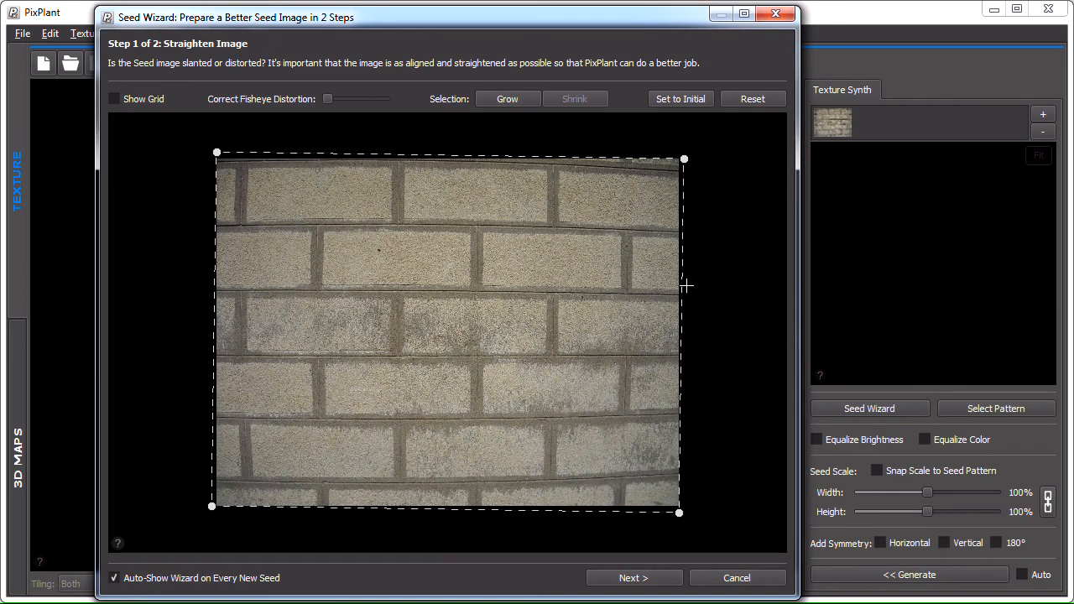
{"action": "mouse_move", "coordinate": [222, 247]}
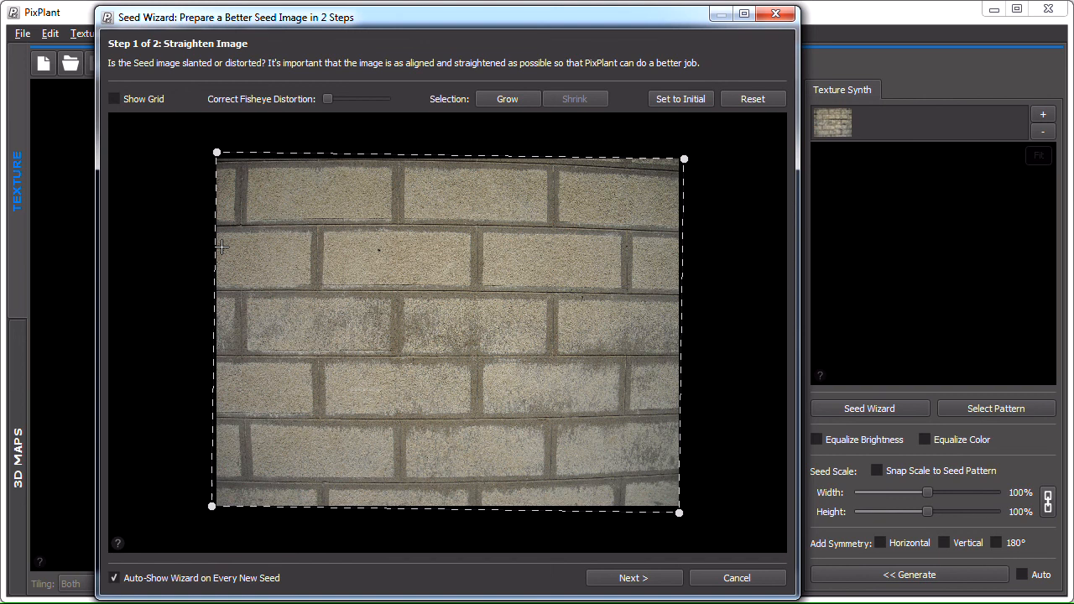
{"action": "mouse_move", "coordinate": [215, 154]}
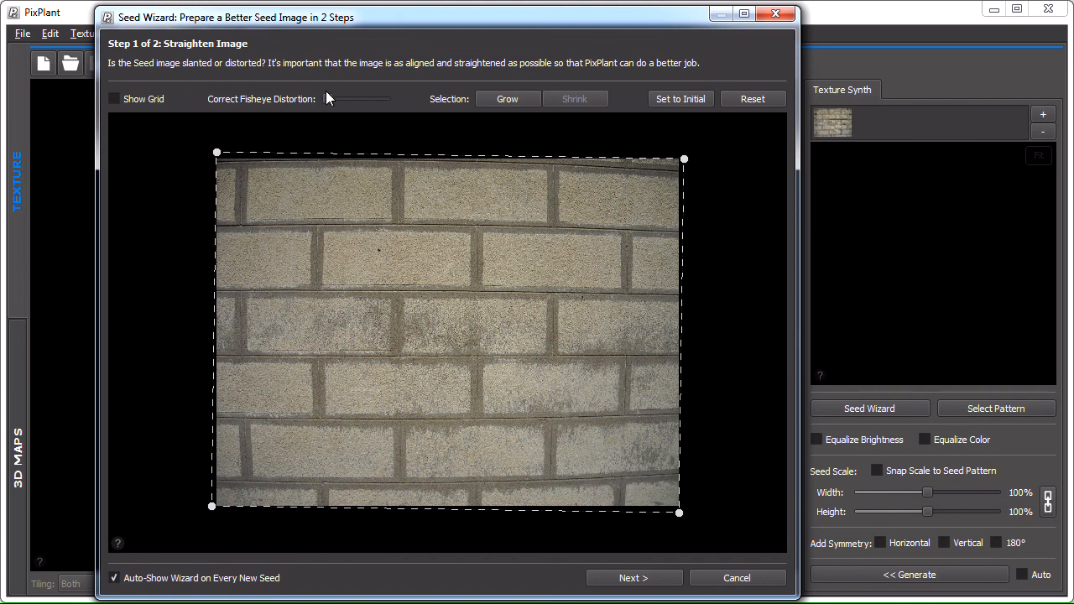
{"action": "left_click_drag", "start_coordinate": [330, 98], "coordinate": [333, 98]}
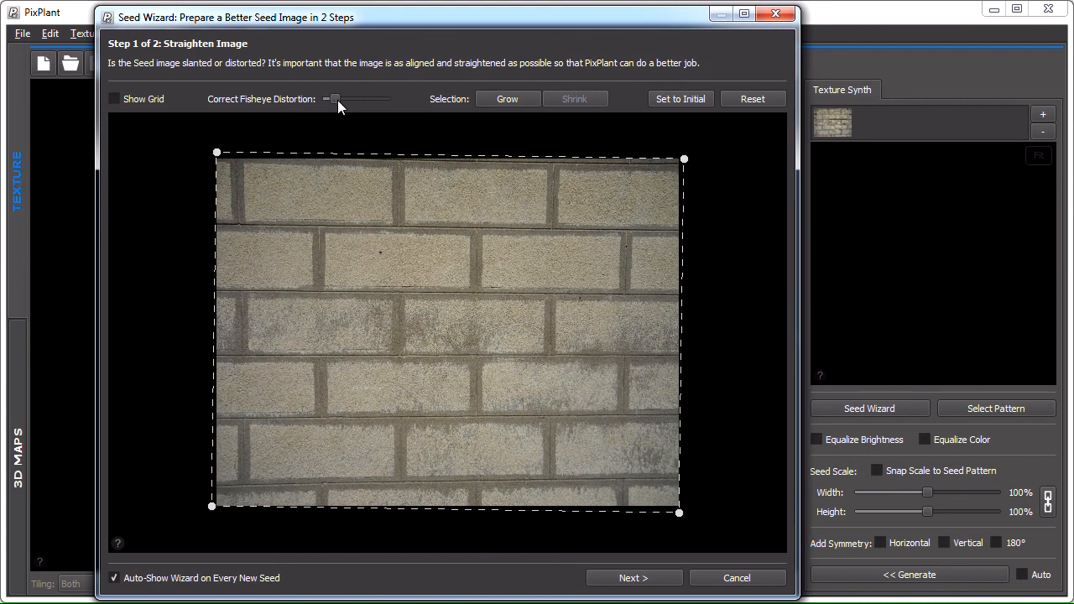
{"action": "left_click_drag", "start_coordinate": [336, 98], "coordinate": [330, 98]}
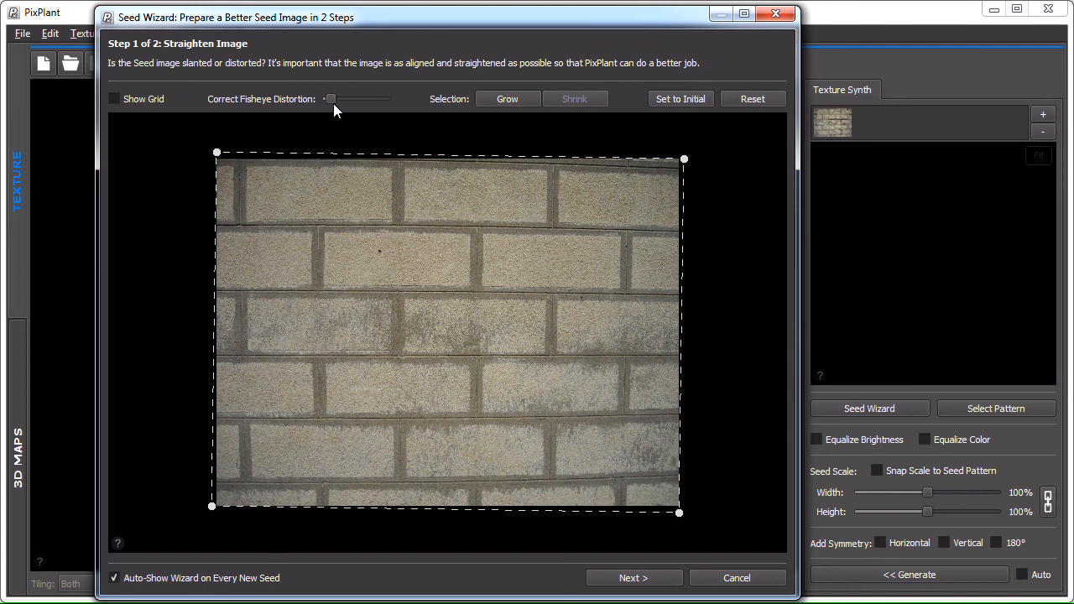
{"action": "left_click_drag", "start_coordinate": [329, 98], "coordinate": [333, 98]}
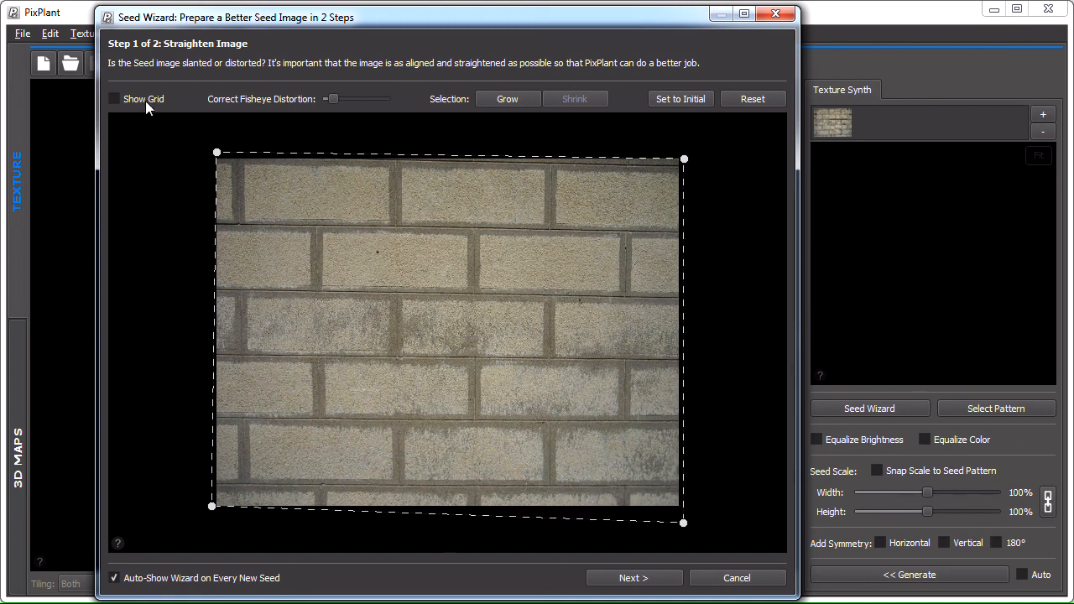
{"action": "left_click", "coordinate": [114, 98]}
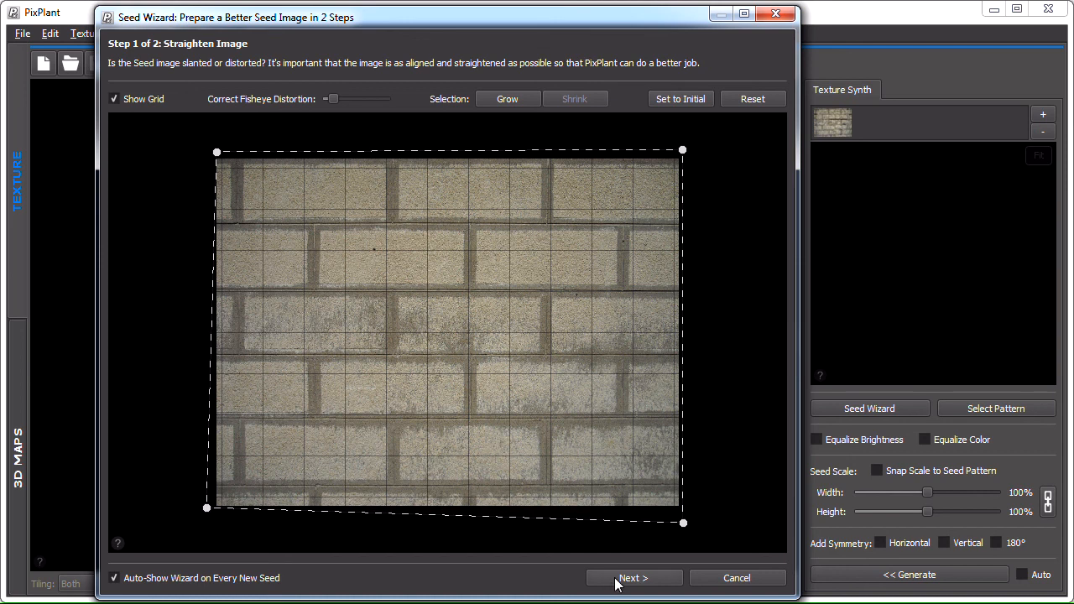
{"action": "left_click", "coordinate": [633, 577]}
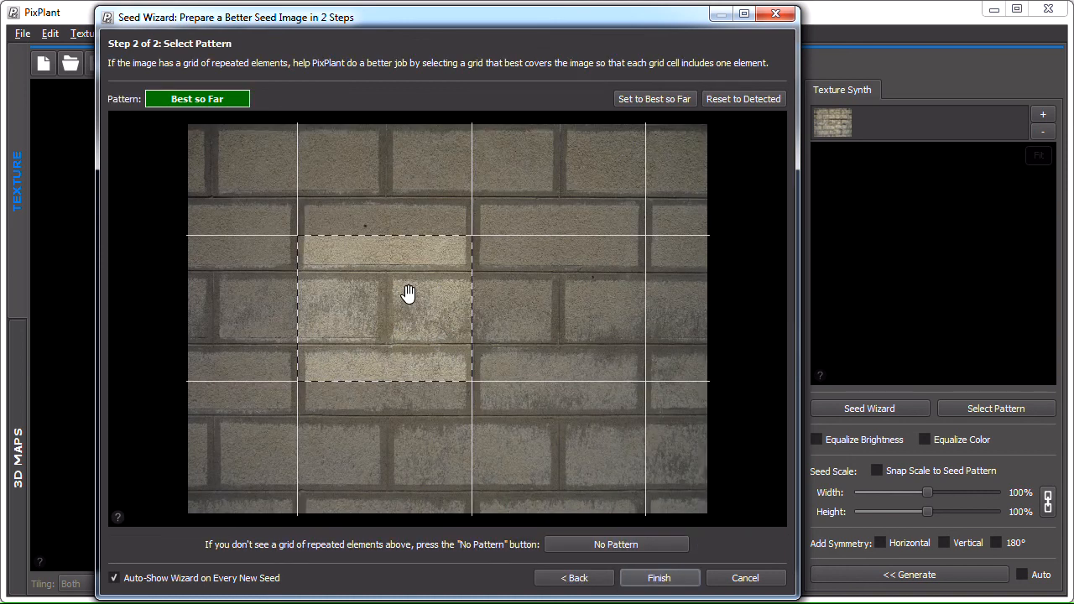
{"action": "mouse_move", "coordinate": [417, 348]}
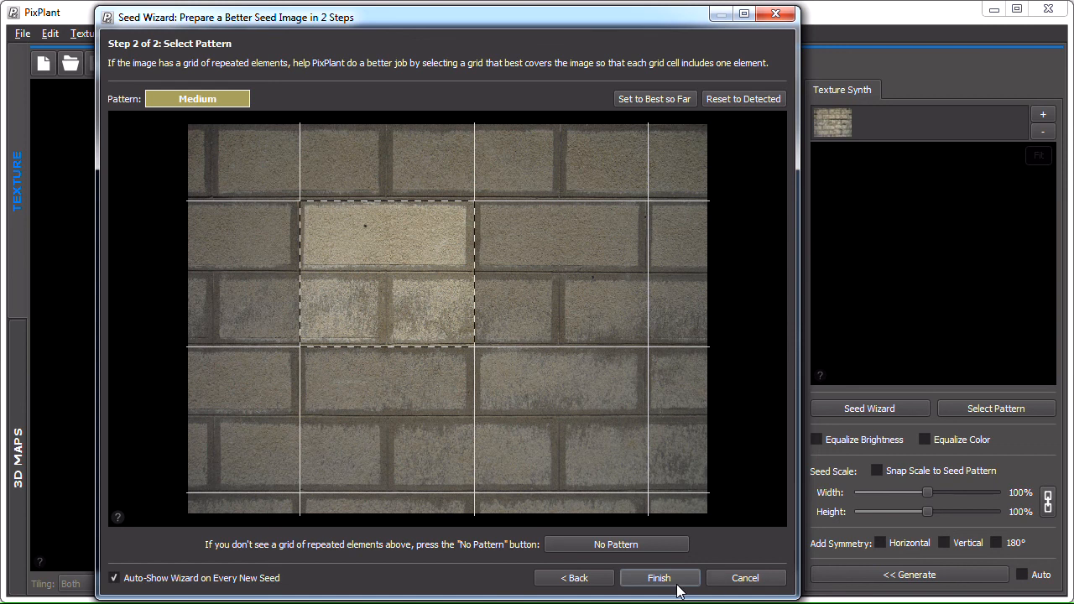
Accept the brick pattern grid and generate a 1024×1024 texture tiling in both directions.
{"action": "left_click", "coordinate": [659, 577]}
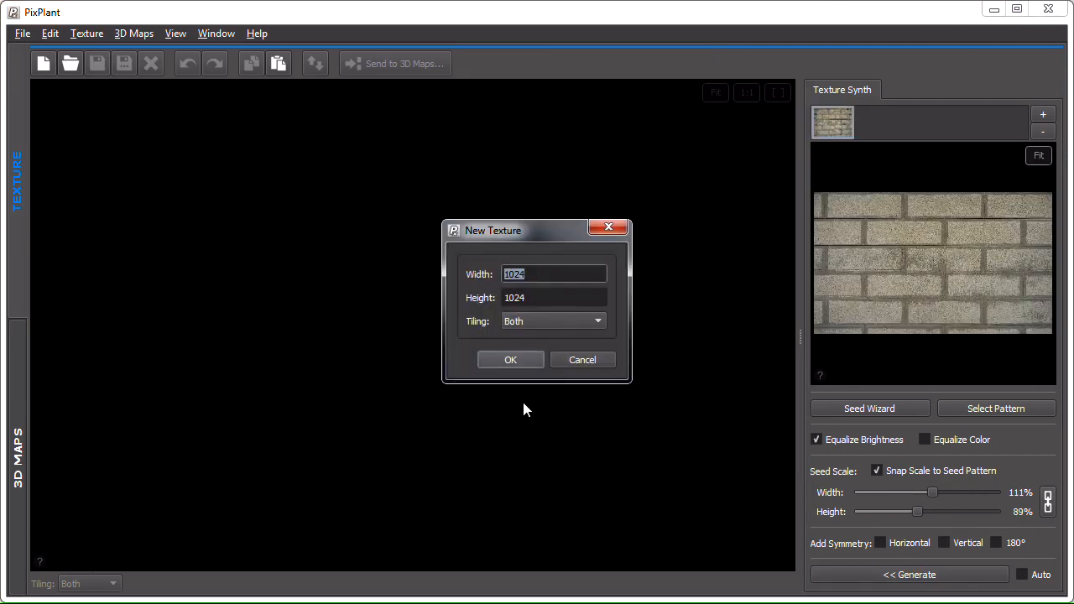
{"action": "left_click", "coordinate": [510, 359]}
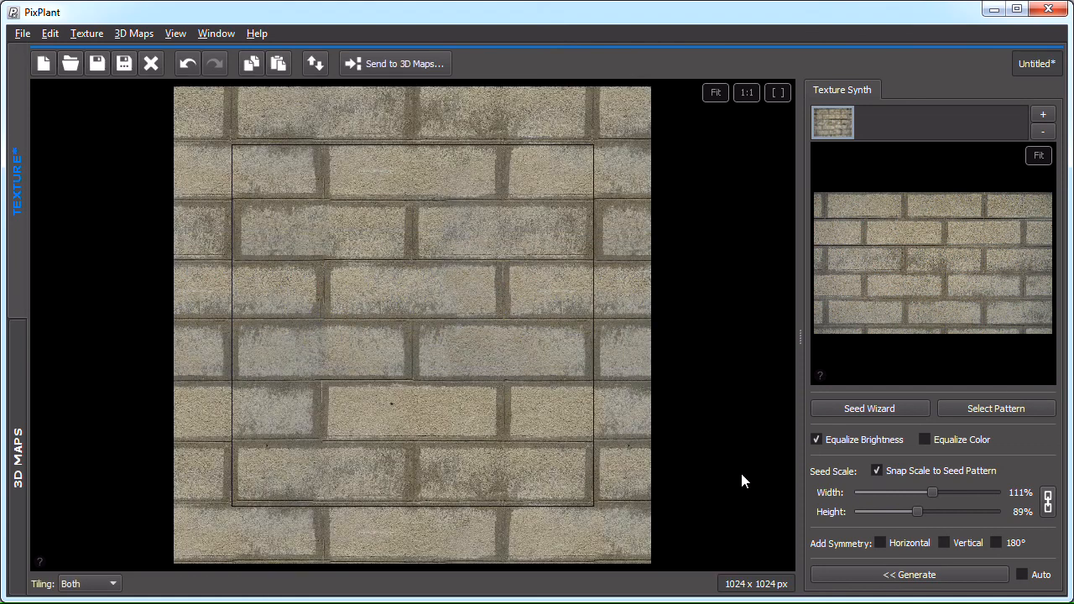